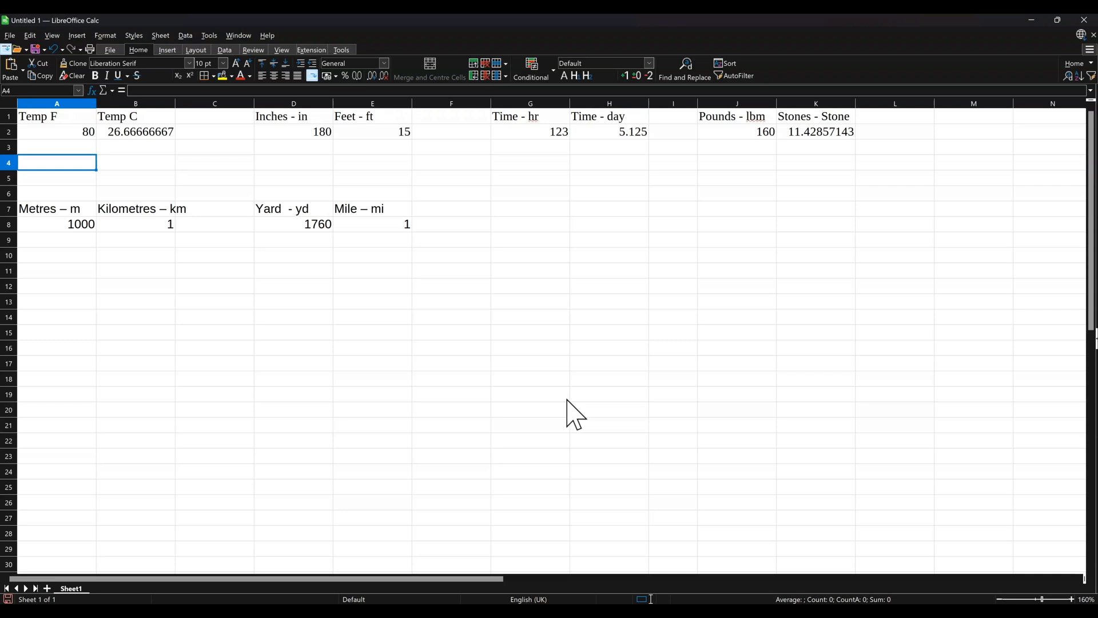
{"action": "mouse_move", "coordinate": [95, 161]}
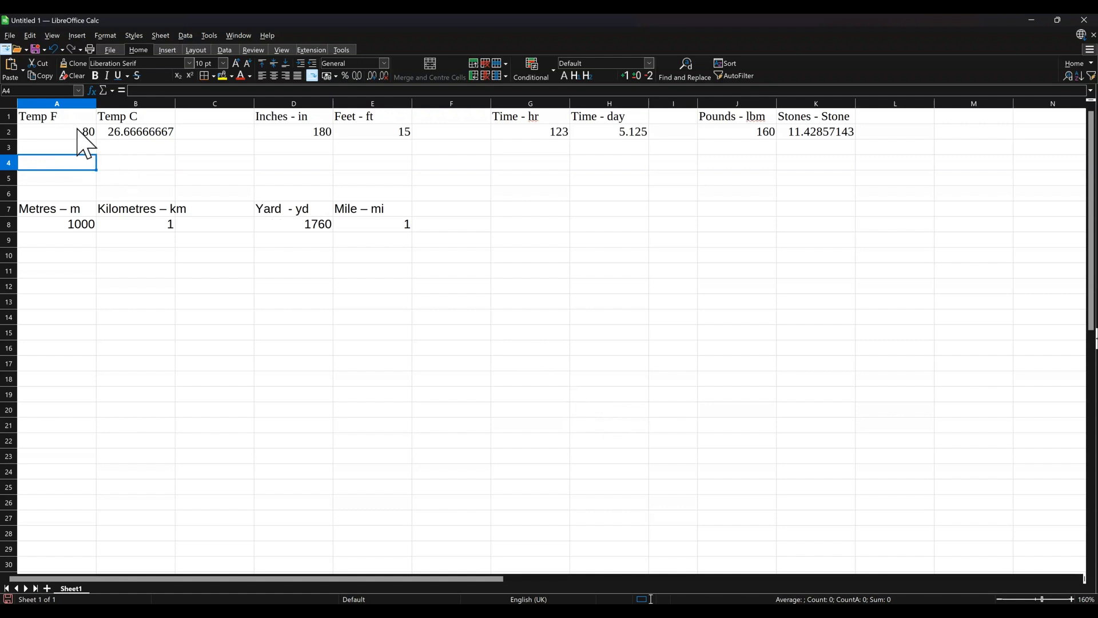
Select cell A2 to replace the Fahrenheit value 80 with 75 after checking the Celsius result.
{"action": "left_click", "coordinate": [56, 132]}
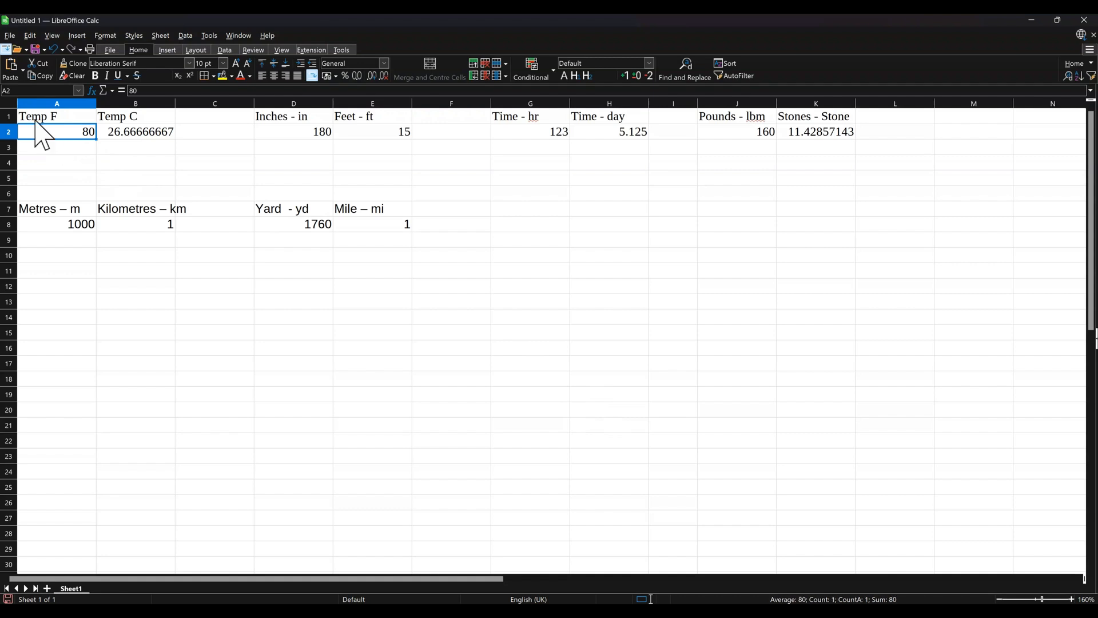
{"action": "left_click", "coordinate": [135, 131]}
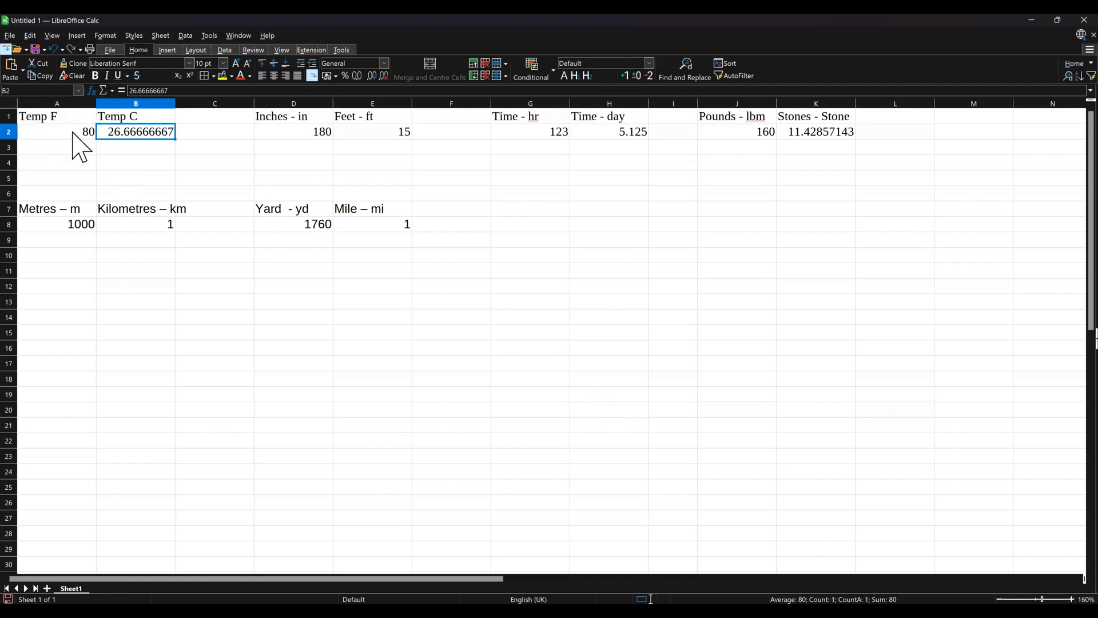
{"action": "left_click", "coordinate": [56, 132]}
{"action": "type", "text": "75"}
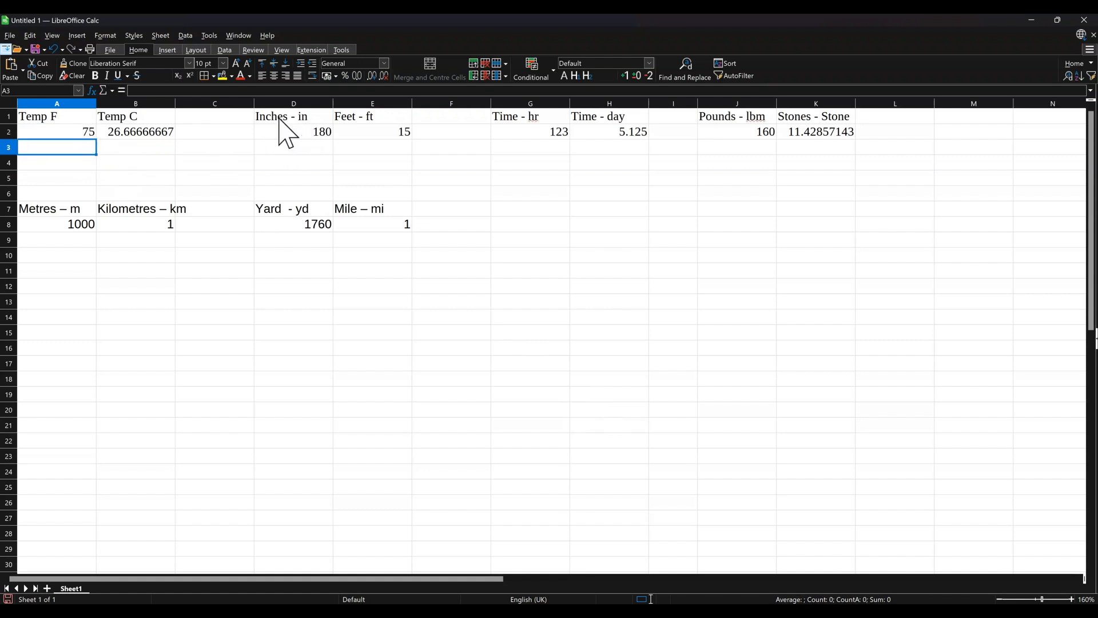
{"action": "mouse_move", "coordinate": [385, 147]}
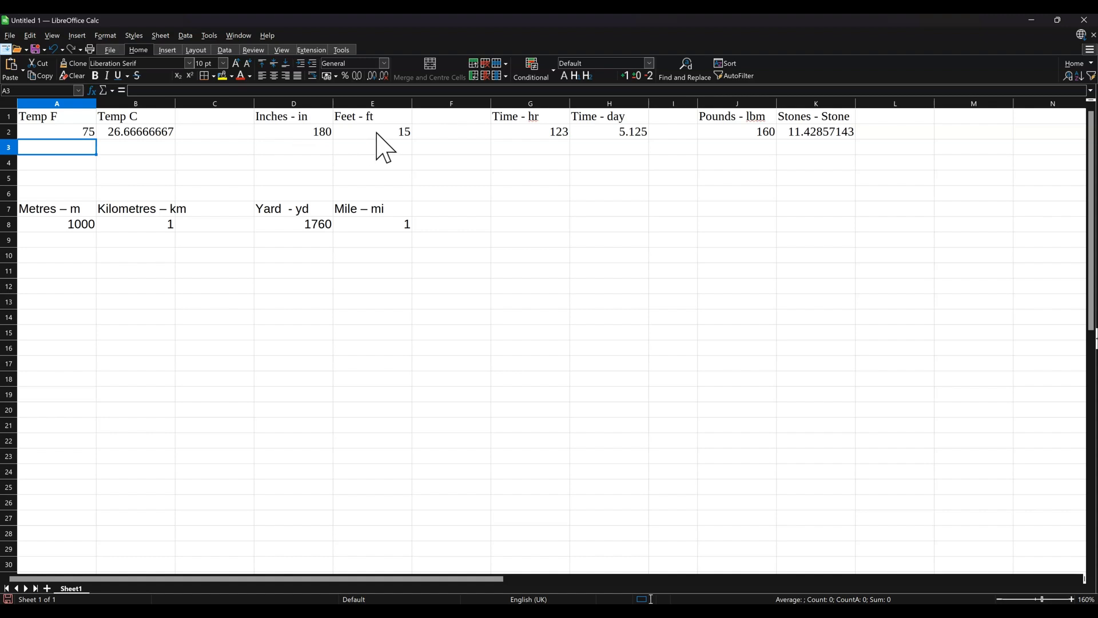
{"action": "mouse_move", "coordinate": [613, 154]}
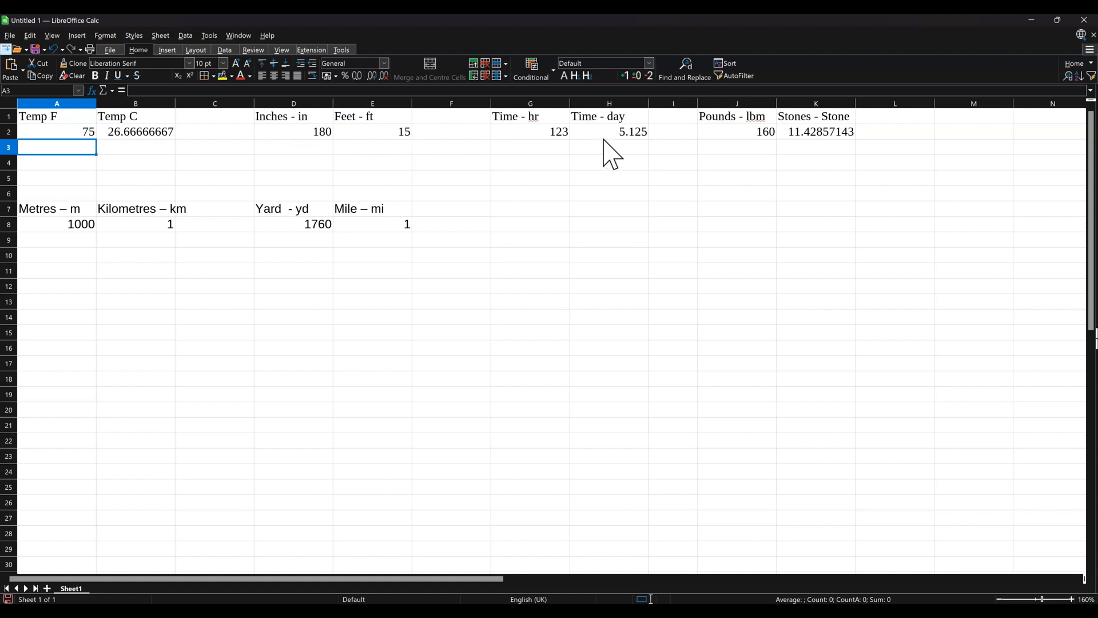
{"action": "mouse_move", "coordinate": [851, 149]}
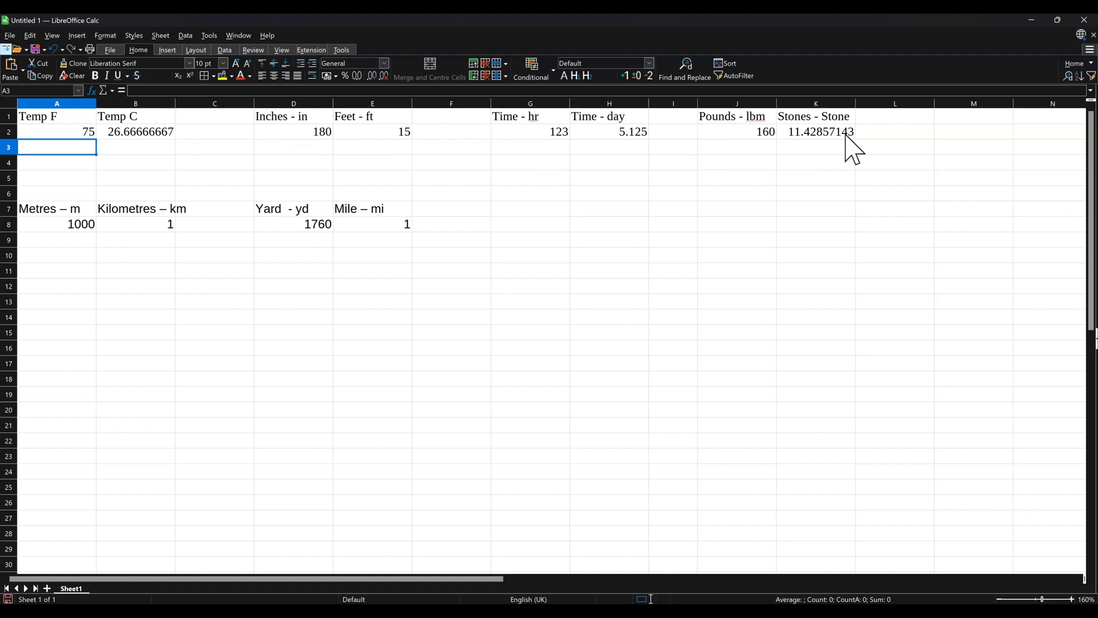
{"action": "mouse_move", "coordinate": [91, 231]}
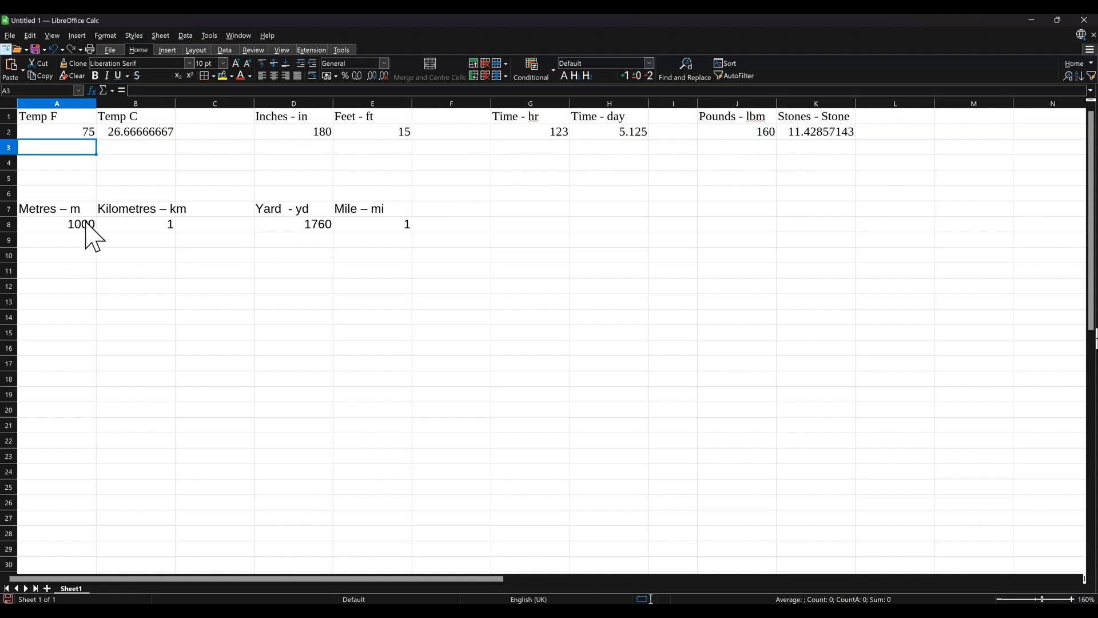
{"action": "mouse_move", "coordinate": [379, 233]}
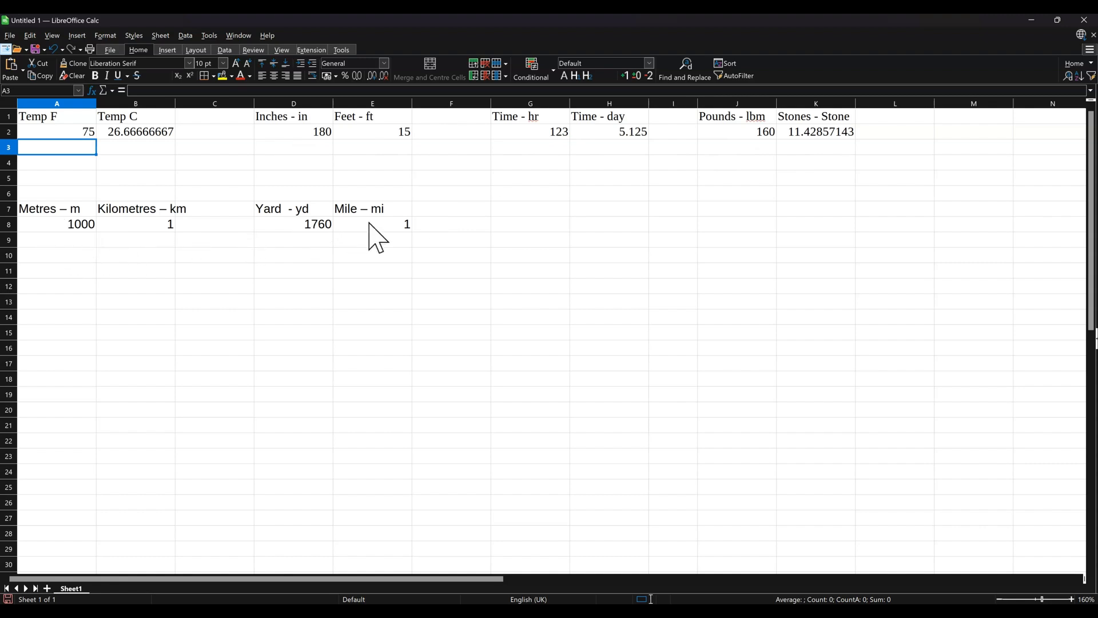
{"action": "mouse_move", "coordinate": [76, 182]}
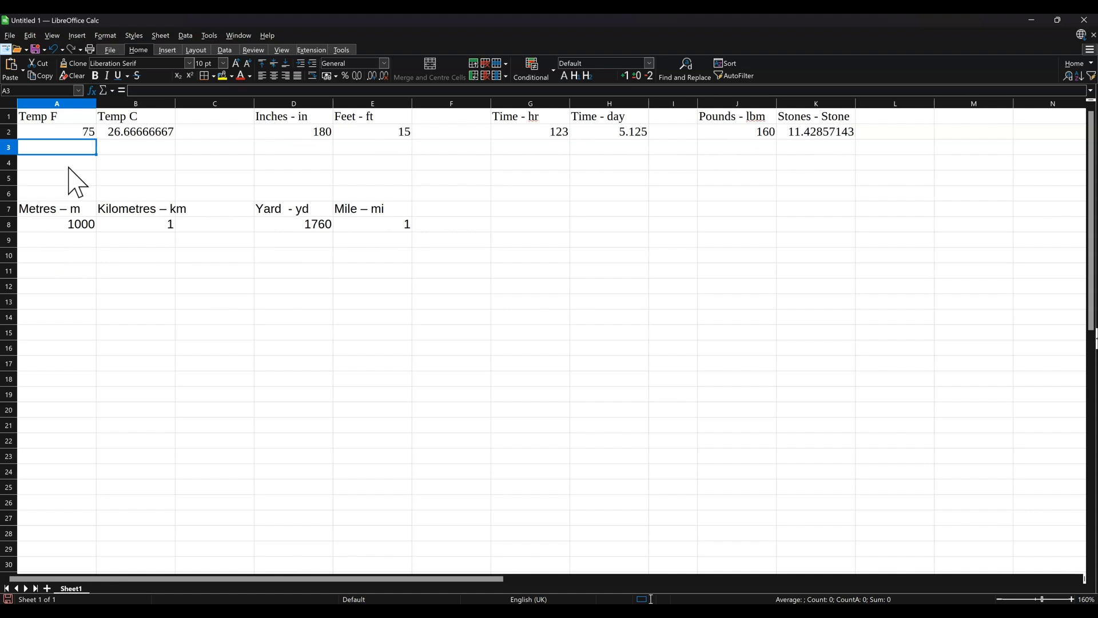
Enter 68 in A4 and the formula =CONVERT(A4,"F","C") in B4, giving 20 °C.
{"action": "left_click", "coordinate": [56, 161]}
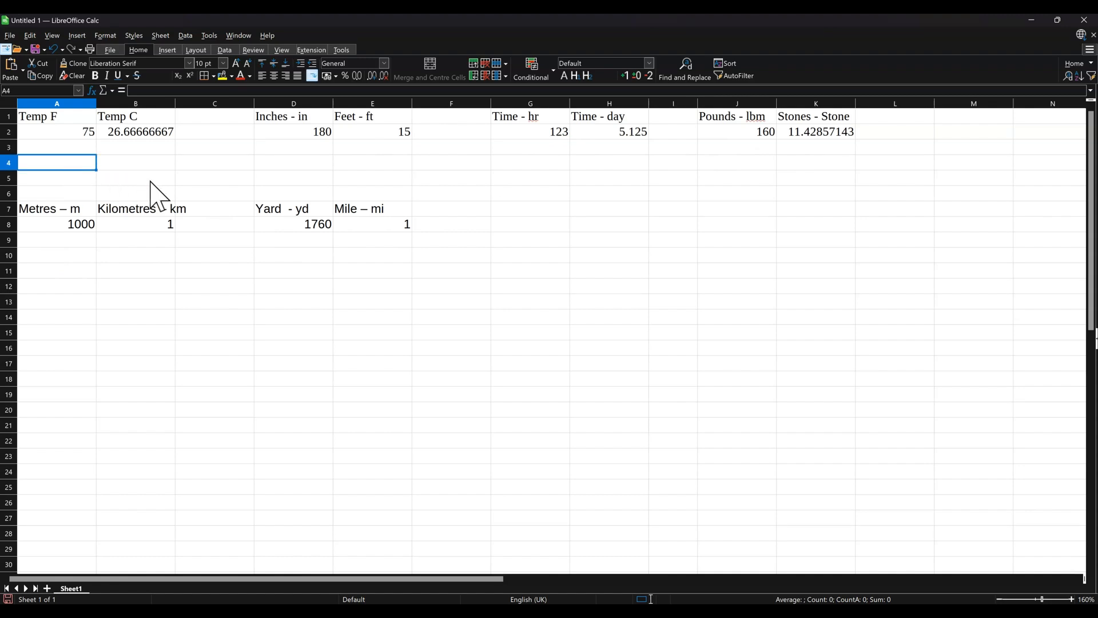
{"action": "type", "text": "68"}
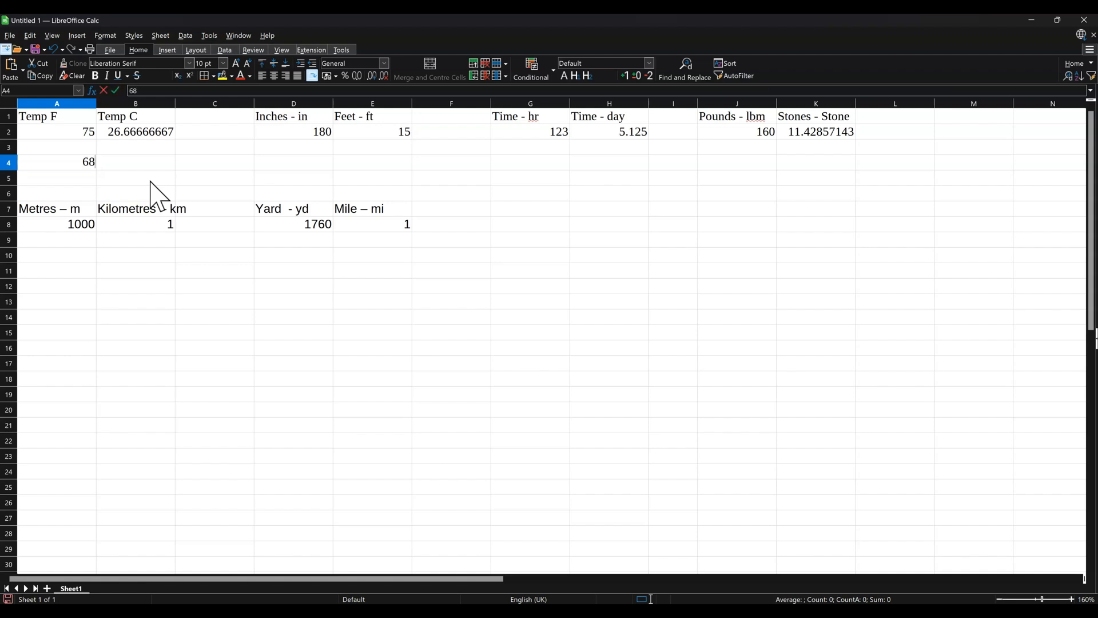
{"action": "left_click", "coordinate": [136, 161]}
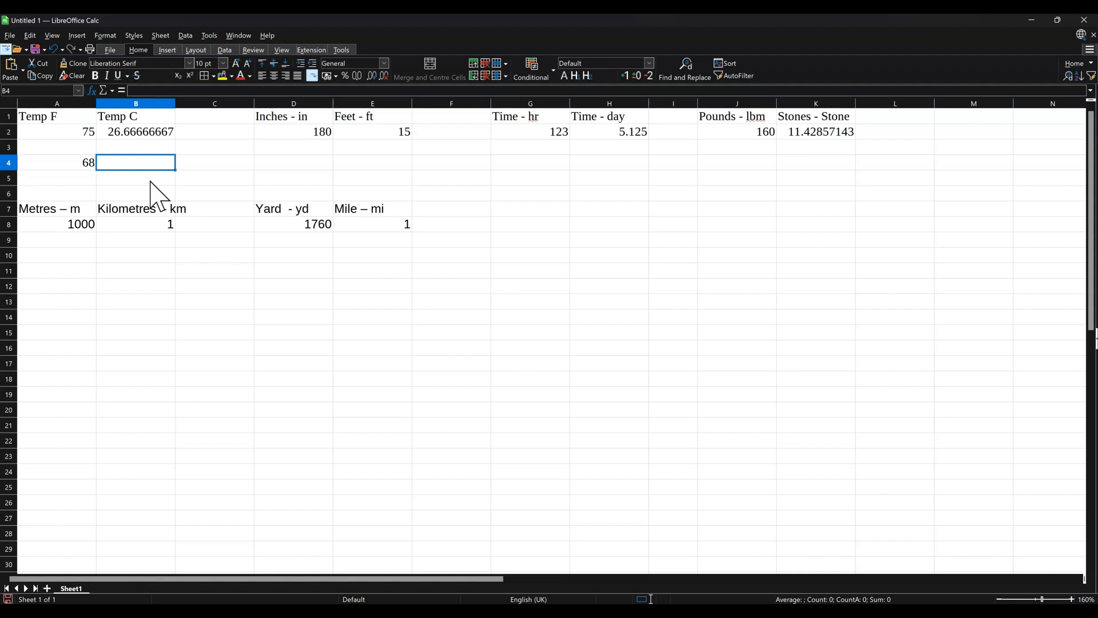
{"action": "type", "text": "=conv"}
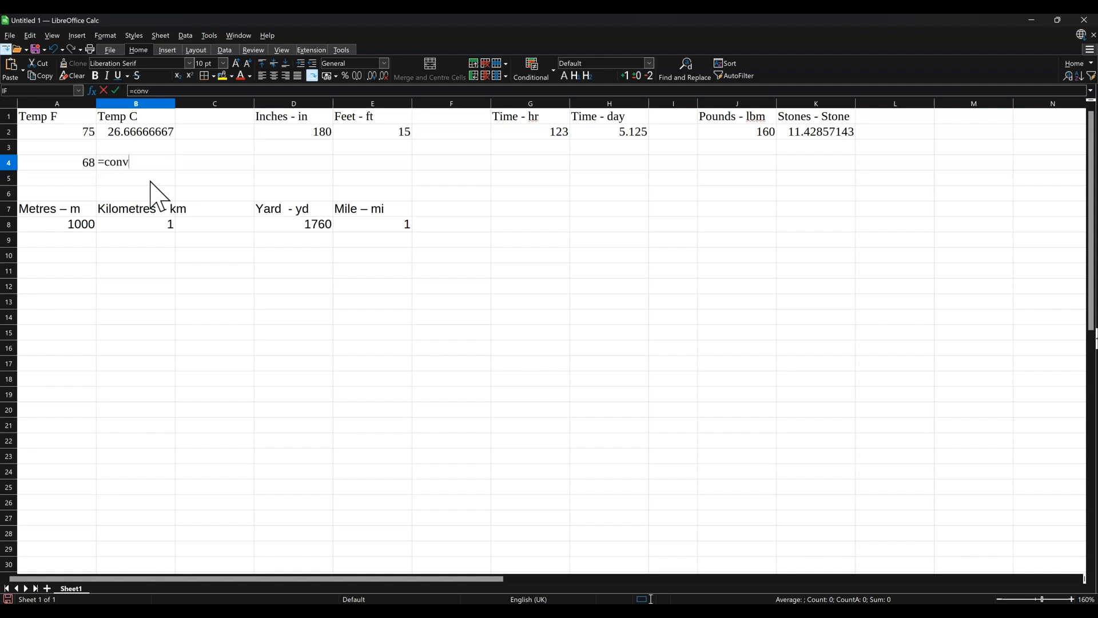
{"action": "type", "text": "ert("}
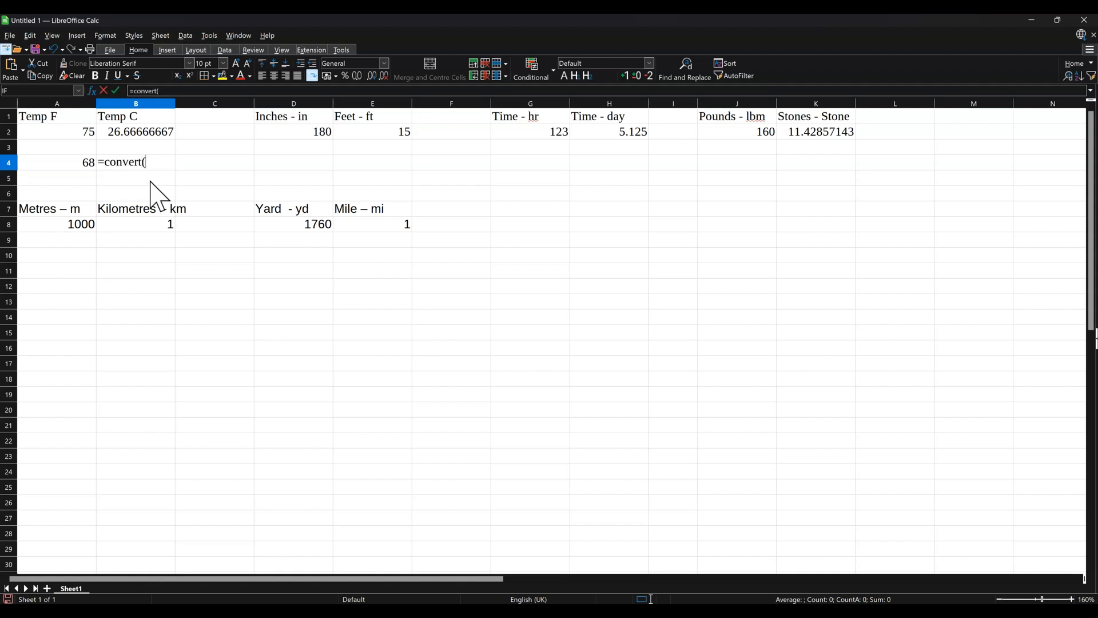
{"action": "left_click", "coordinate": [56, 161]}
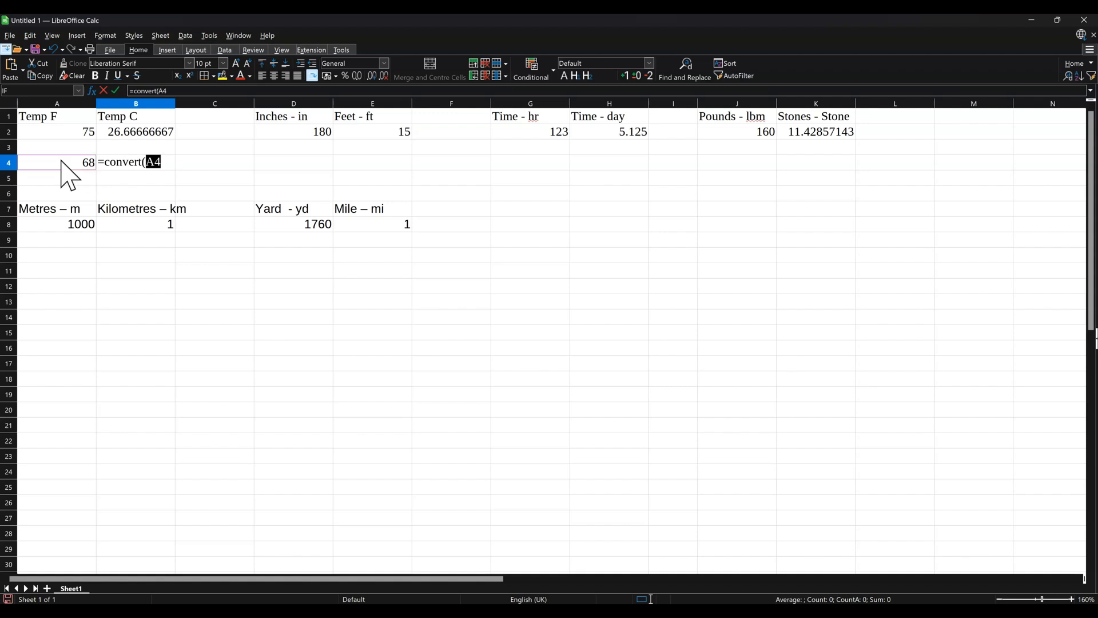
{"action": "type", "text": ","}
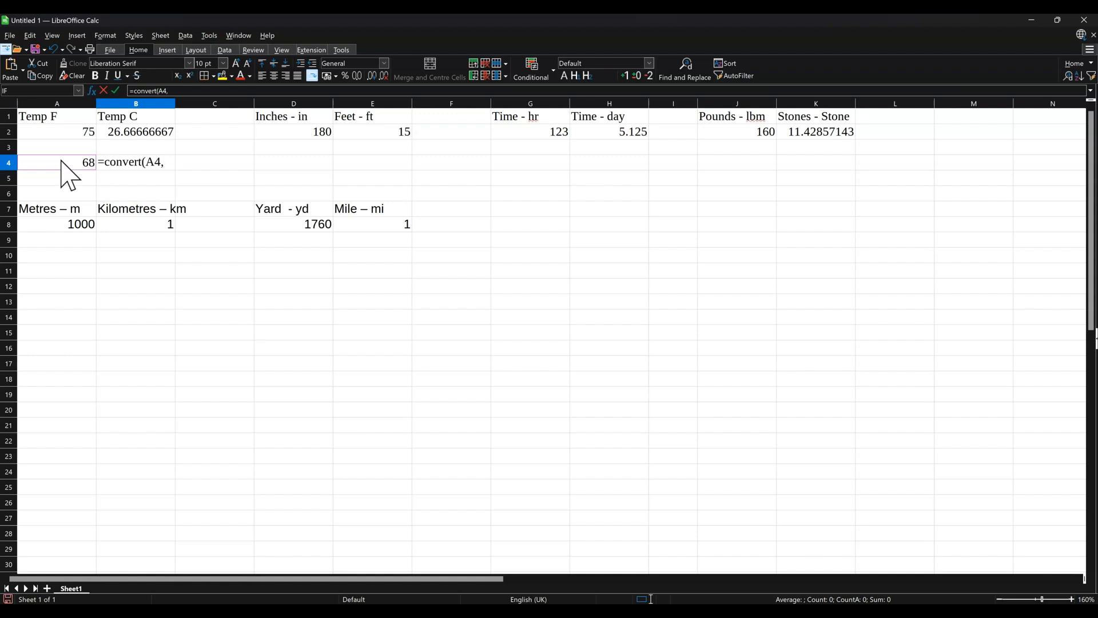
{"action": "type", "text": "\""}
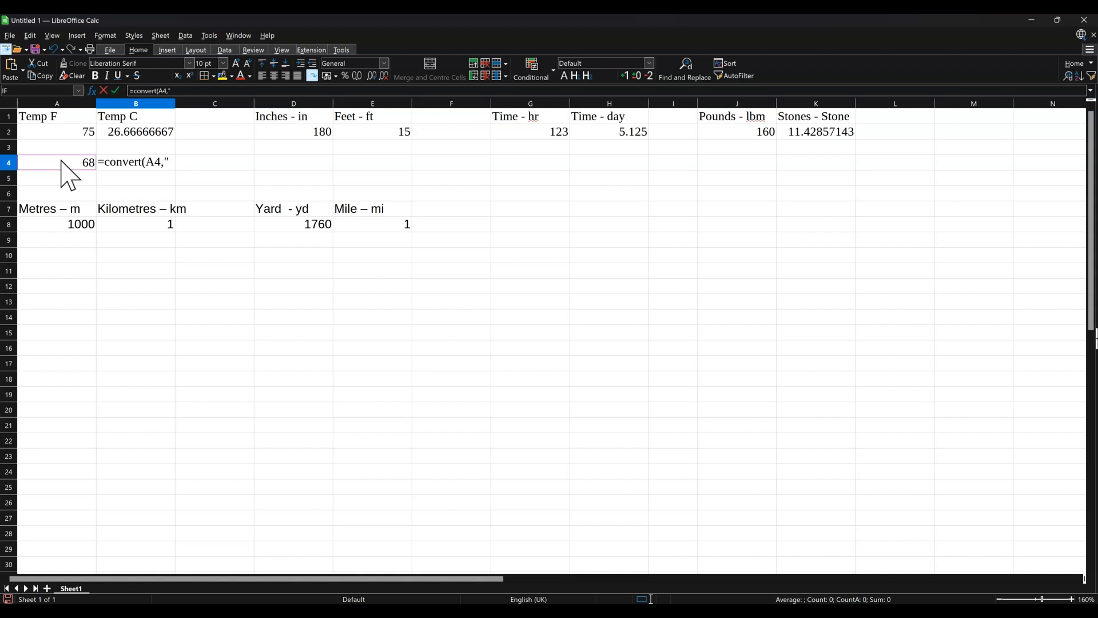
{"action": "type", "text": "F\""}
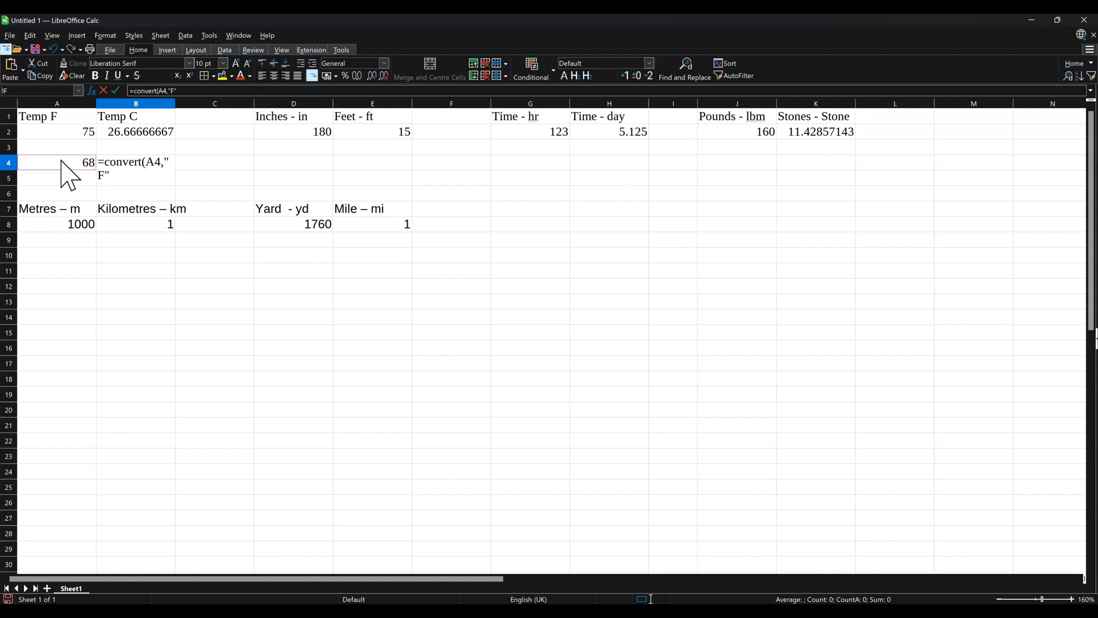
{"action": "type", "text": ","}
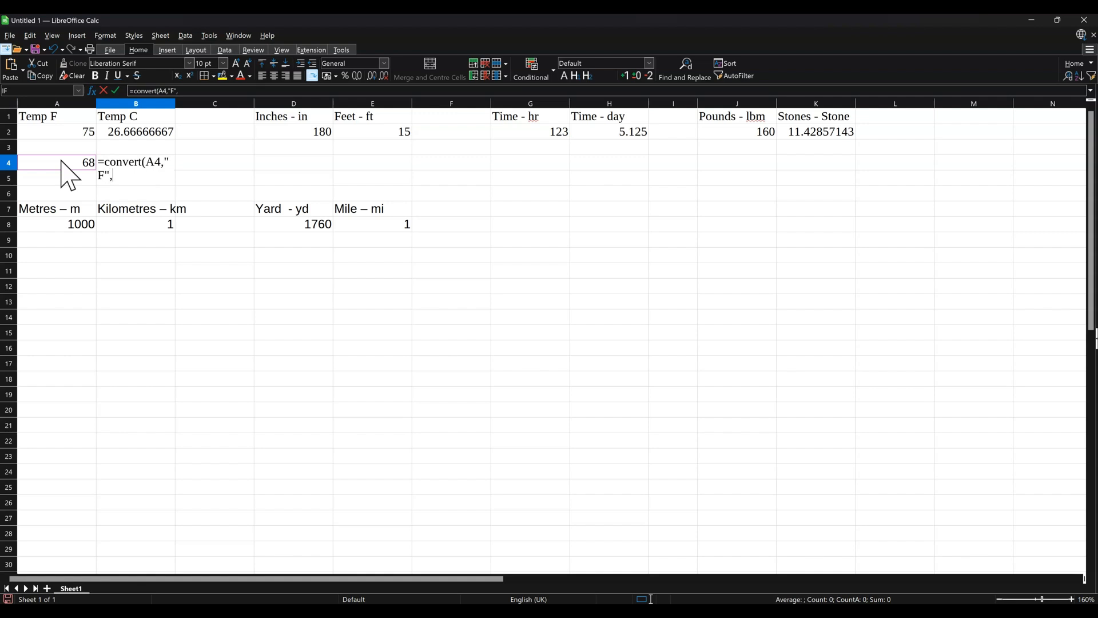
{"action": "type", "text": "\""}
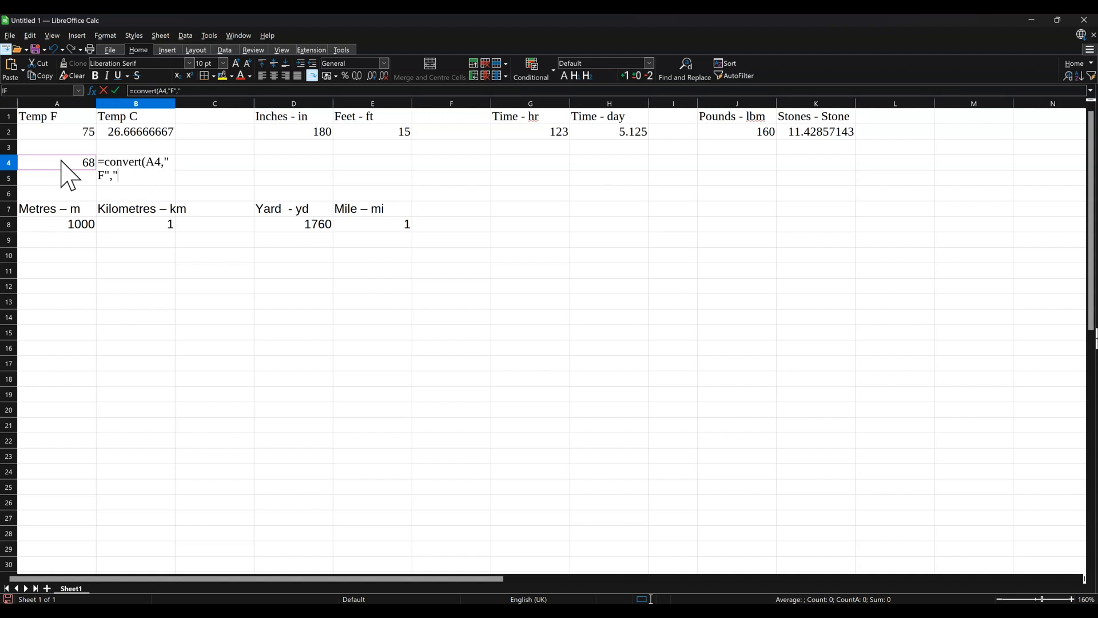
{"action": "type", "text": "C\""}
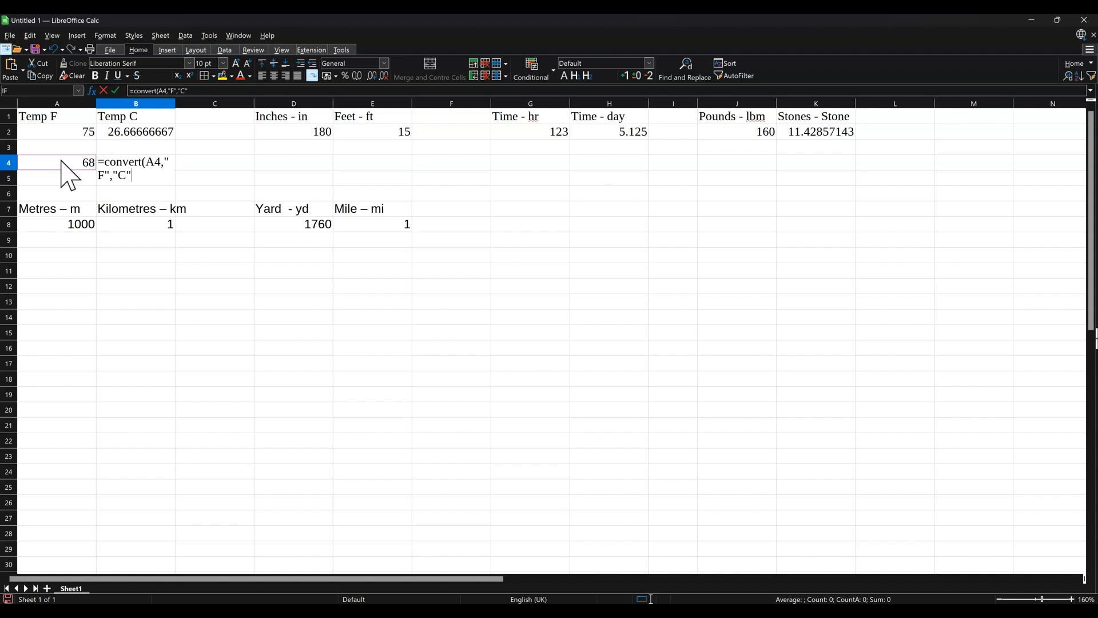
{"action": "type", "text": ")"}
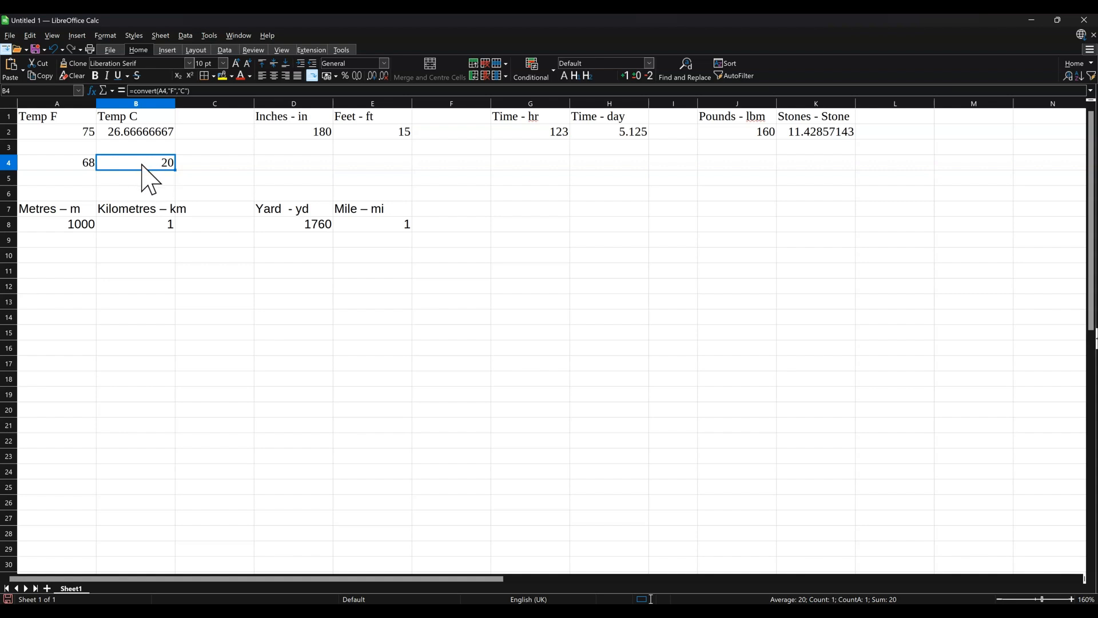
{"action": "mouse_move", "coordinate": [80, 172]}
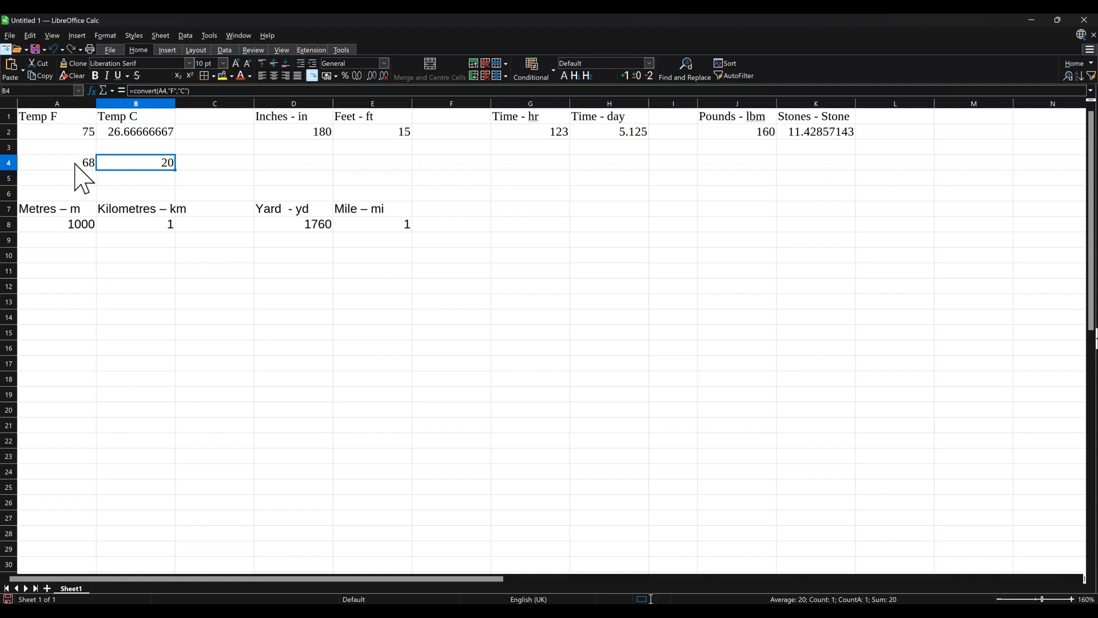
{"action": "mouse_move", "coordinate": [91, 178]}
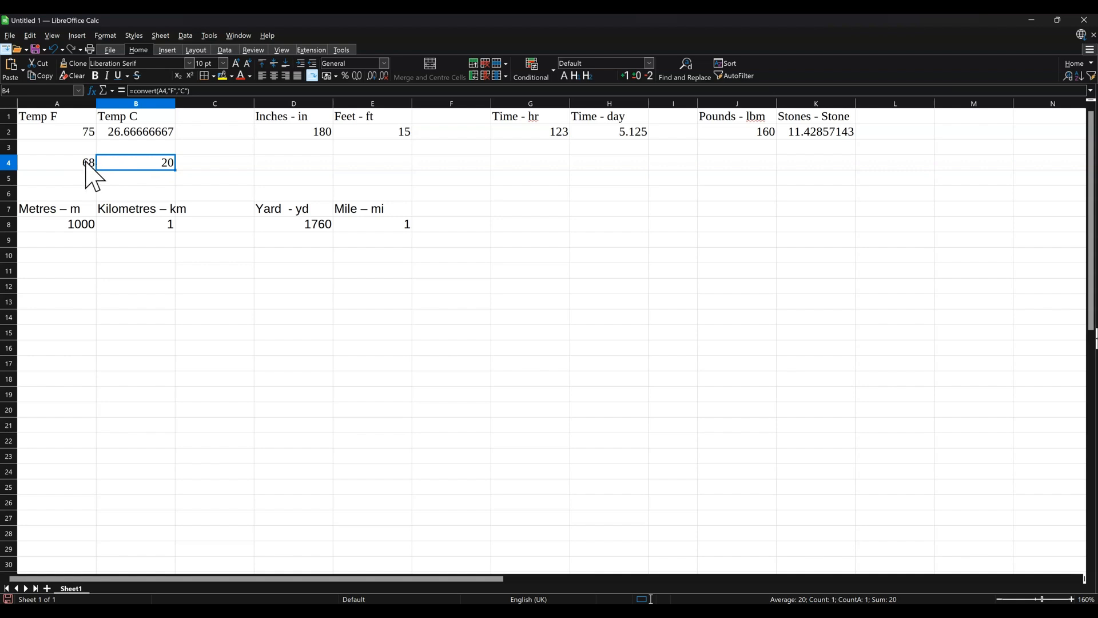
{"action": "mouse_move", "coordinate": [283, 183]}
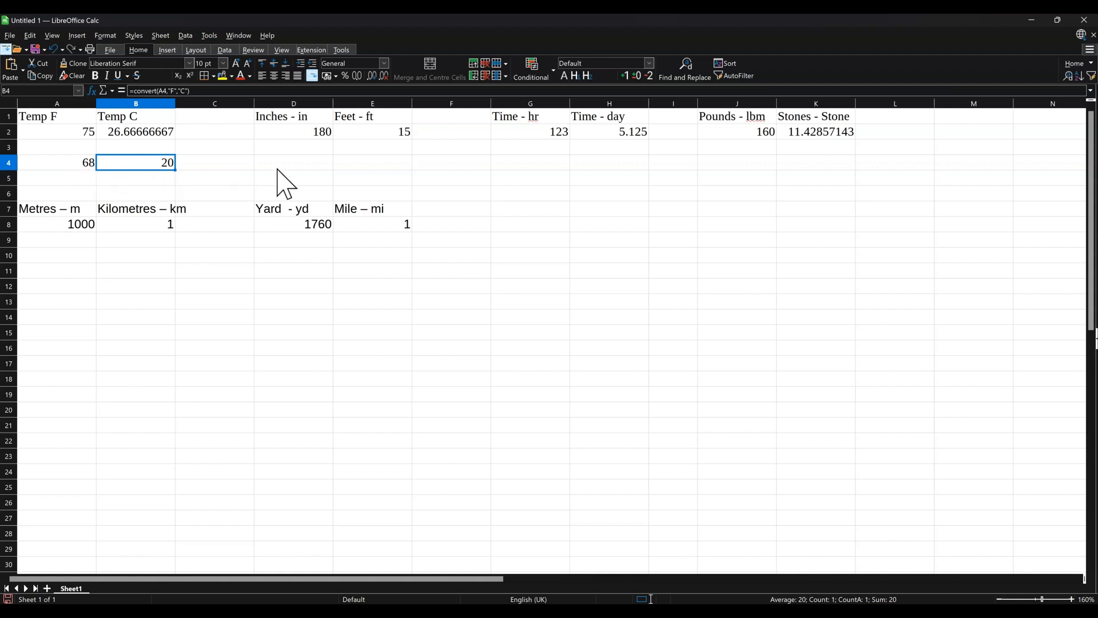
Enter an inches value in D4 and =CONVERT(D4,"in","ft") in E4, then check the feet result.
{"action": "left_click", "coordinate": [293, 161]}
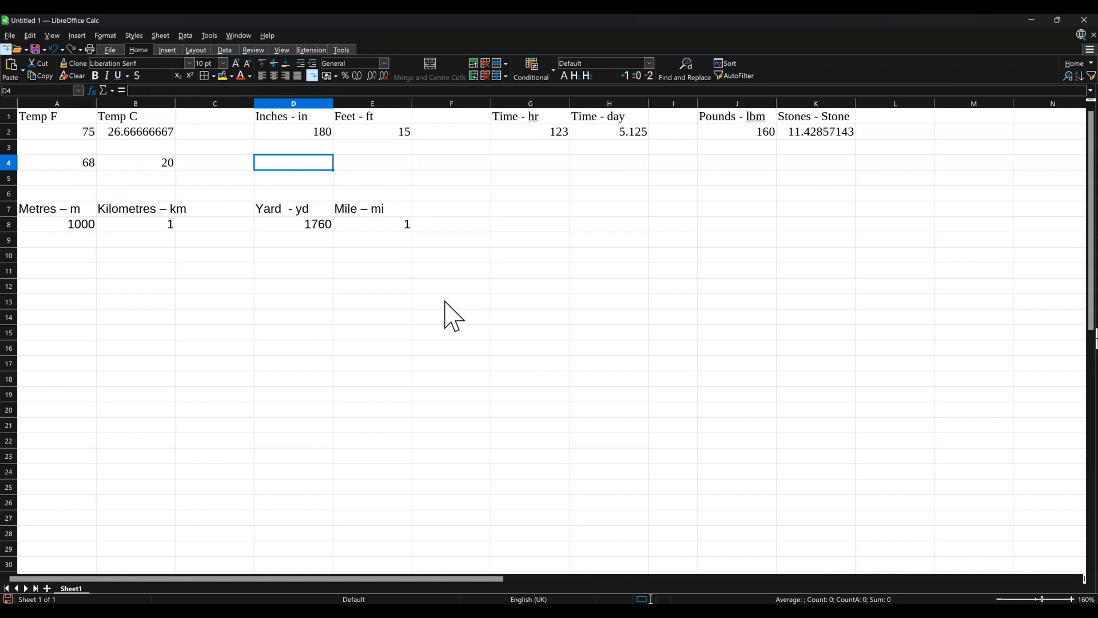
{"action": "mouse_move", "coordinate": [548, 386]}
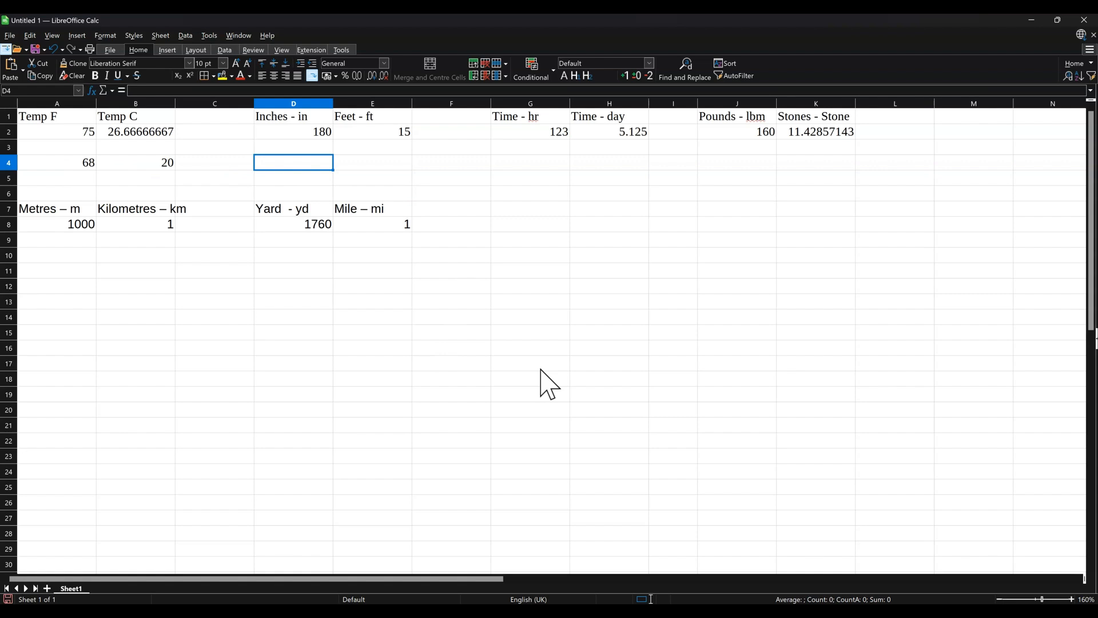
{"action": "type", "text": "100"}
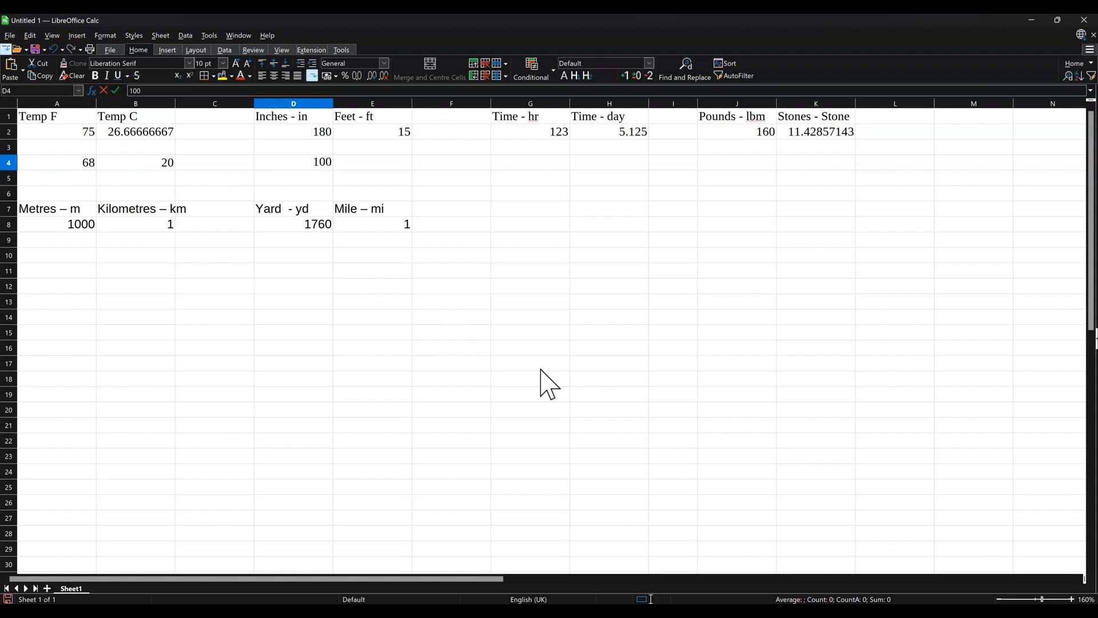
{"action": "left_click", "coordinate": [372, 161]}
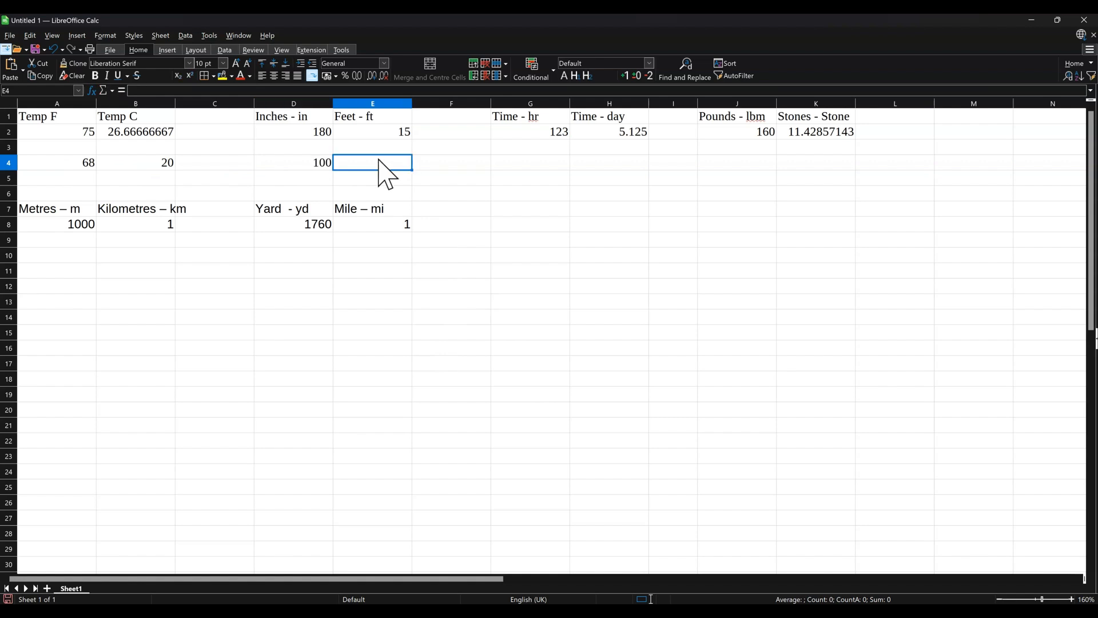
{"action": "type", "text": "=c"}
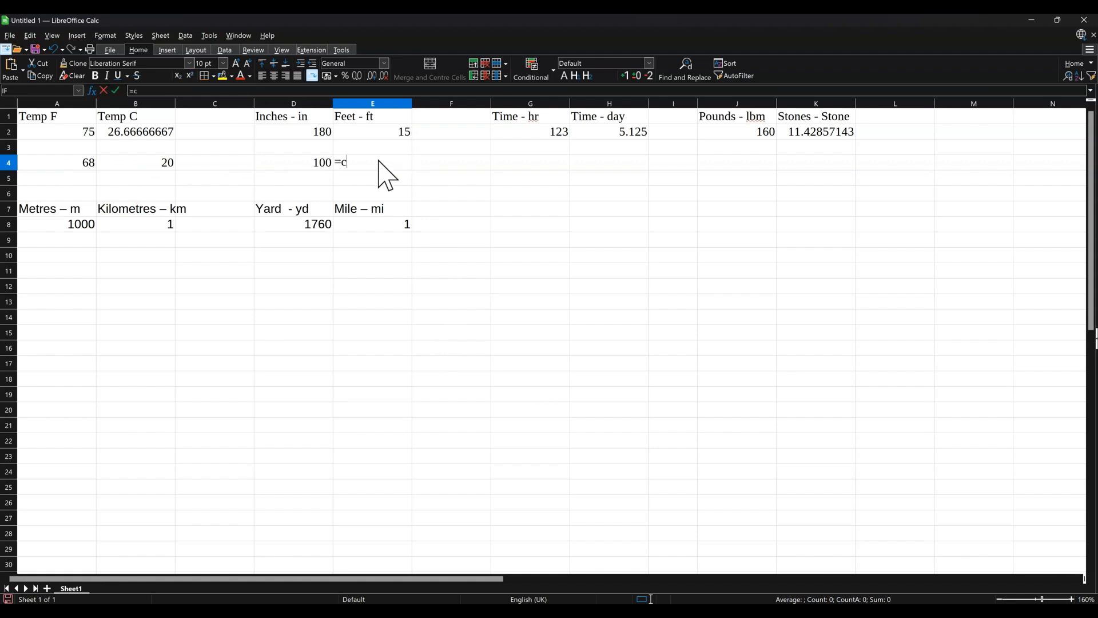
{"action": "type", "text": "onvert"}
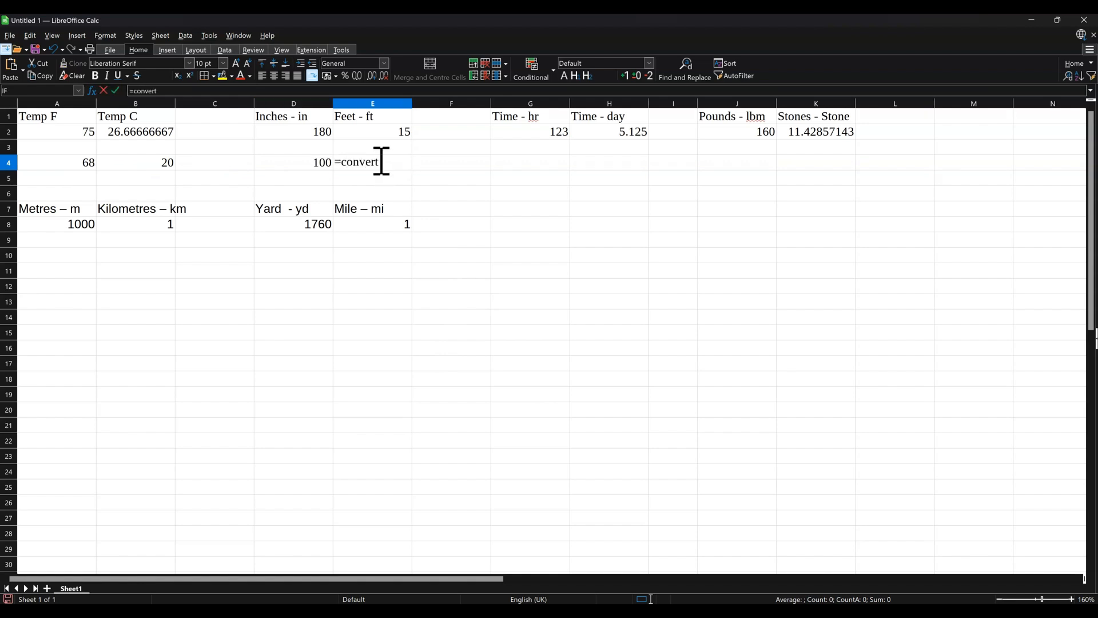
{"action": "type", "text": "("}
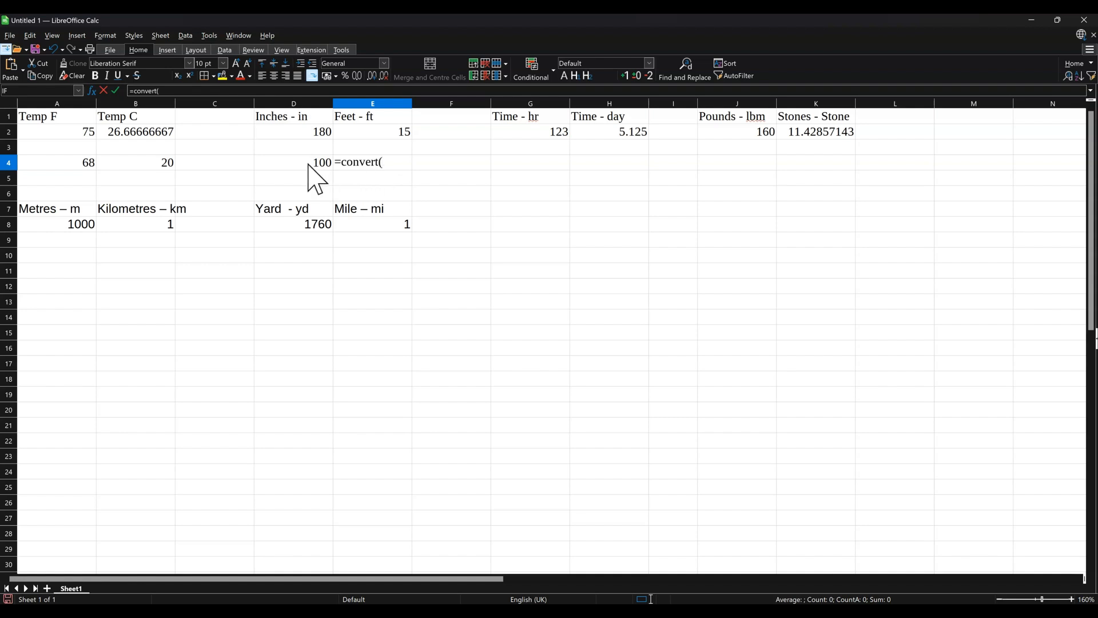
{"action": "left_click", "coordinate": [293, 162]}
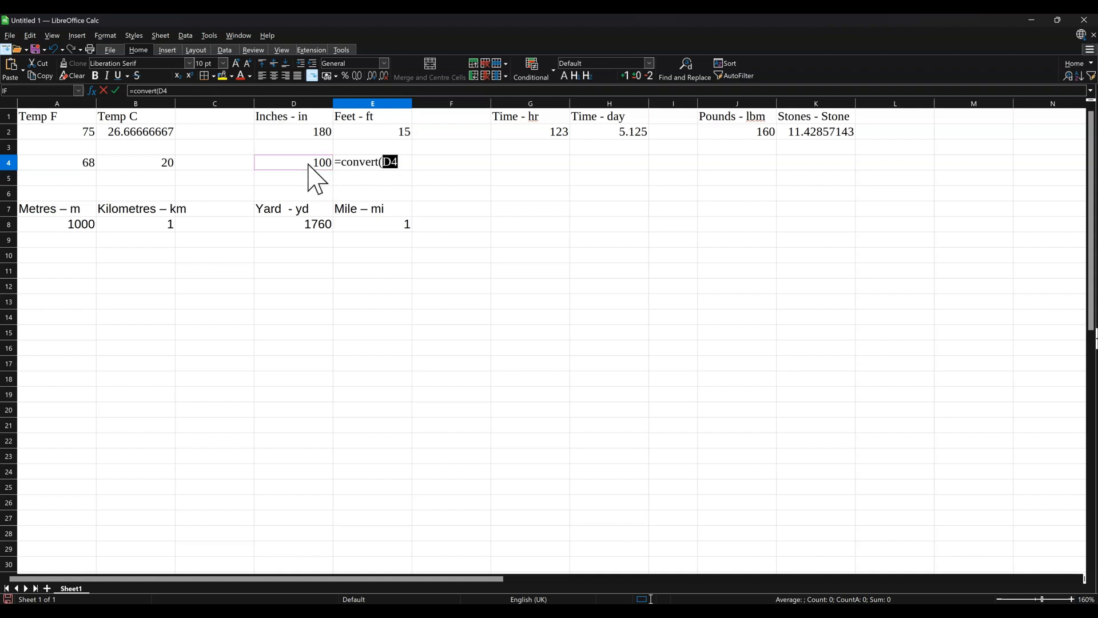
{"action": "type", "text": ",\""}
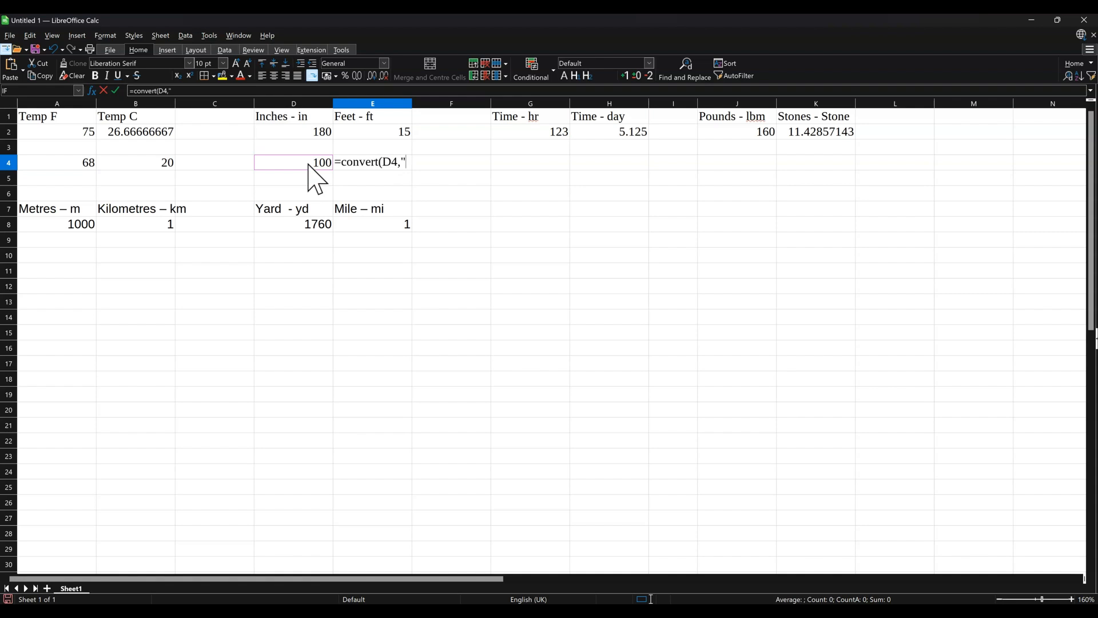
{"action": "mouse_move", "coordinate": [317, 131]}
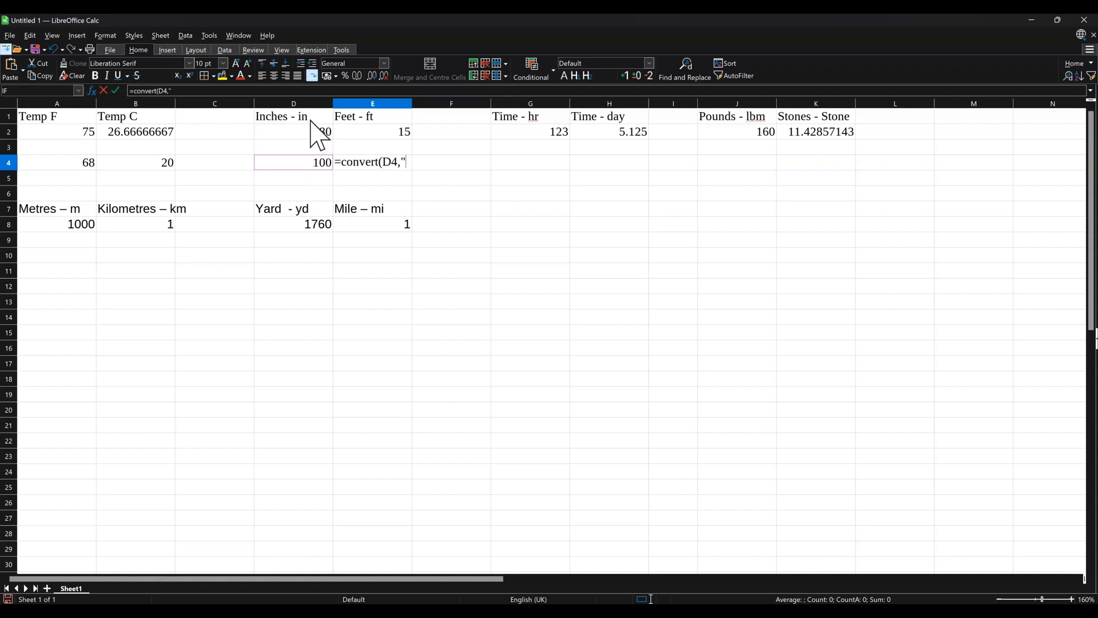
{"action": "type", "text": "in\","}
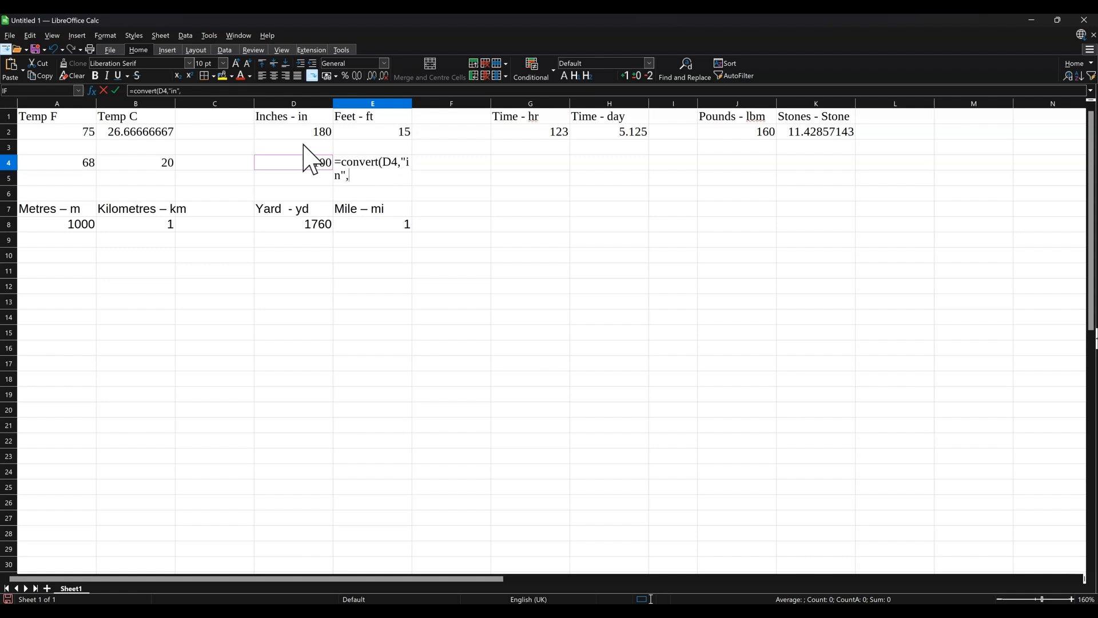
{"action": "type", "text": "\"ft"}
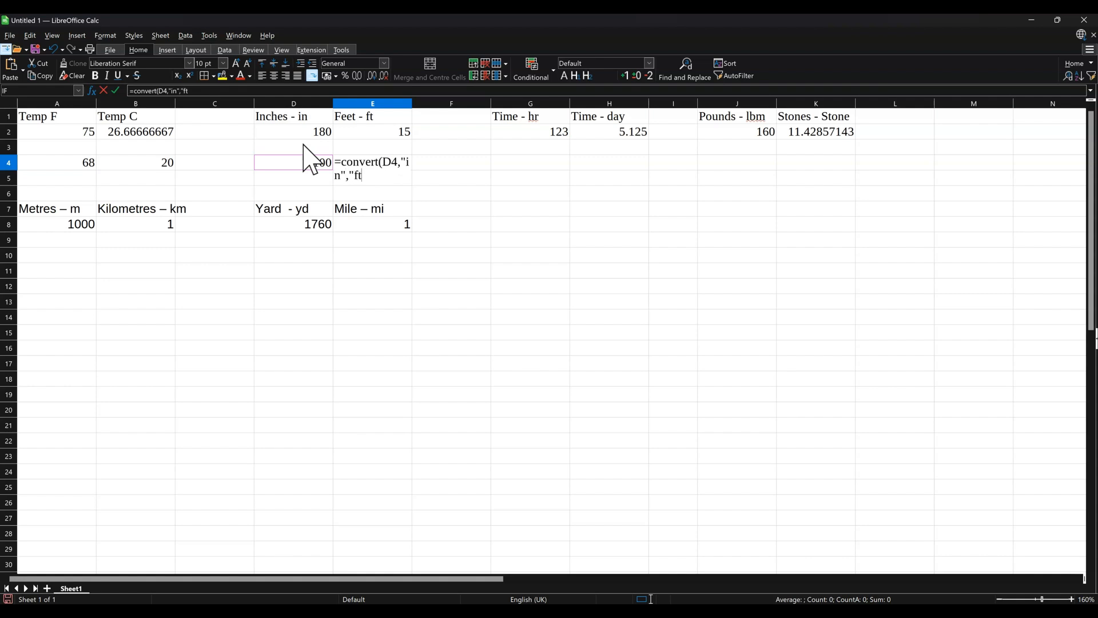
{"action": "type", "text": ")"}
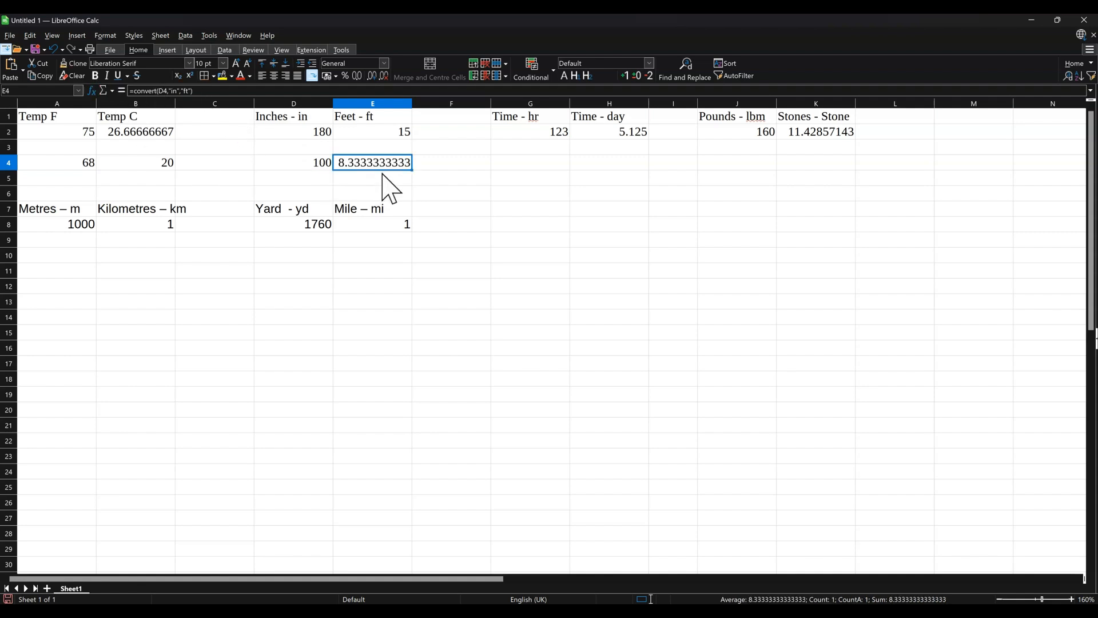
{"action": "mouse_move", "coordinate": [308, 174]}
{"action": "type", "text": "144"}
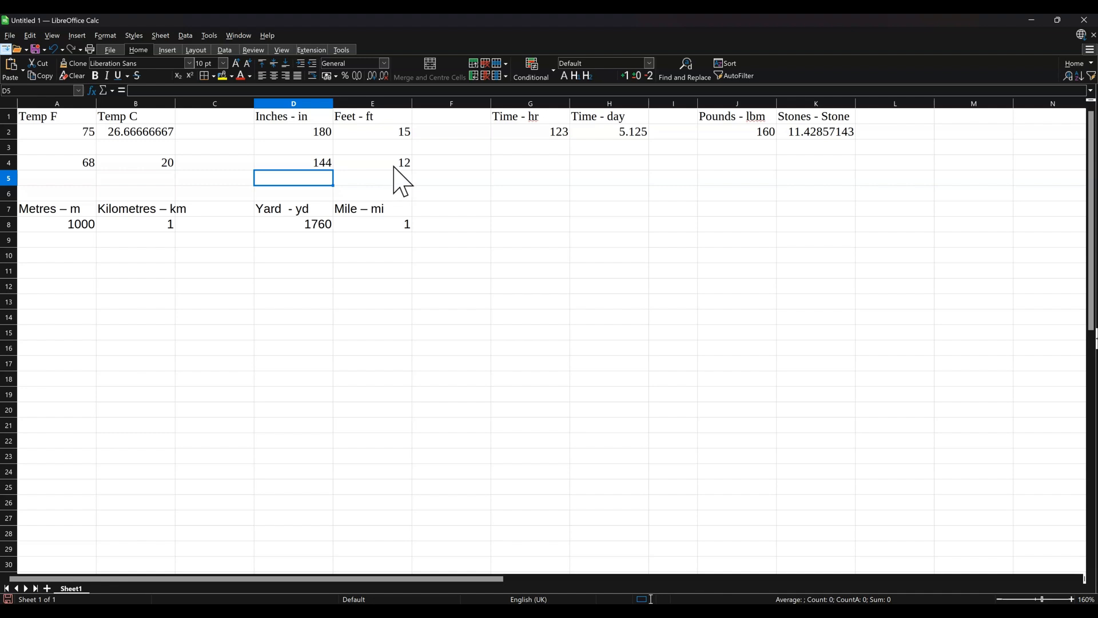
{"action": "left_click", "coordinate": [371, 162]}
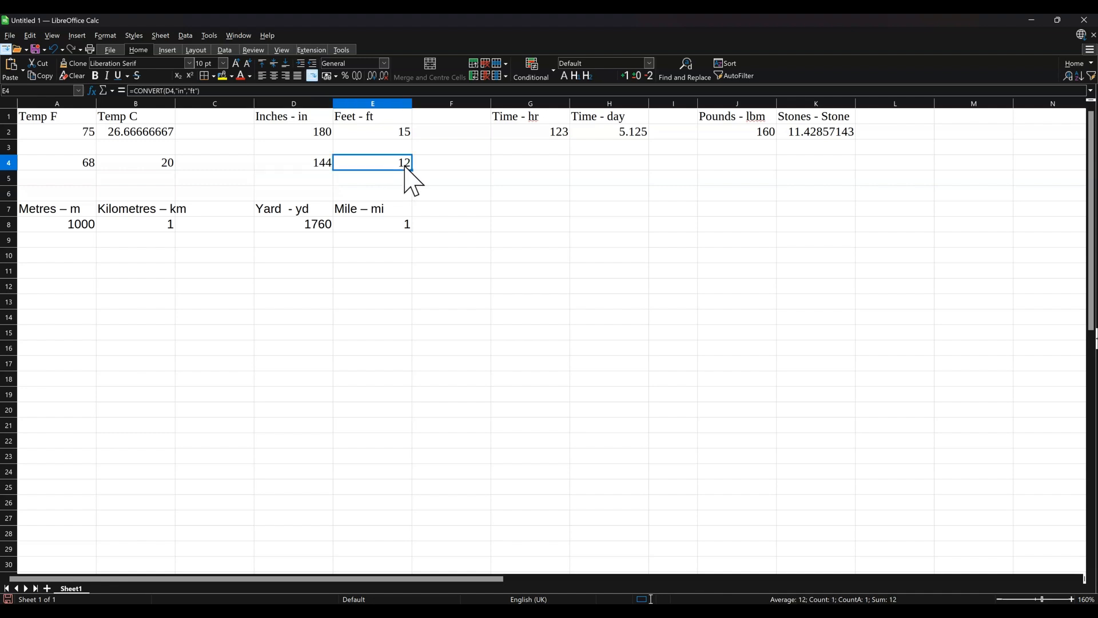
{"action": "mouse_move", "coordinate": [528, 189]}
{"action": "type", "text": "2"}
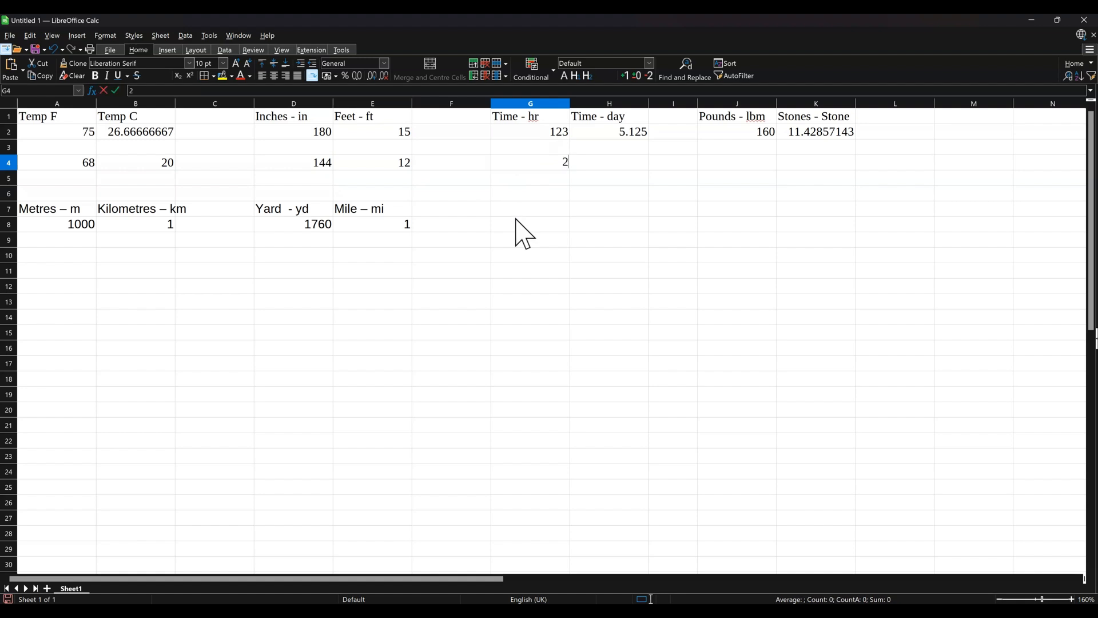
Enter =CONVERT(G4,"hr","day") in H4 so the 24 hours in G4 shows 1 day.
{"action": "key", "text": "Tab"}
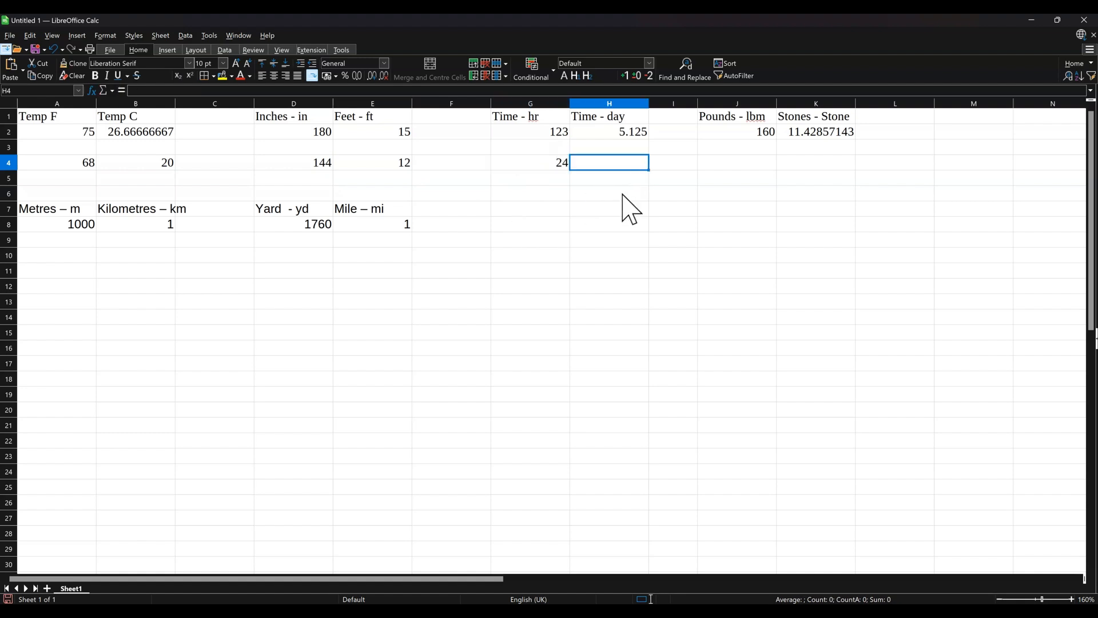
{"action": "type", "text": "=c"}
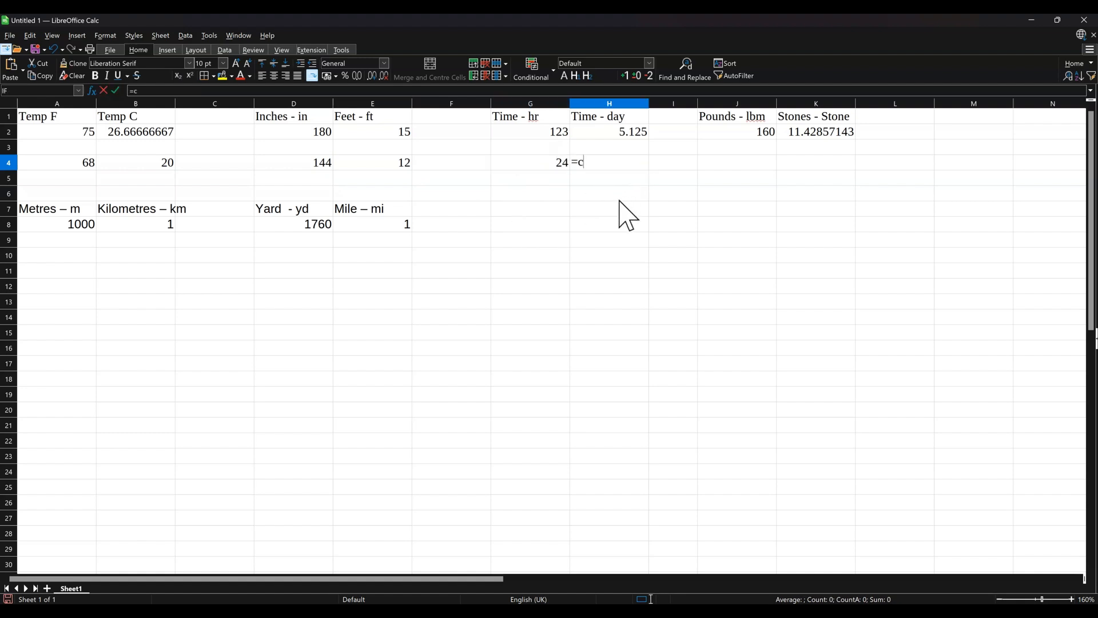
{"action": "type", "text": "onvert"}
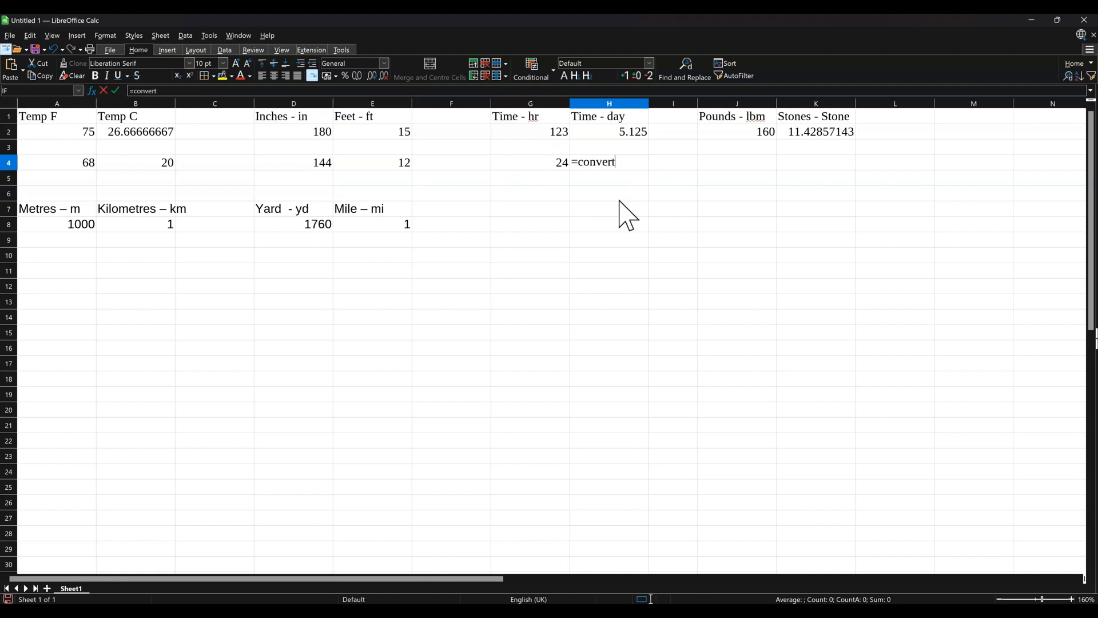
{"action": "type", "text": "("}
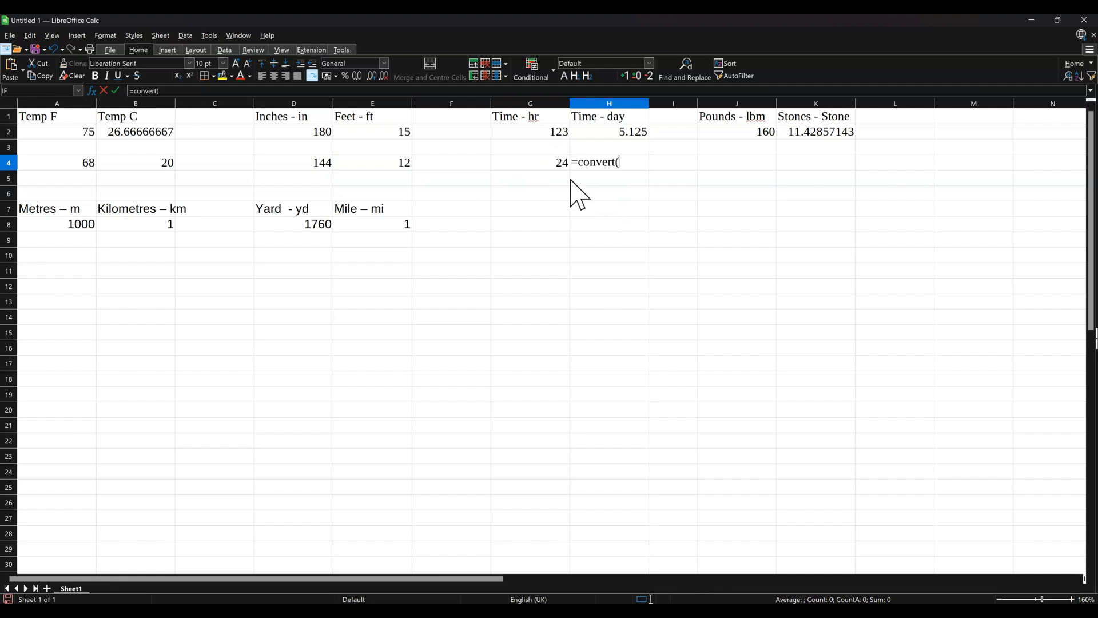
{"action": "left_click", "coordinate": [529, 161]}
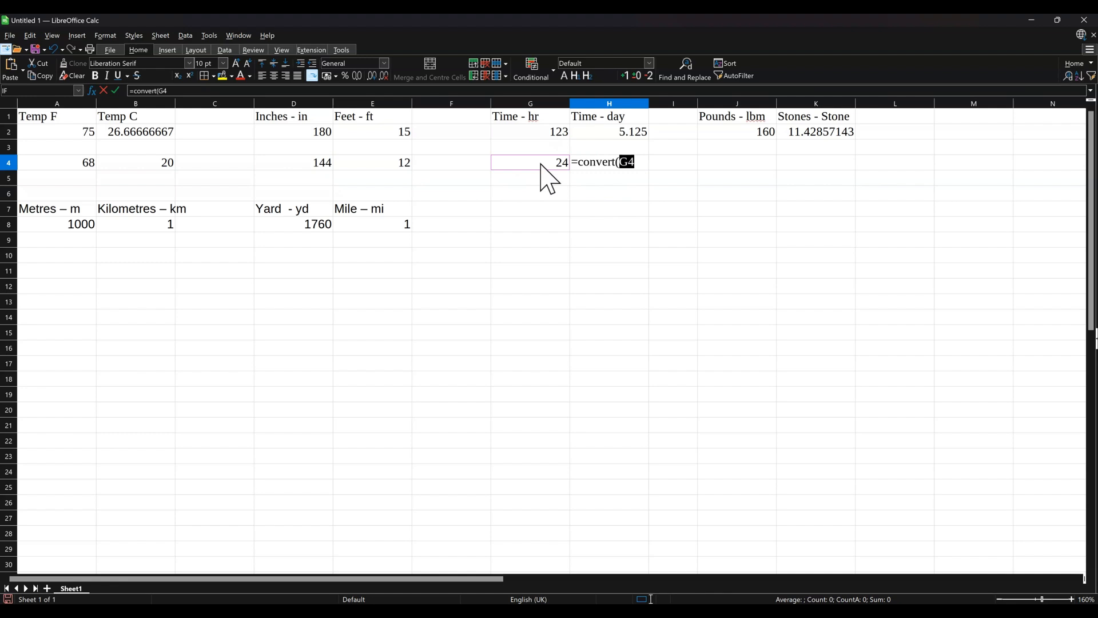
{"action": "type", "text": ",\""}
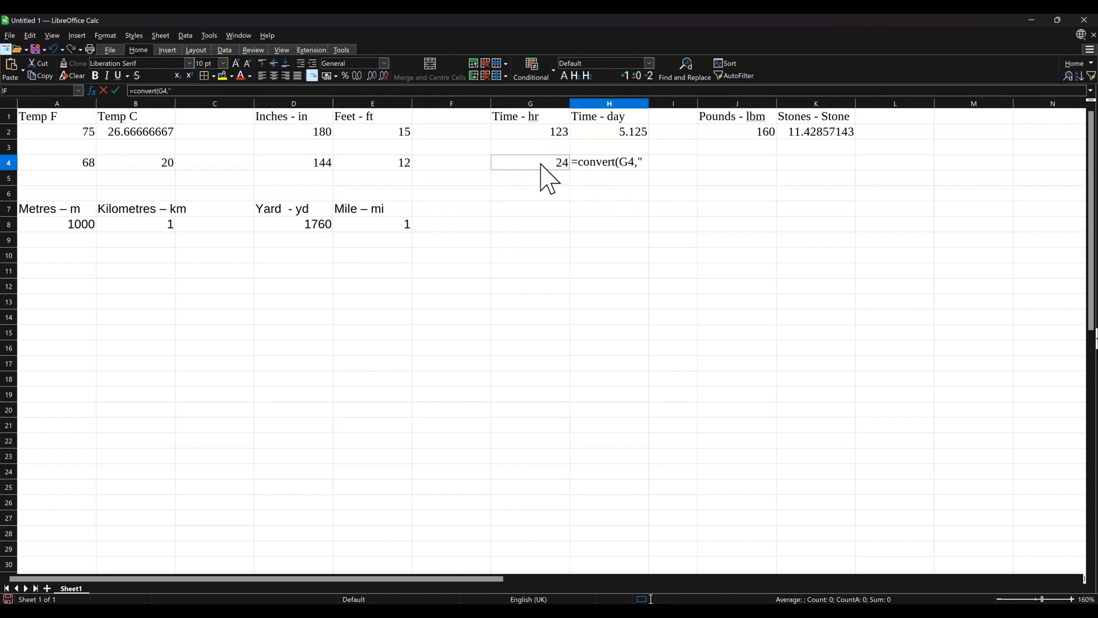
{"action": "type", "text": "hr"}
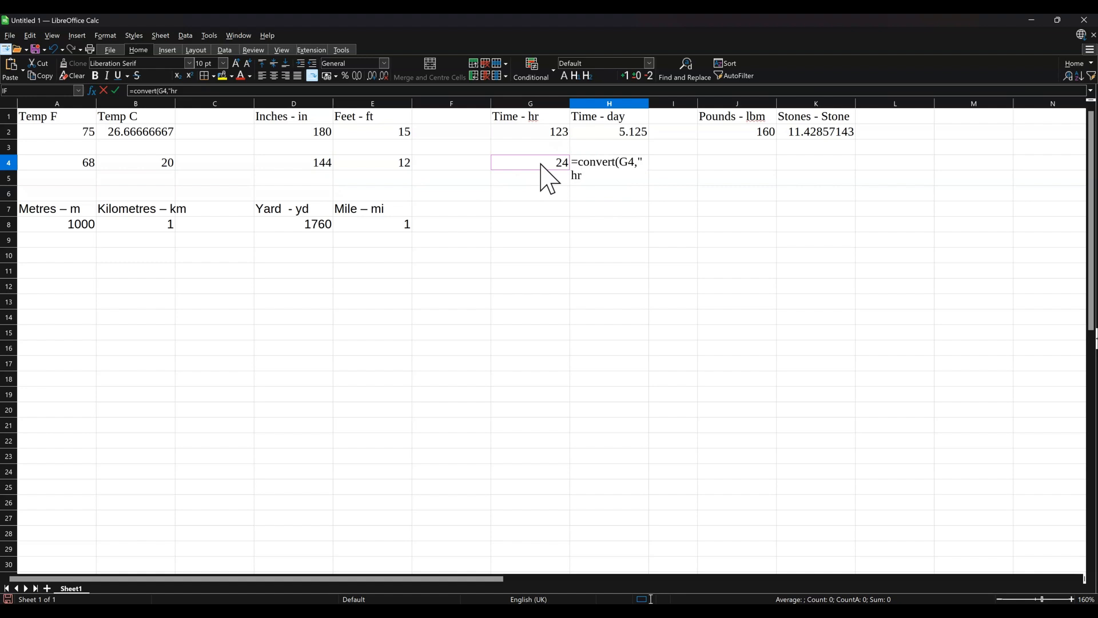
{"action": "type", "text": "\","}
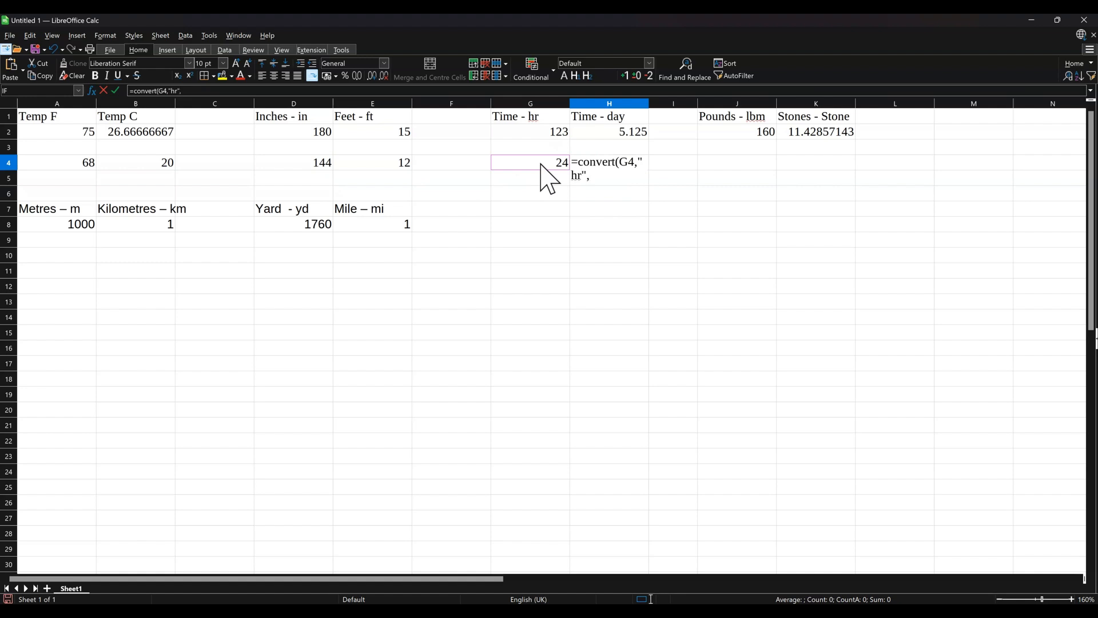
{"action": "type", "text": "\""}
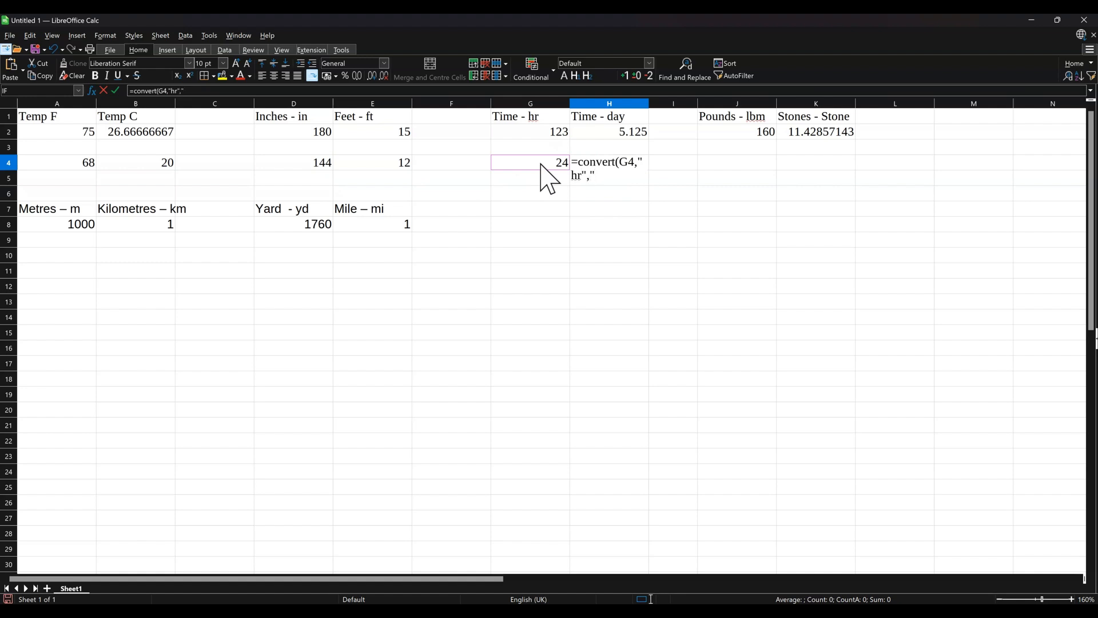
{"action": "type", "text": "day\""}
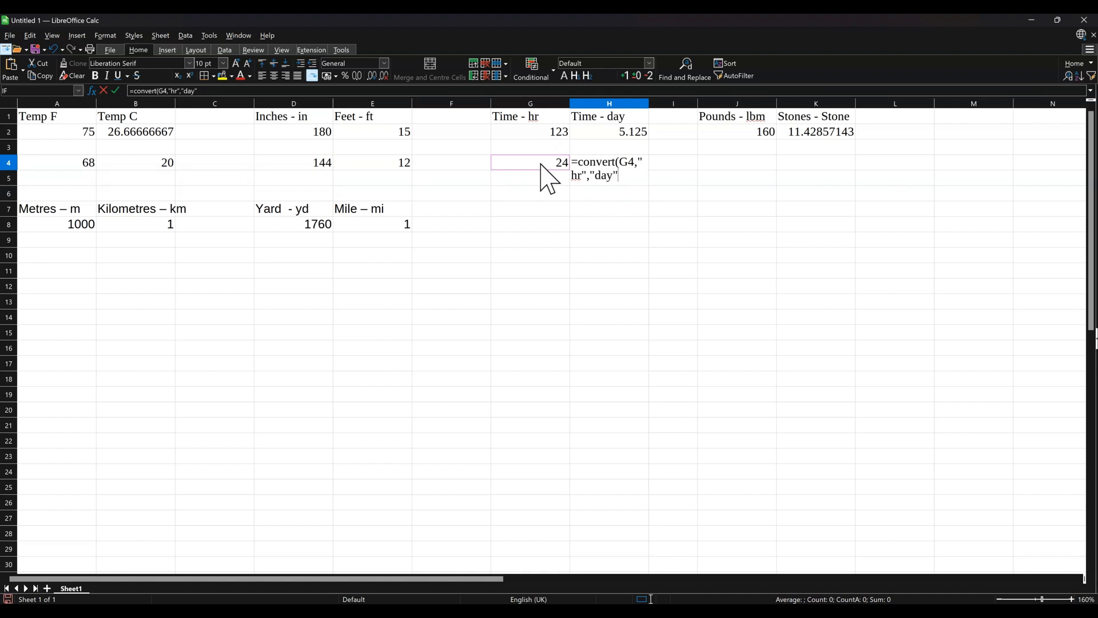
{"action": "type", "text": ")"}
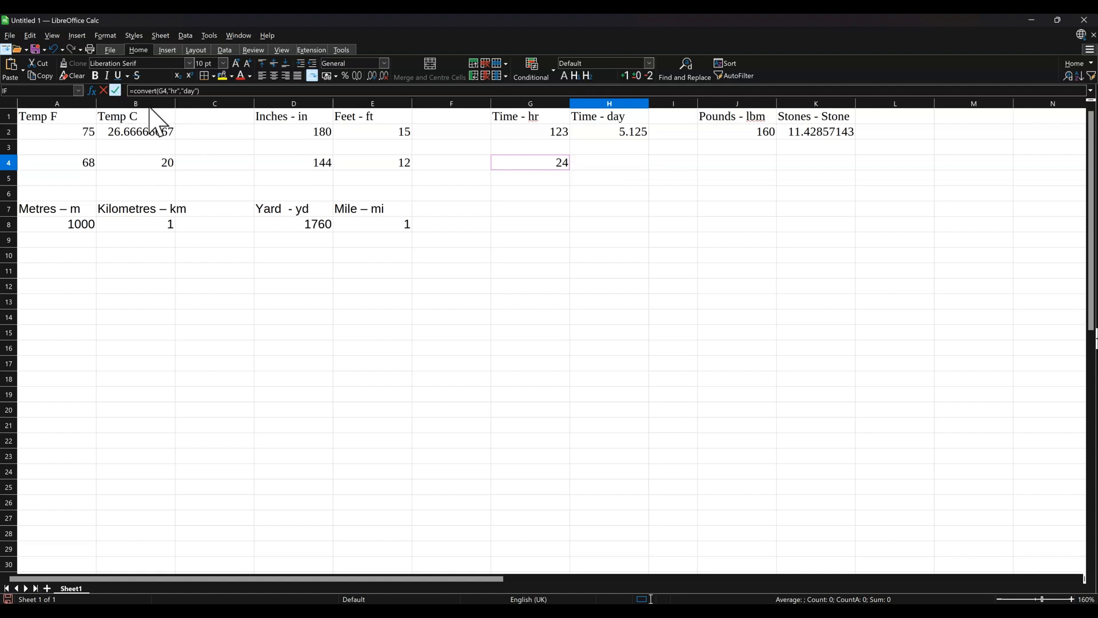
{"action": "key", "text": "Return"}
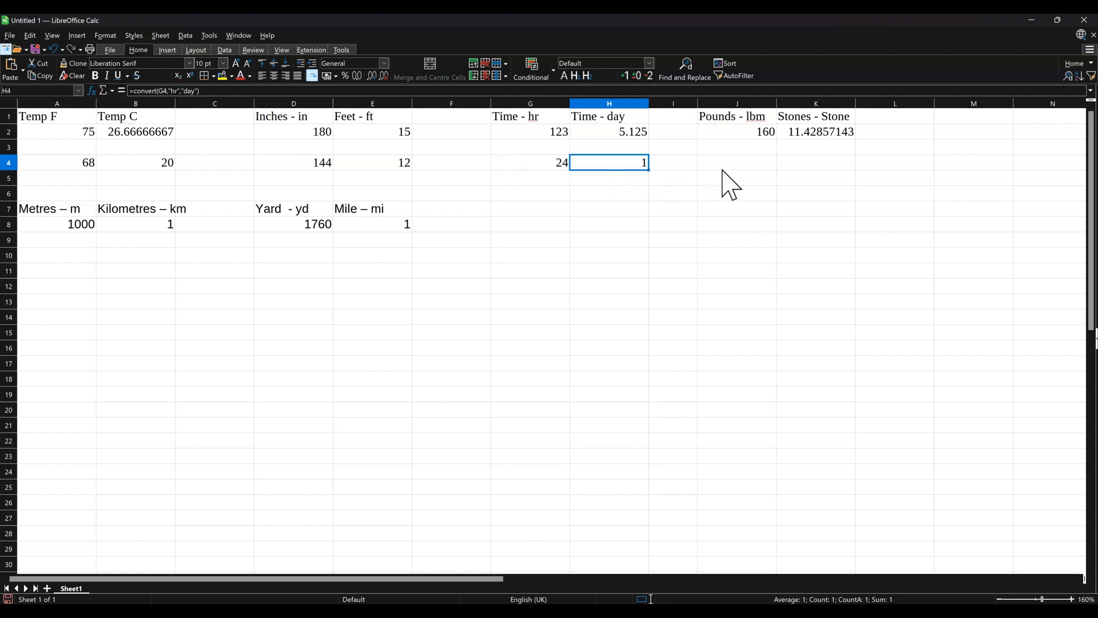
Enter 140 in J4 and =CONVERT(J4,"lbm","stone") in K4, giving about 10 stone.
{"action": "left_click", "coordinate": [736, 161]}
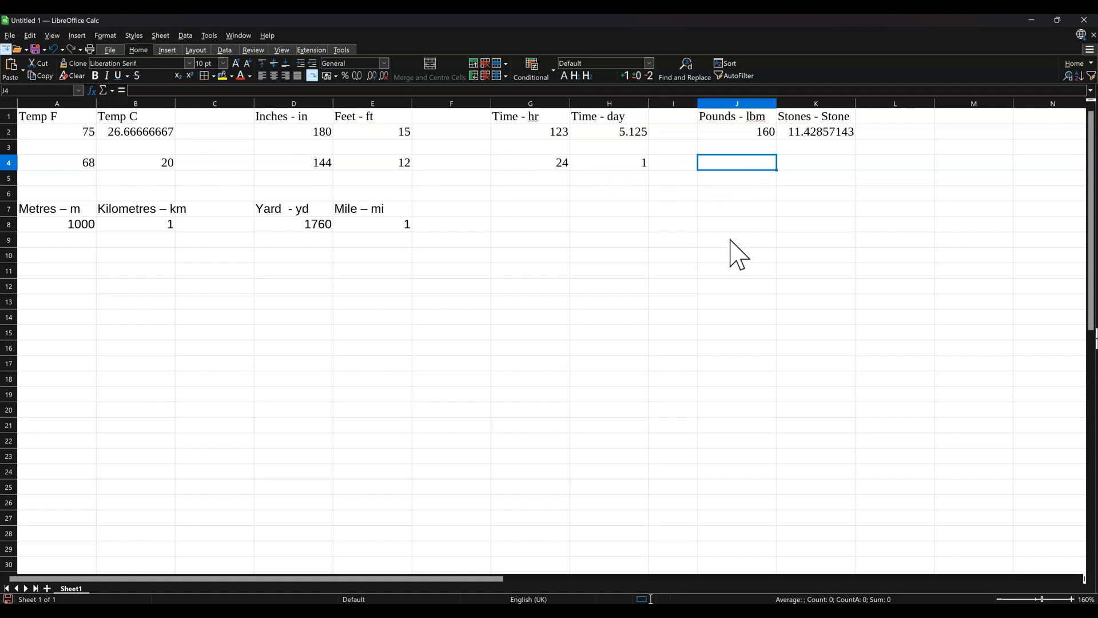
{"action": "type", "text": "140"}
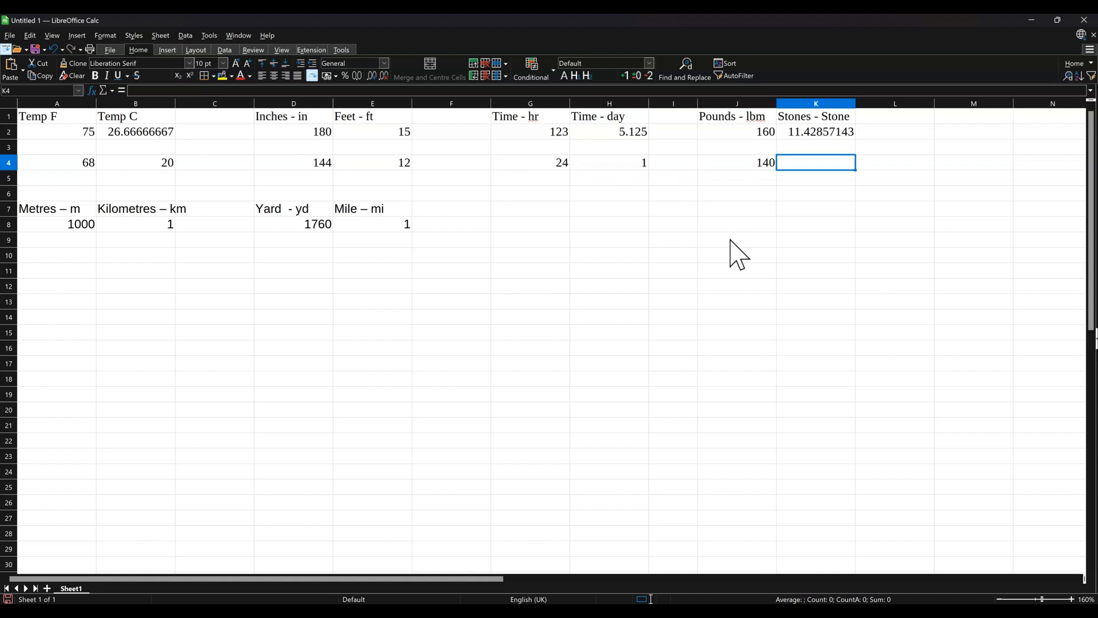
{"action": "type", "text": "=c"}
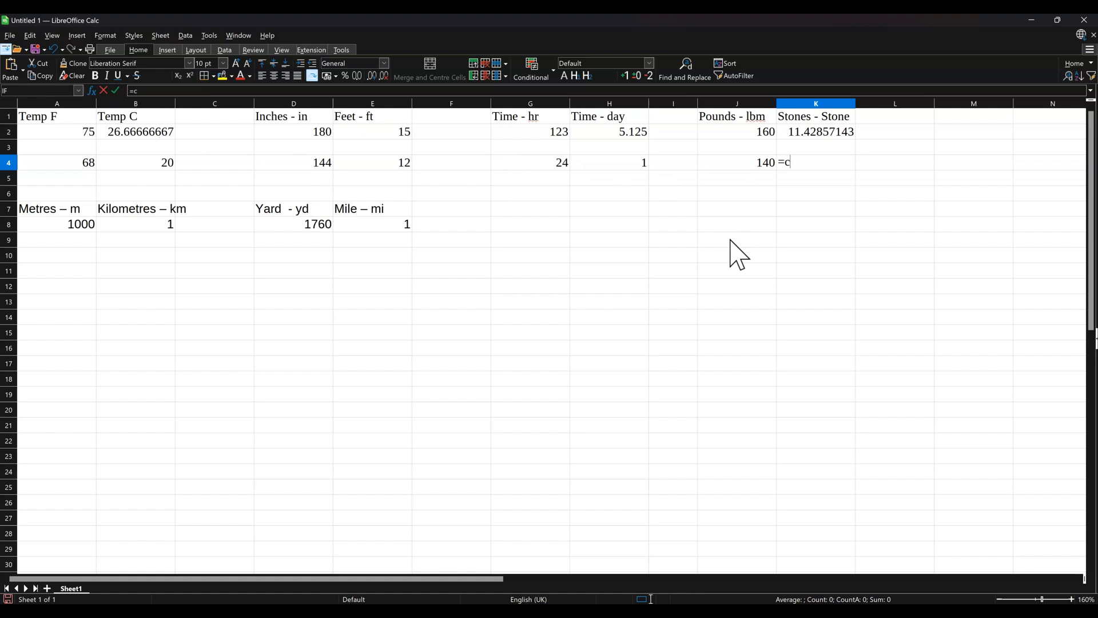
{"action": "type", "text": "onvert(J4"}
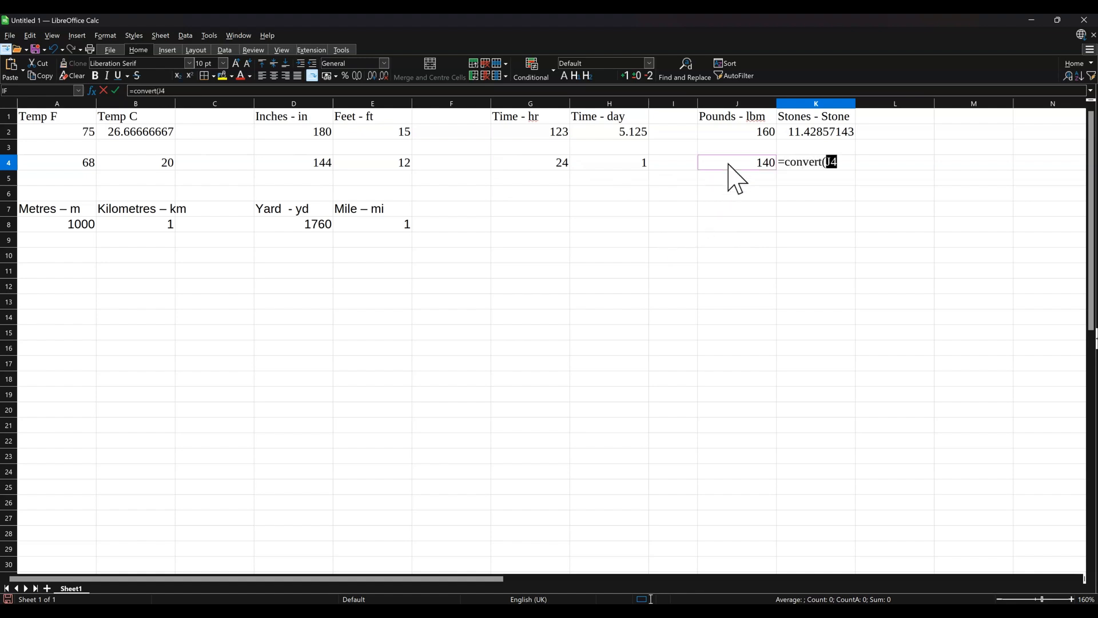
{"action": "type", "text": ","}
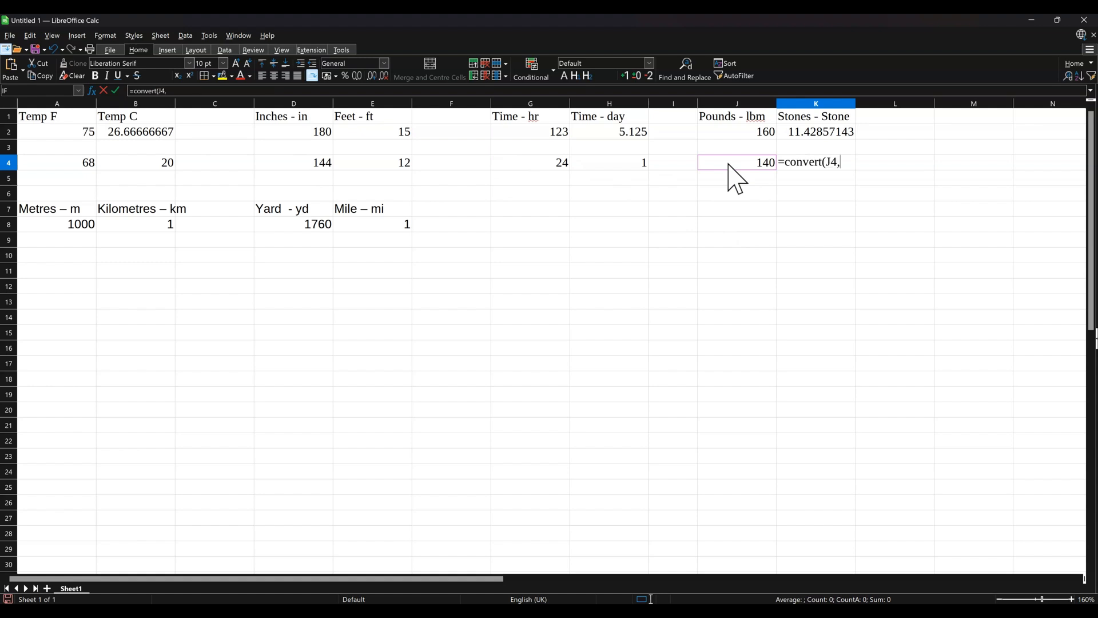
{"action": "mouse_move", "coordinate": [760, 132]}
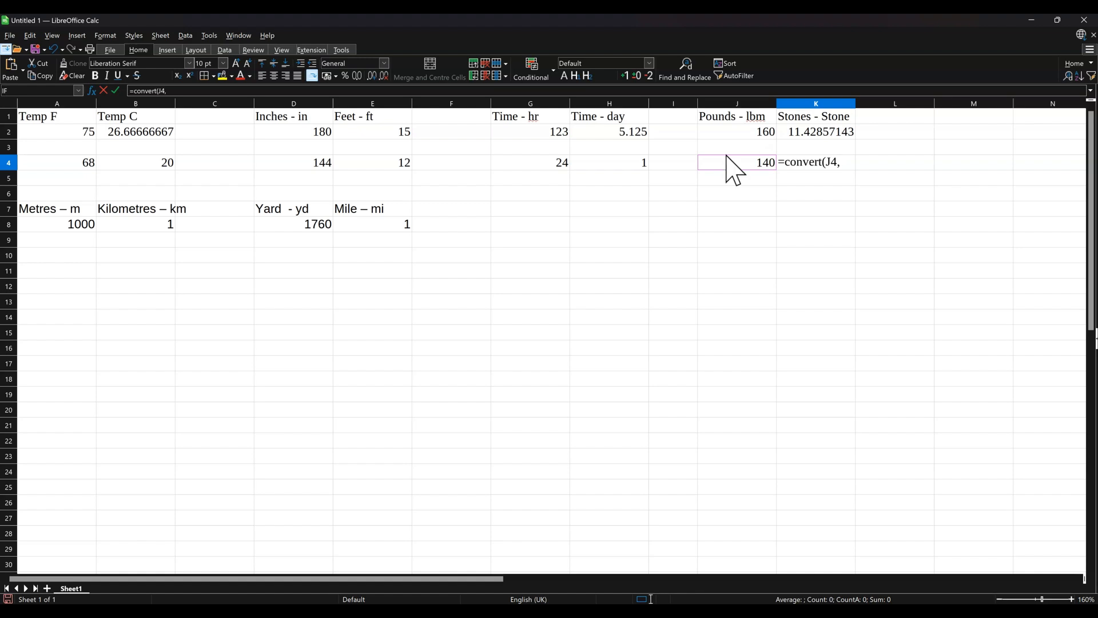
{"action": "type", "text": "\""}
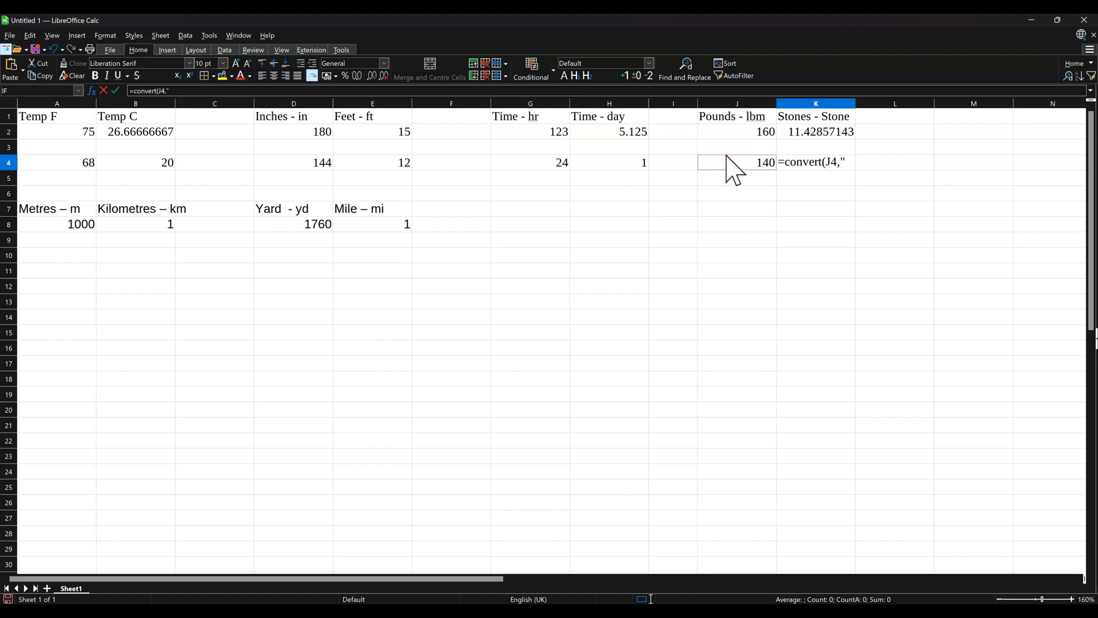
{"action": "type", "text": "lbm"}
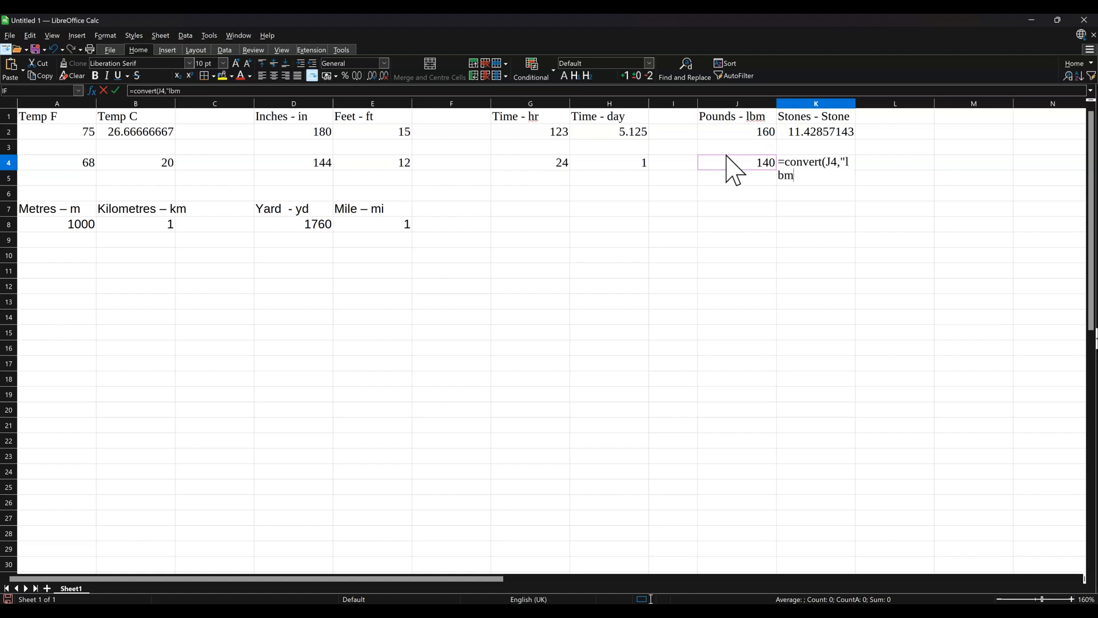
{"action": "type", "text": ","}
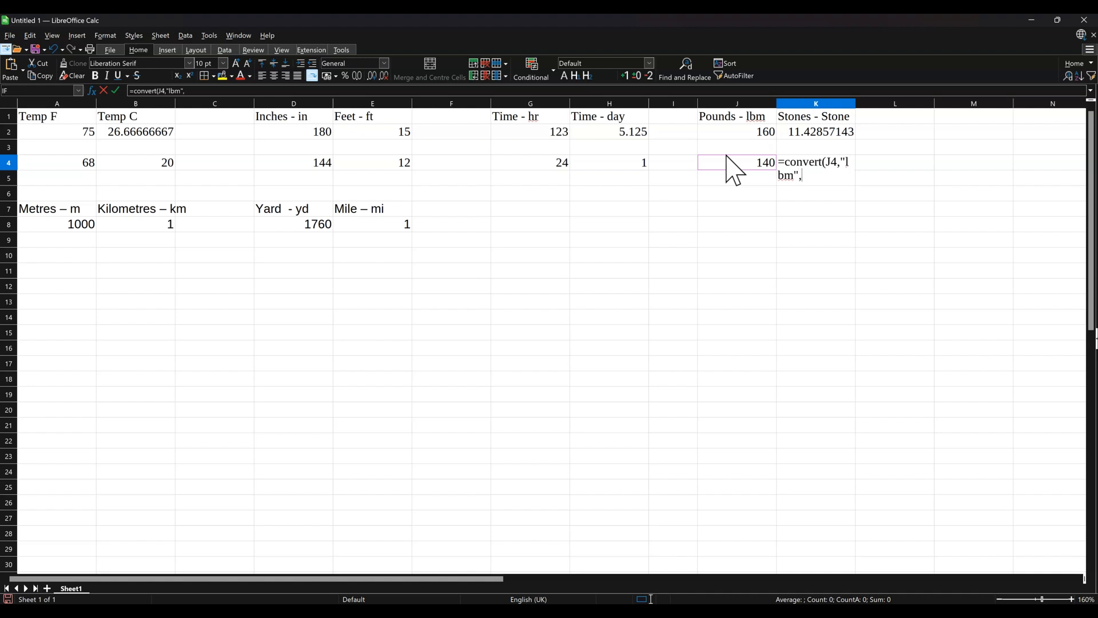
{"action": "type", "text": "\"stone"}
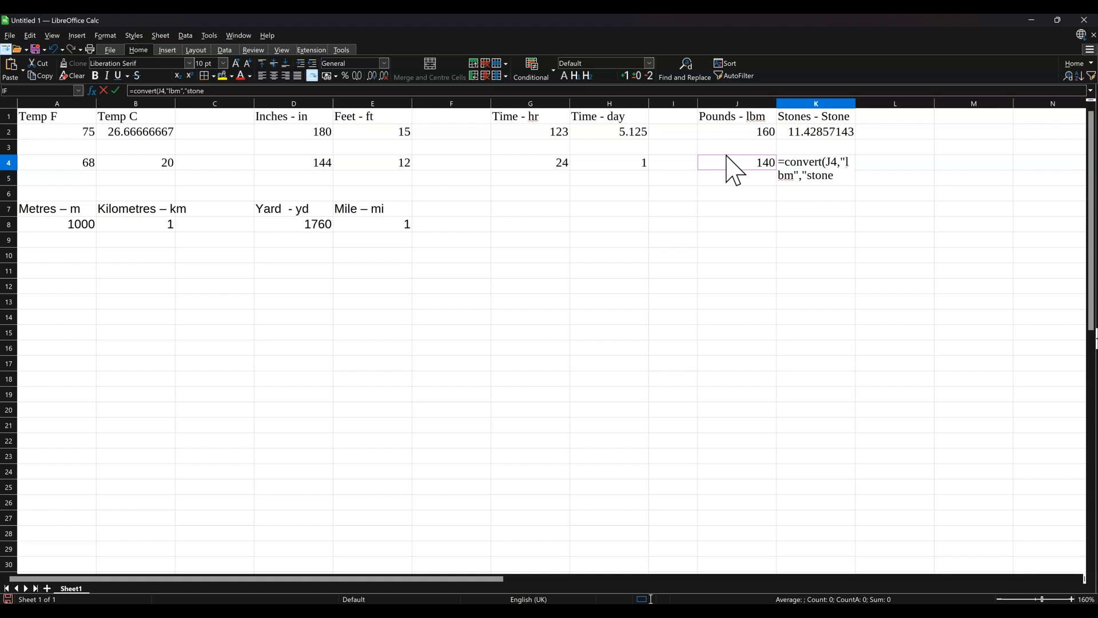
{"action": "type", "text": ")"}
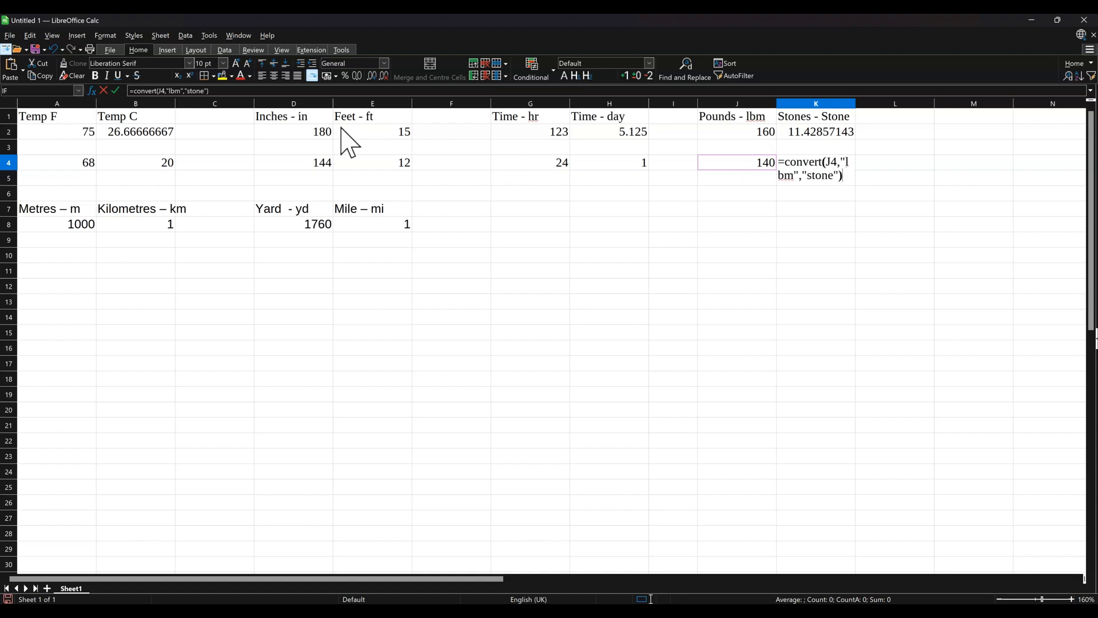
{"action": "left_click", "coordinate": [115, 91]}
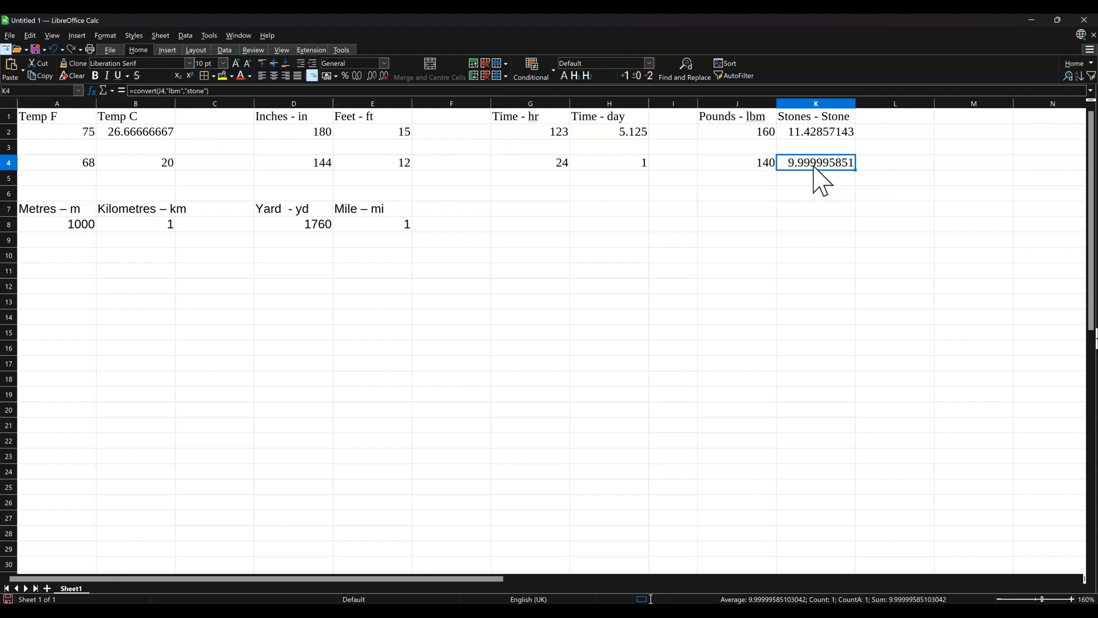
{"action": "mouse_move", "coordinate": [133, 267]}
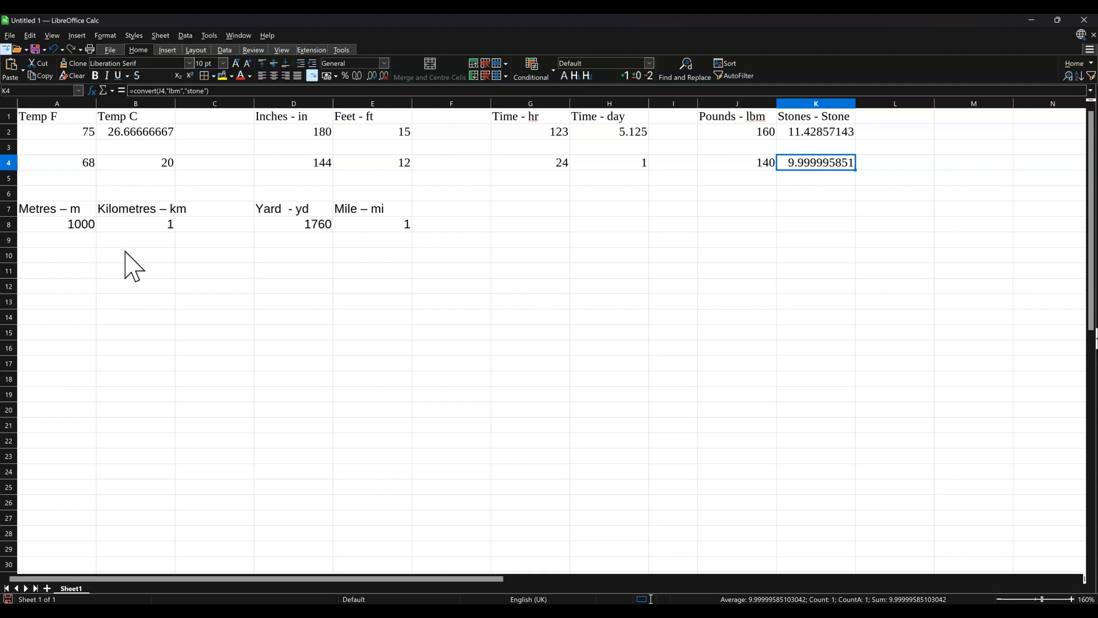
Enter 500 metres in A9 and =CONVERT(A9,"m","km") in B9, giving 0.5 km.
{"action": "left_click", "coordinate": [56, 239]}
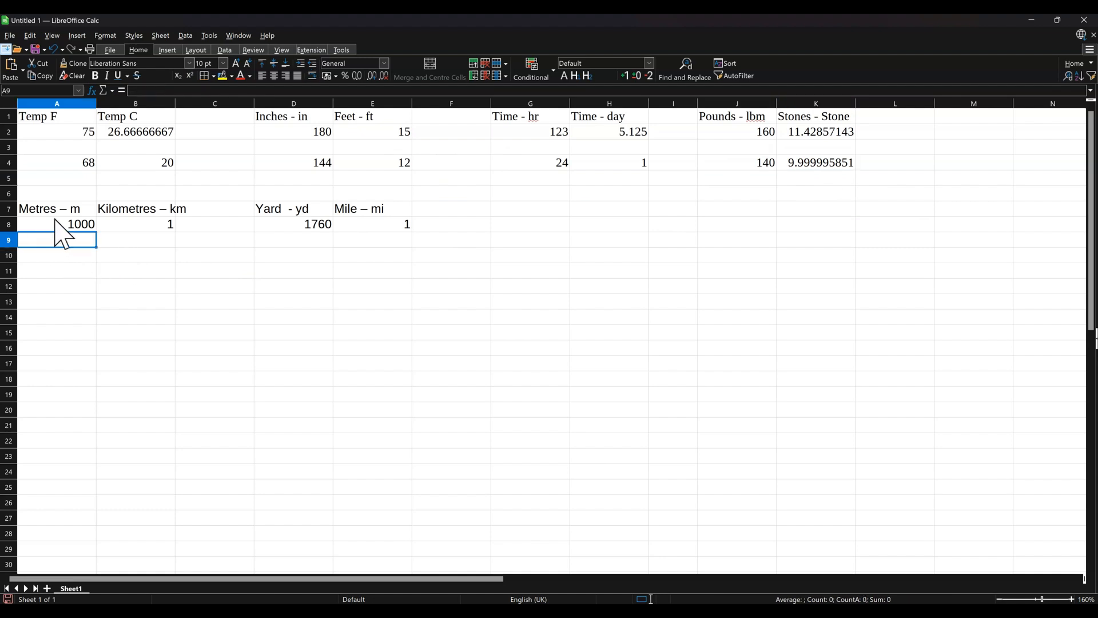
{"action": "mouse_move", "coordinate": [115, 257]}
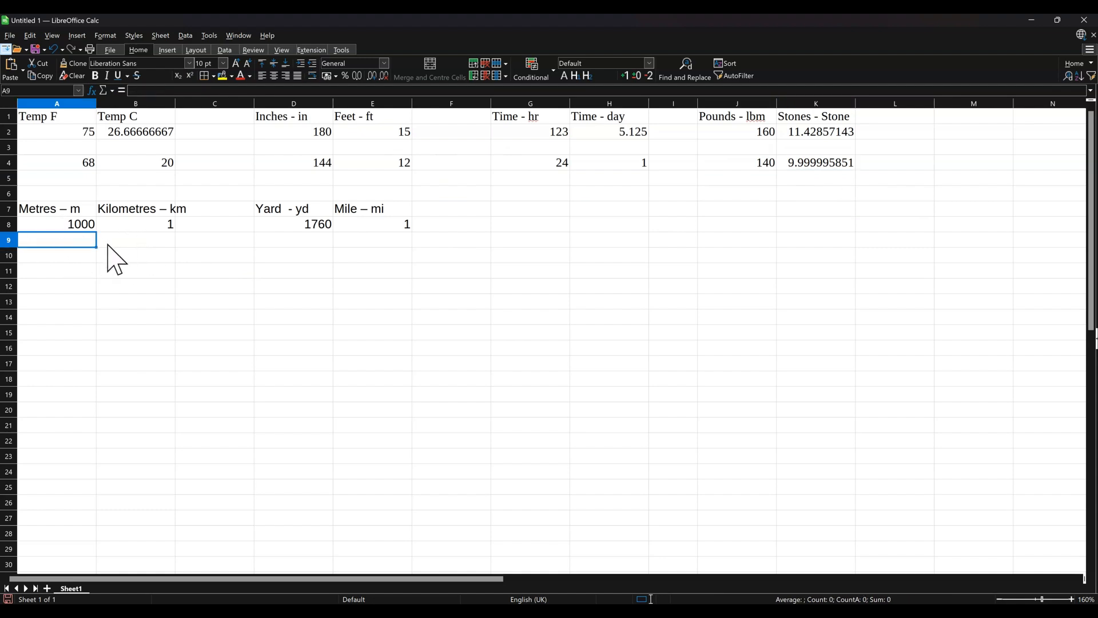
{"action": "type", "text": "500"}
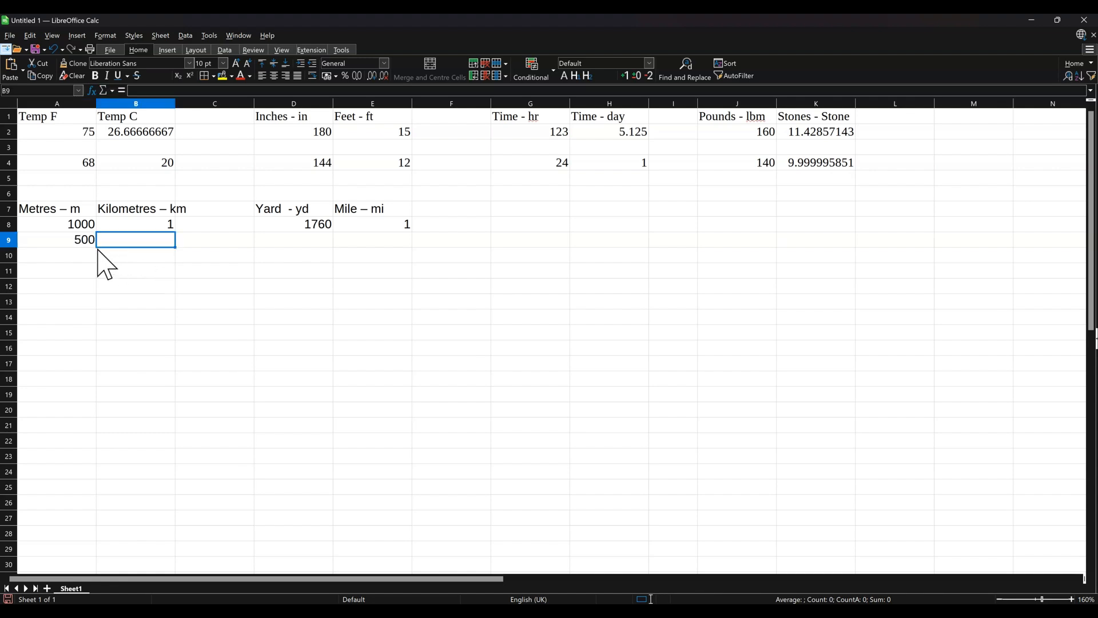
{"action": "mouse_move", "coordinate": [122, 260]}
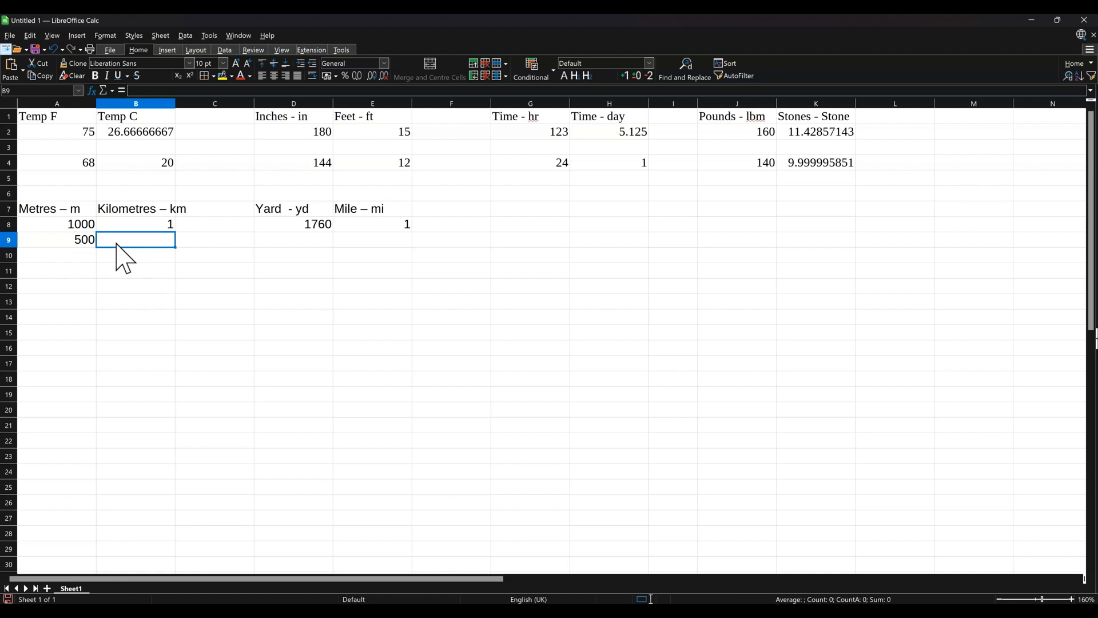
{"action": "type", "text": "=co"}
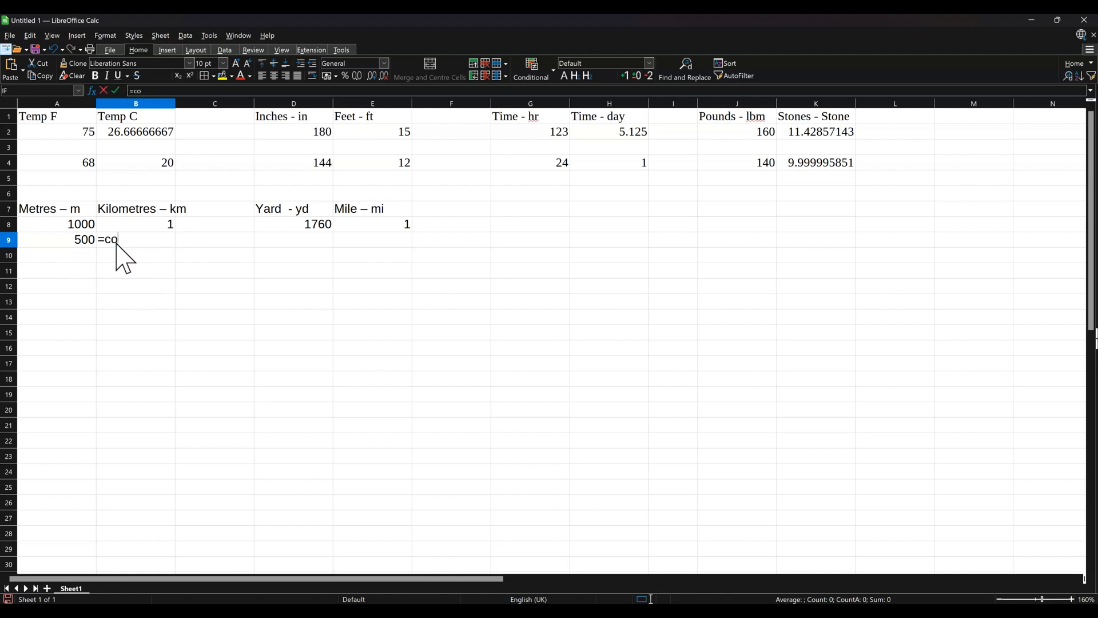
{"action": "type", "text": "nvert"}
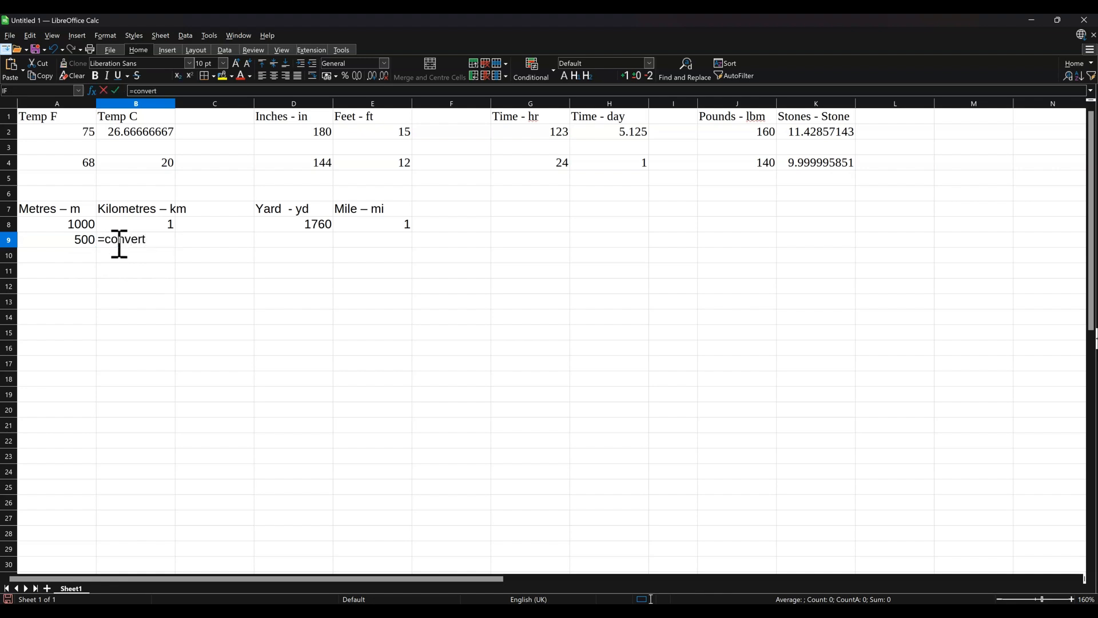
{"action": "left_click", "coordinate": [56, 239]}
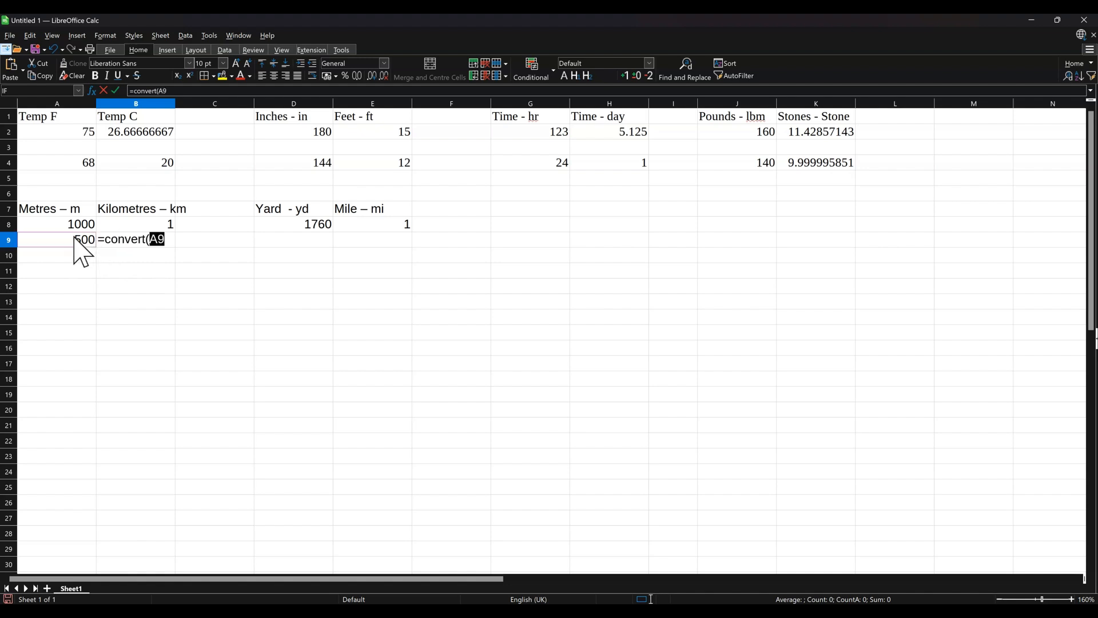
{"action": "type", "text": ","}
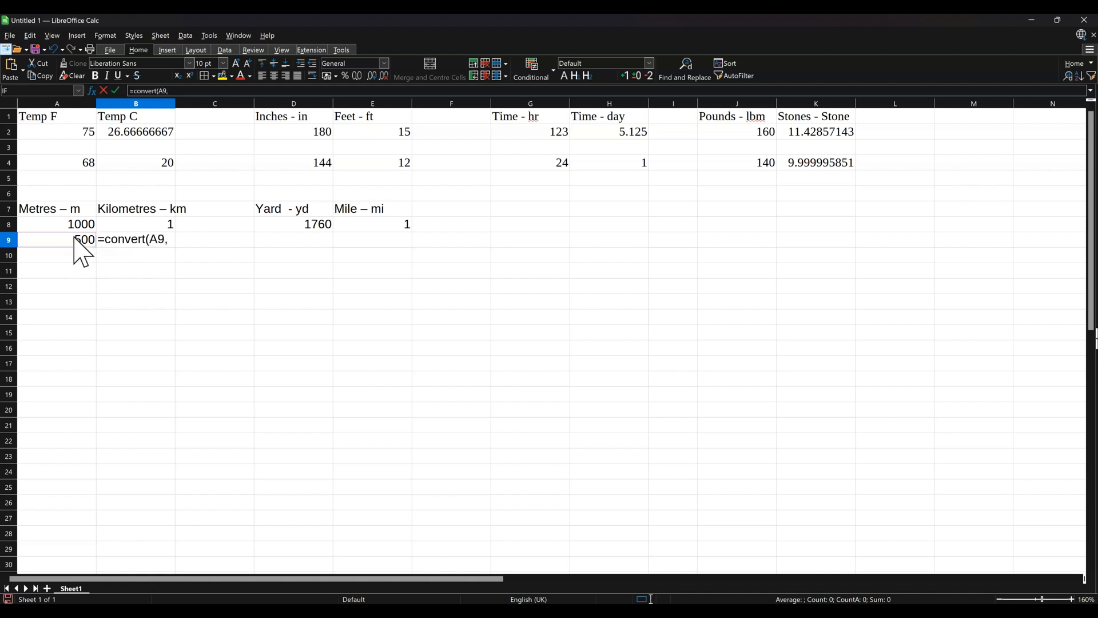
{"action": "type", "text": "\""}
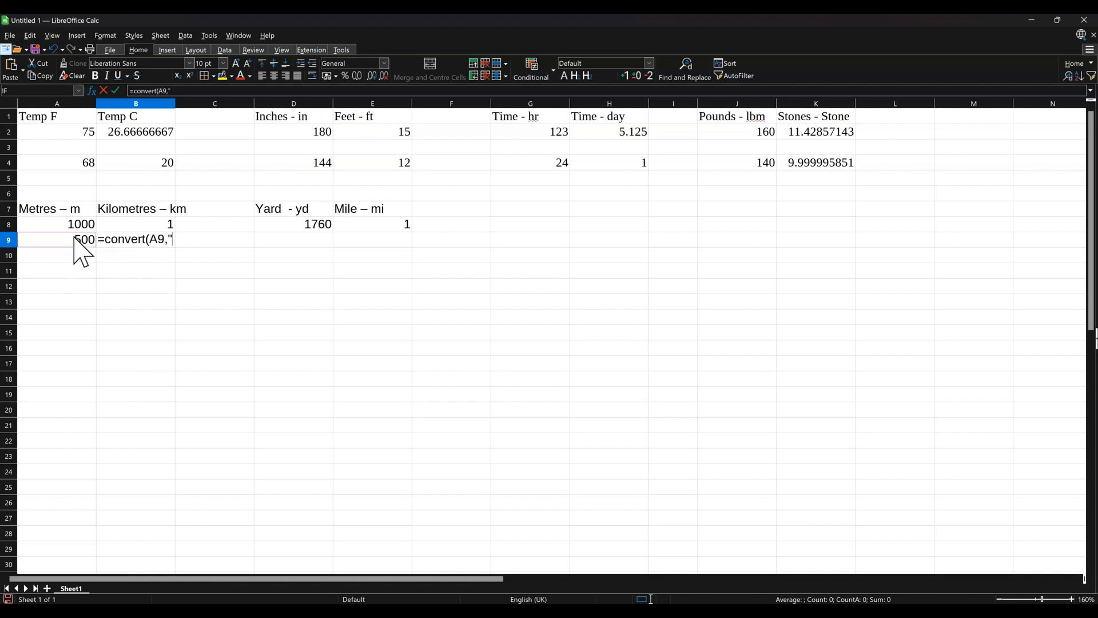
{"action": "type", "text": "m"}
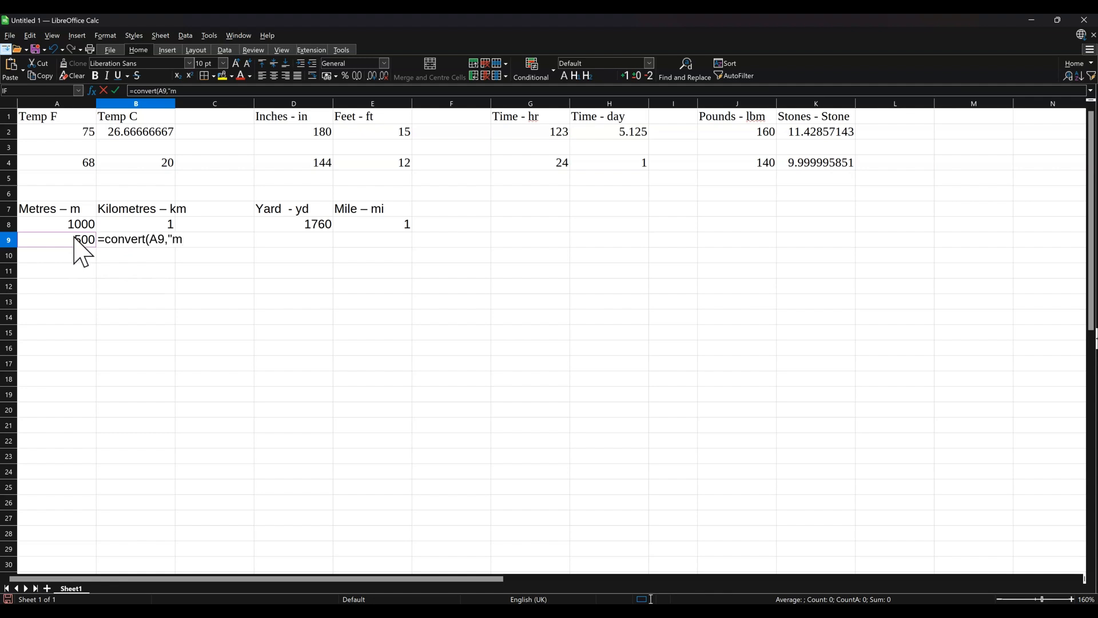
{"action": "type", "text": "\""}
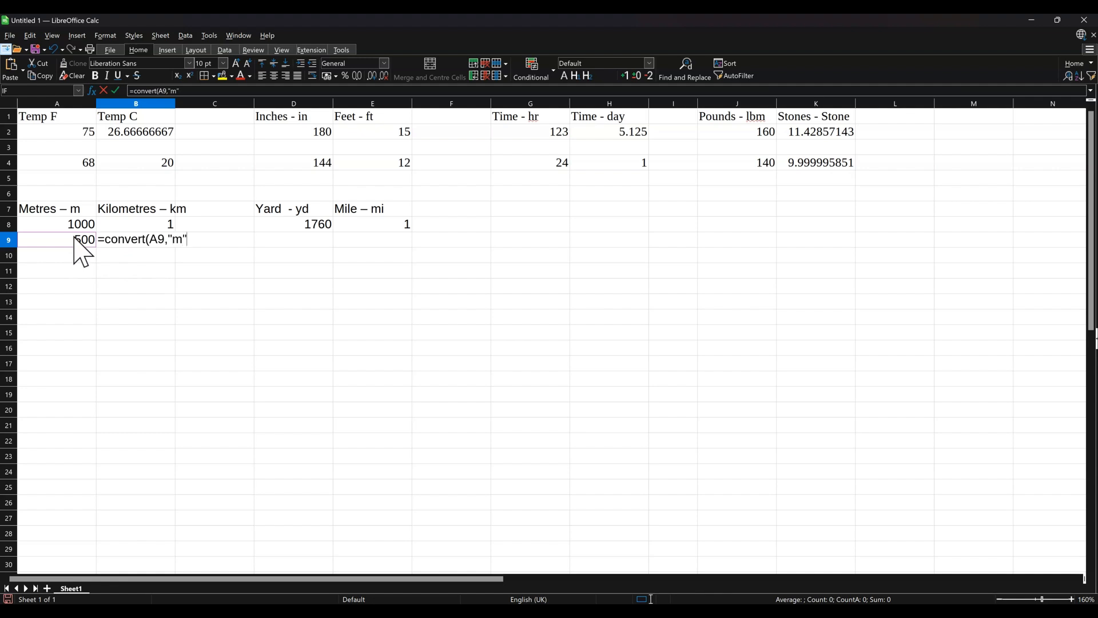
{"action": "type", "text": ",\""}
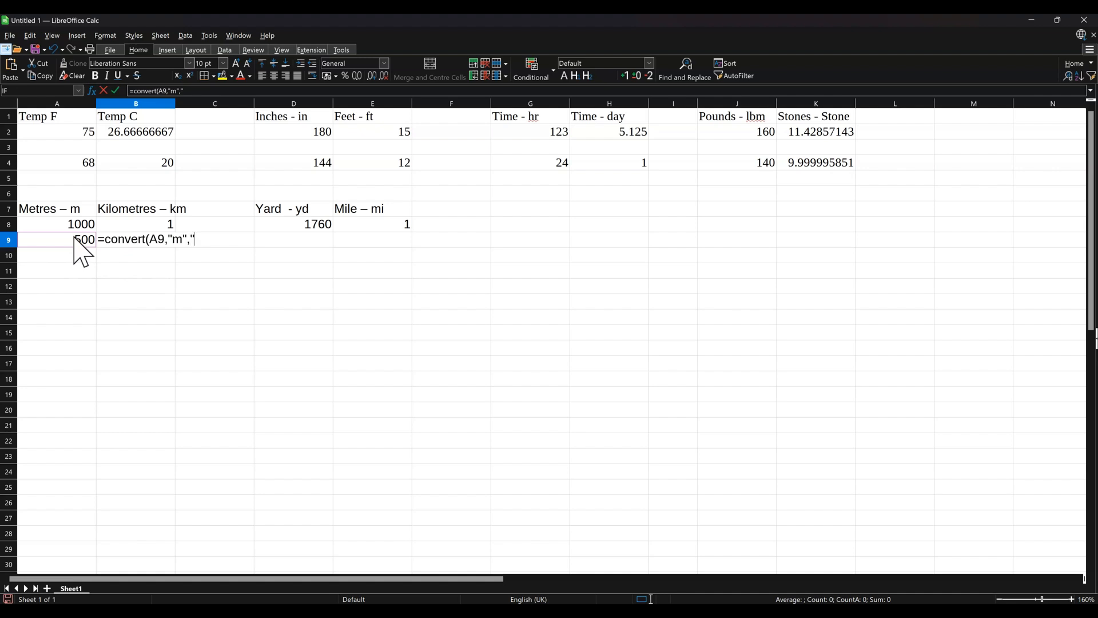
{"action": "type", "text": "km\""}
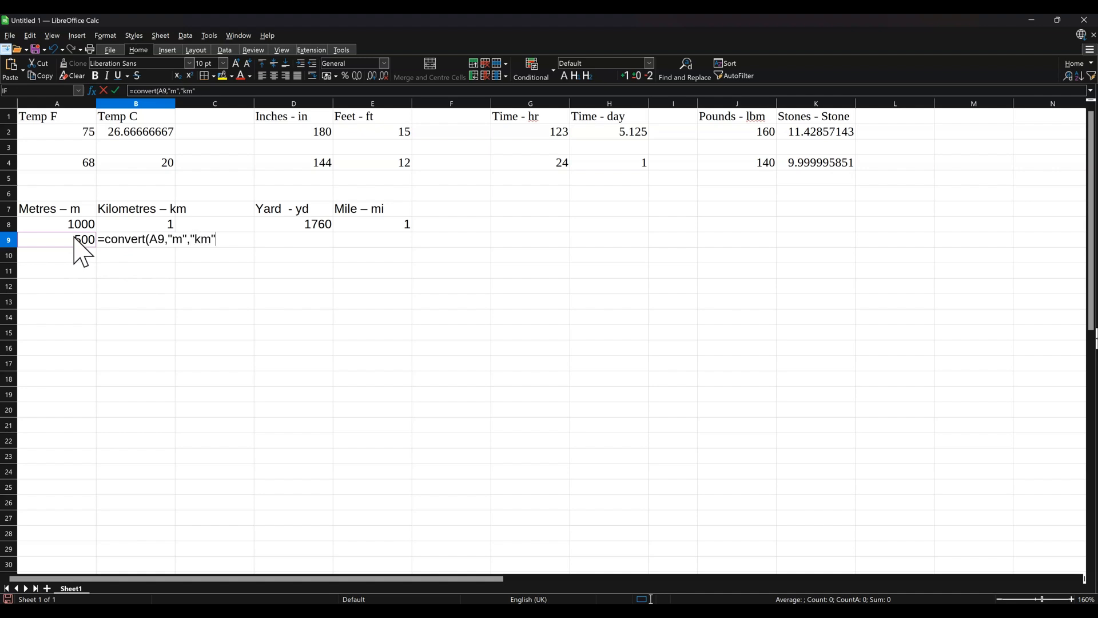
{"action": "type", "text": ")"}
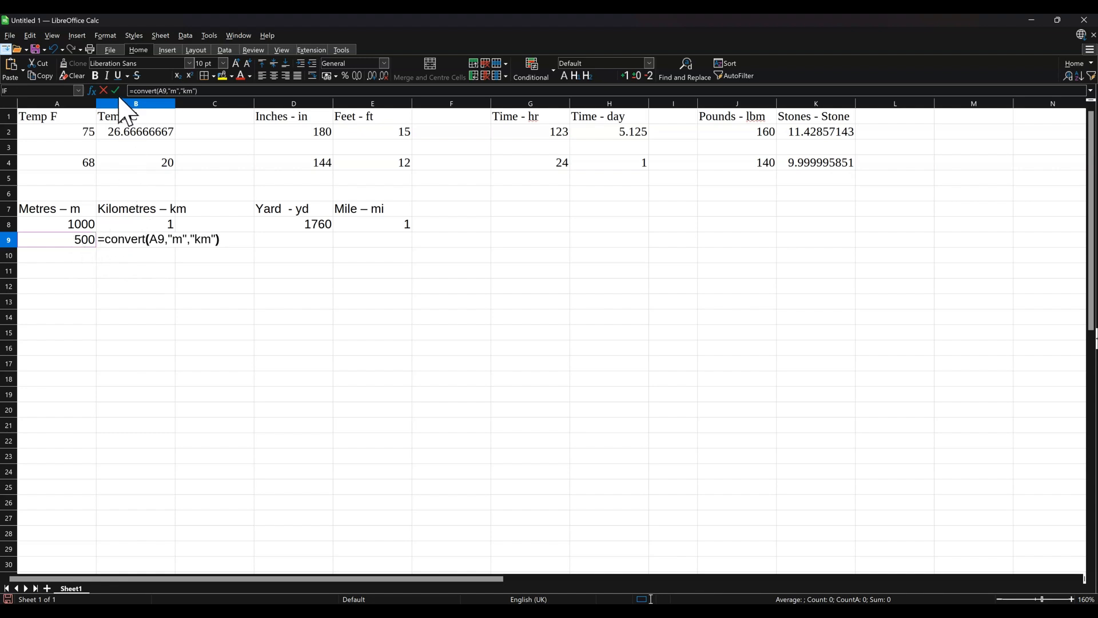
{"action": "key", "text": "Return"}
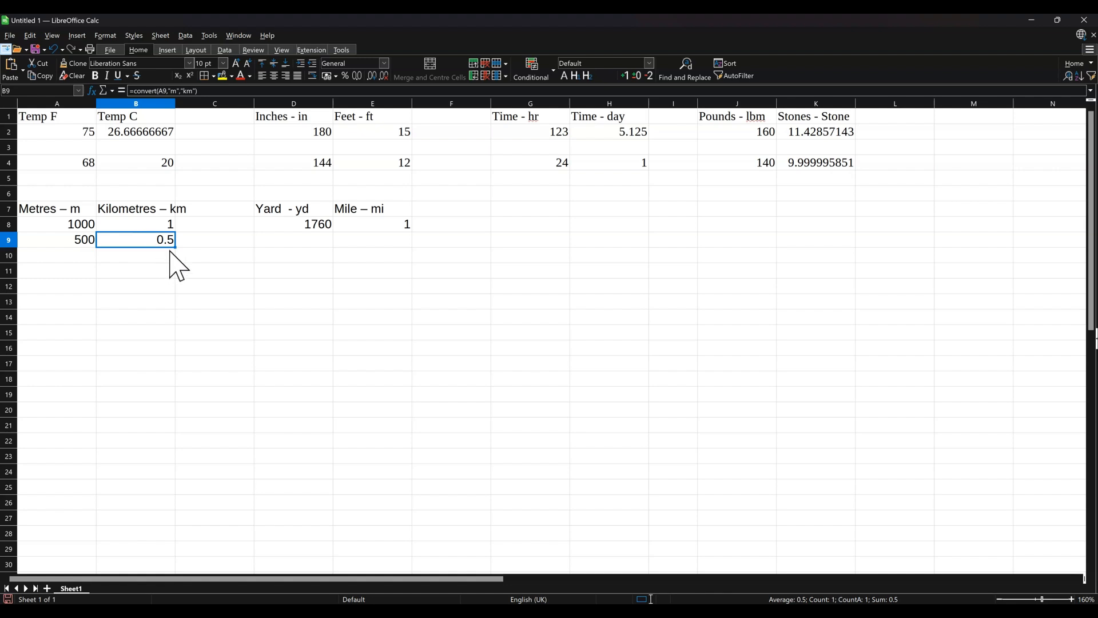
Enter 880 yards in D9 and =CONVERT(D9,"yd","mi") in E9, giving 0.5 miles.
{"action": "left_click", "coordinate": [293, 239]}
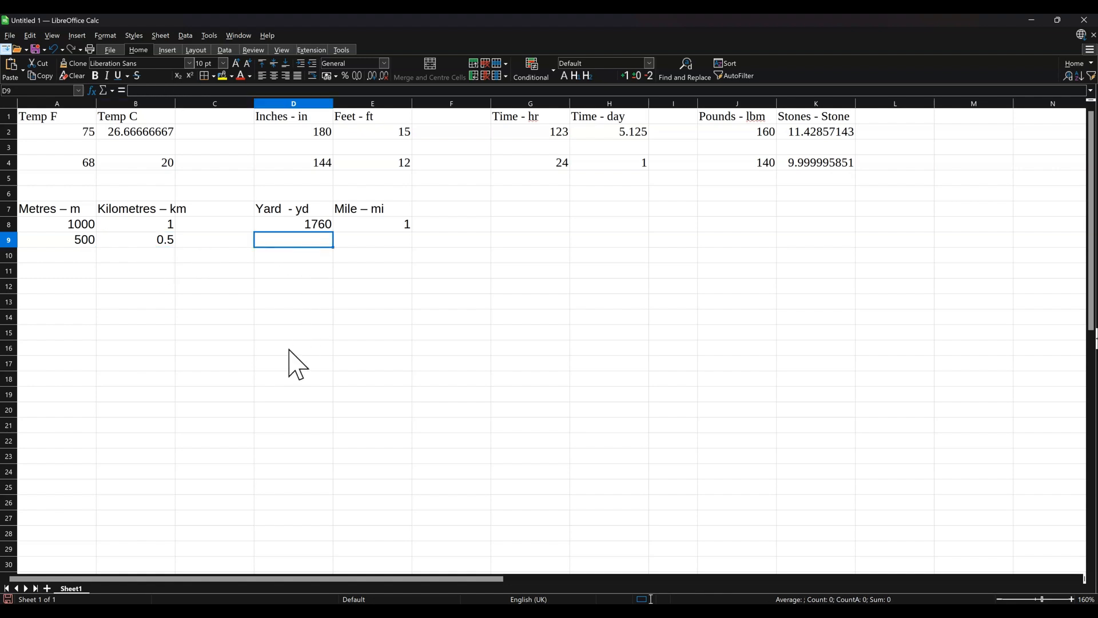
{"action": "type", "text": "880"}
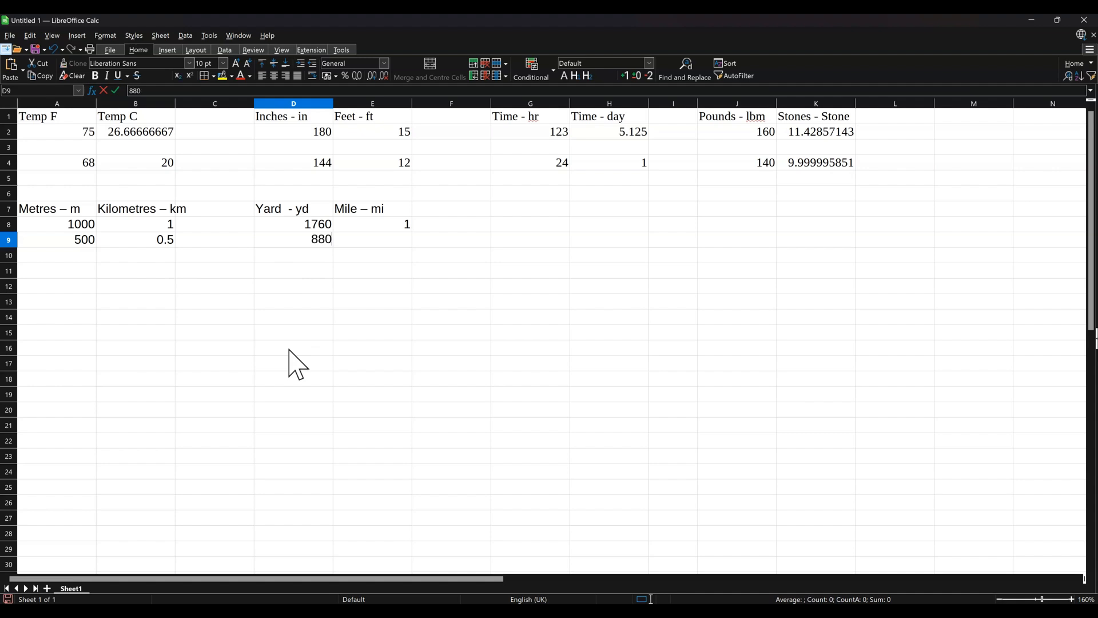
{"action": "left_click", "coordinate": [372, 239]}
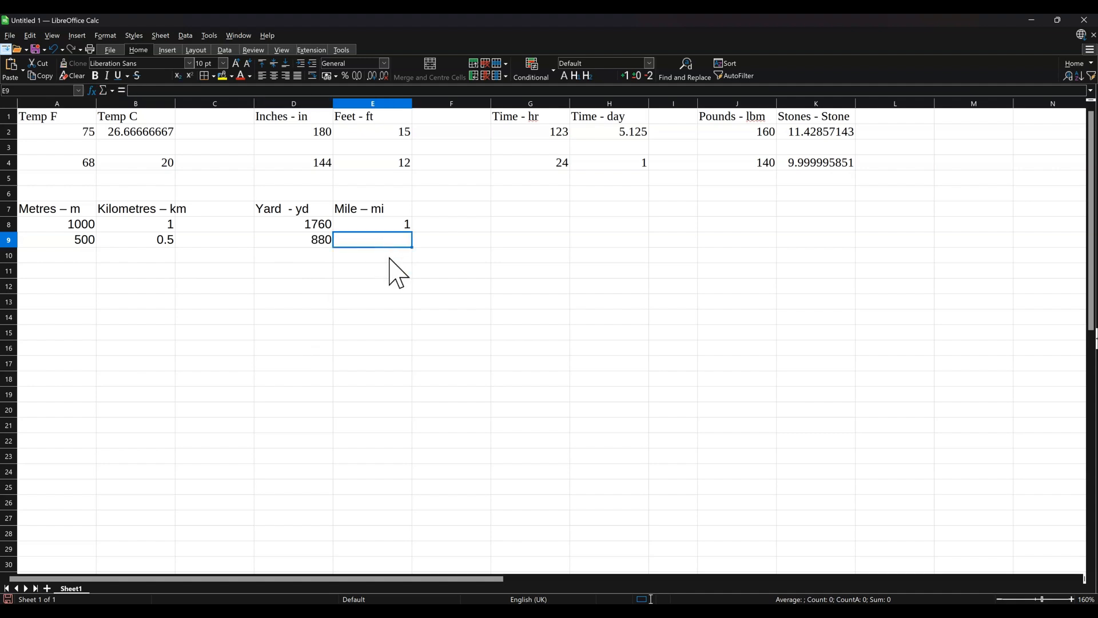
{"action": "mouse_move", "coordinate": [367, 329]}
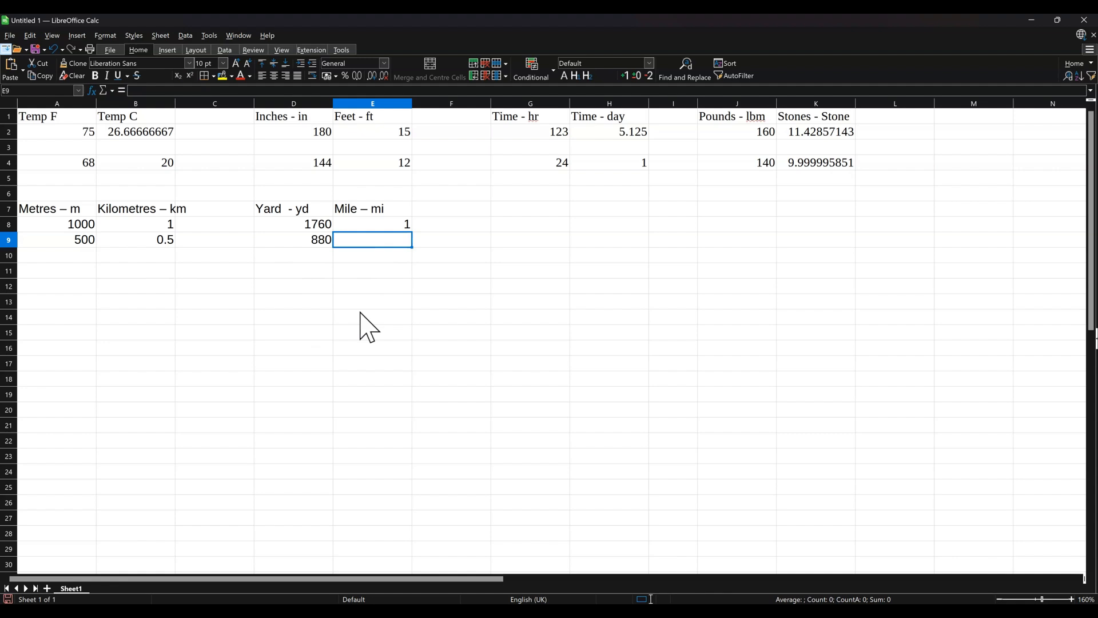
{"action": "type", "text": "=conv"}
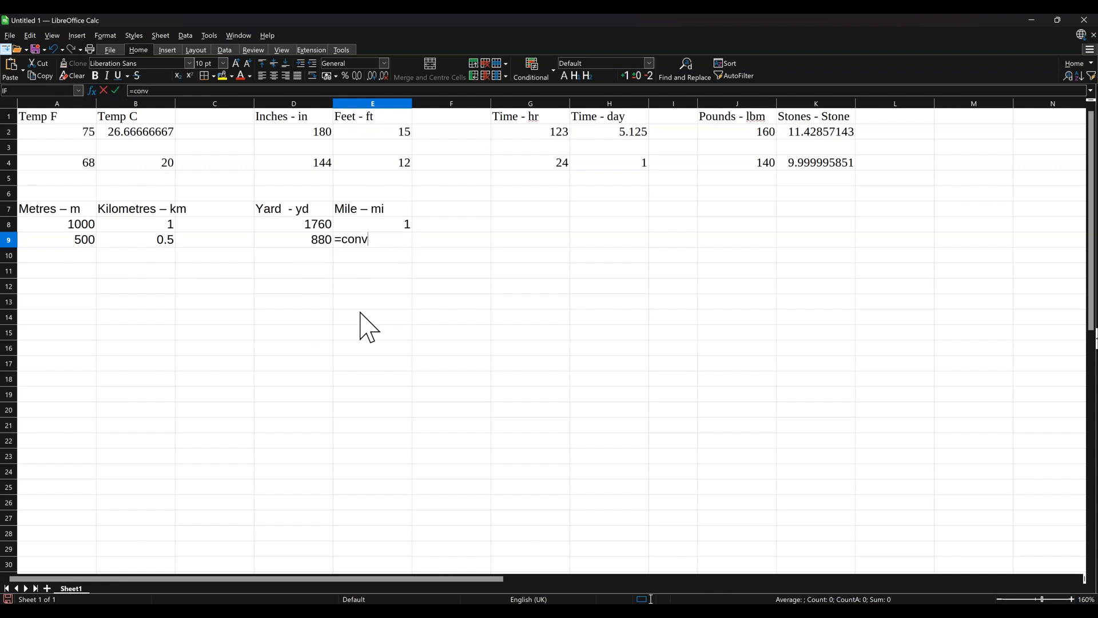
{"action": "type", "text": "ert("}
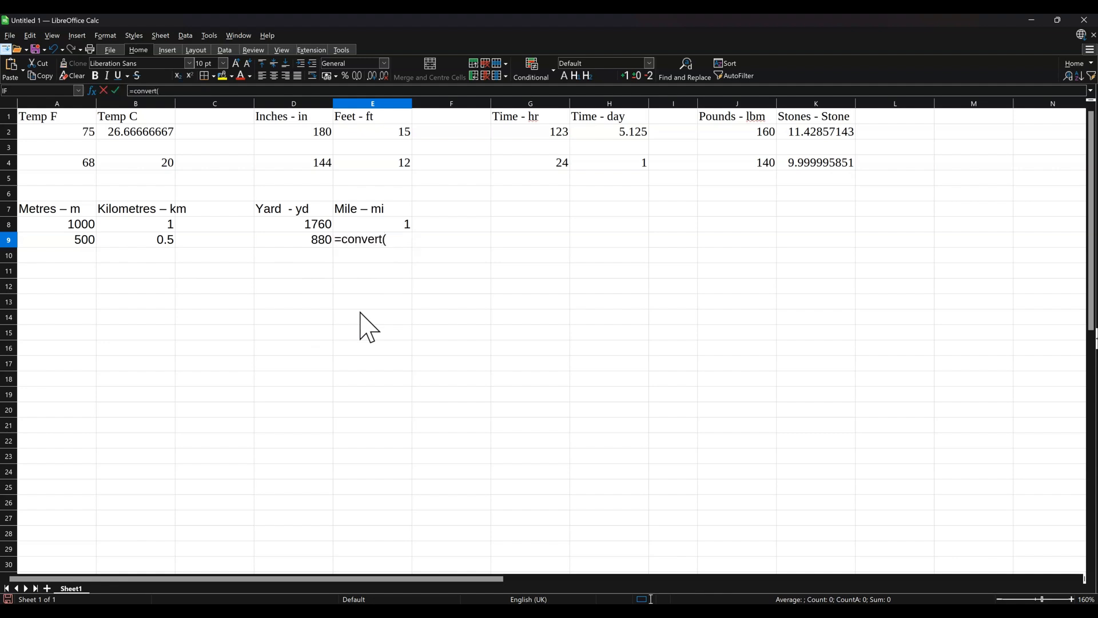
{"action": "left_click", "coordinate": [293, 239]}
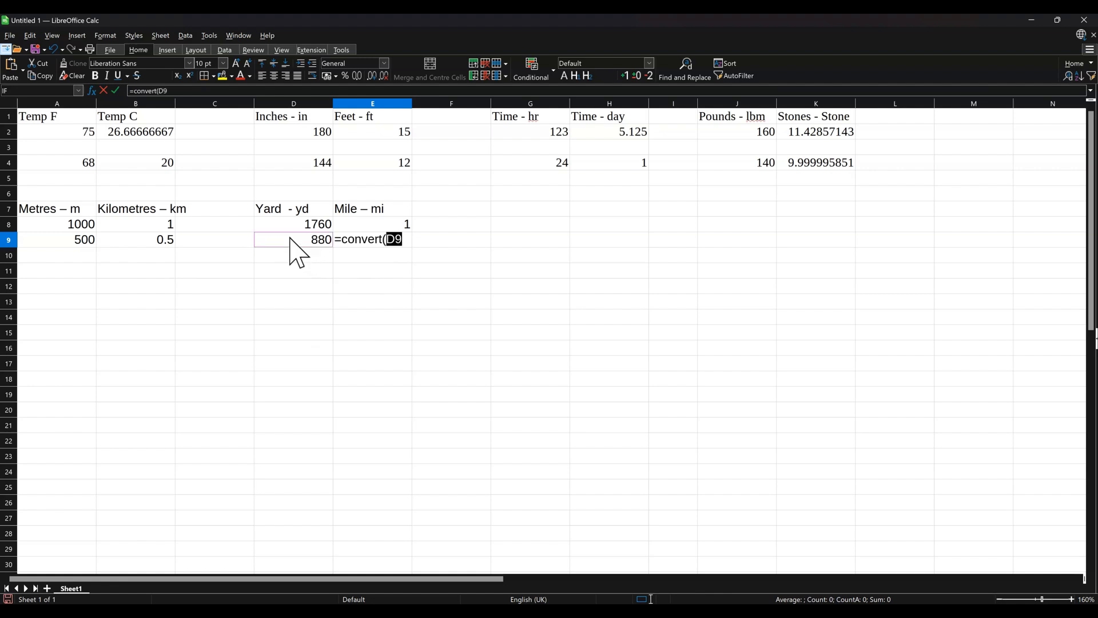
{"action": "type", "text": ","}
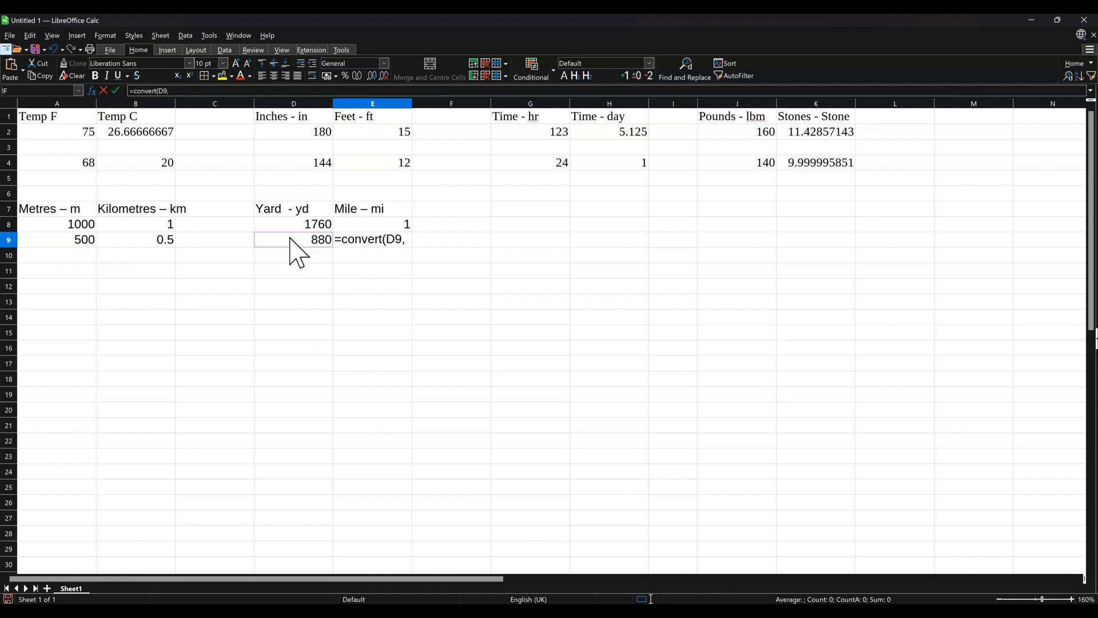
{"action": "type", "text": "\"y"}
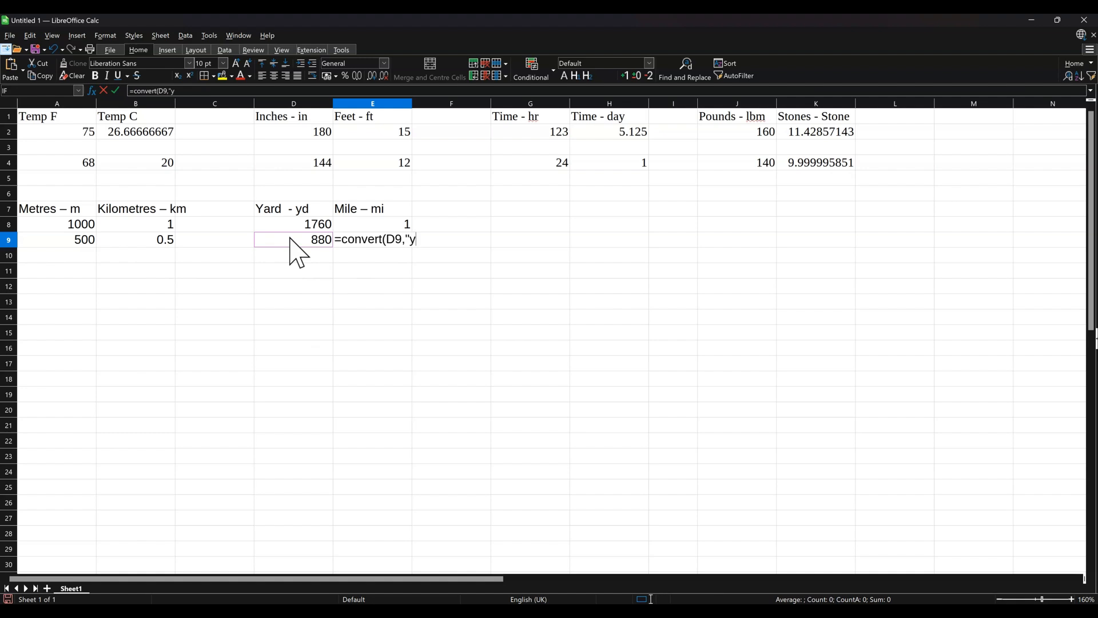
{"action": "type", "text": "d\""}
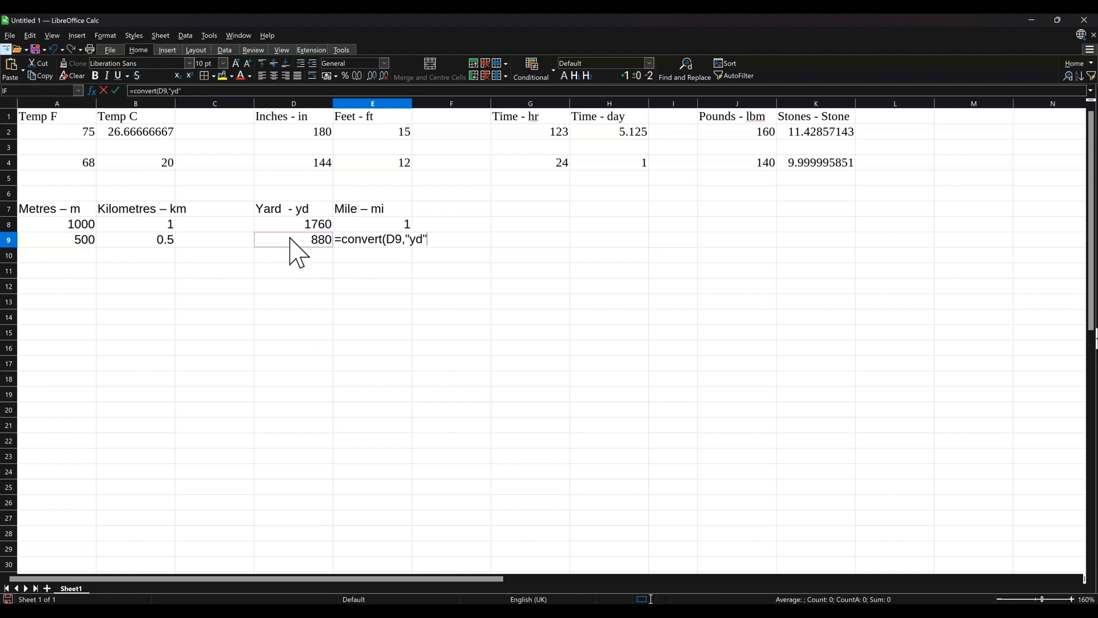
{"action": "type", "text": ","}
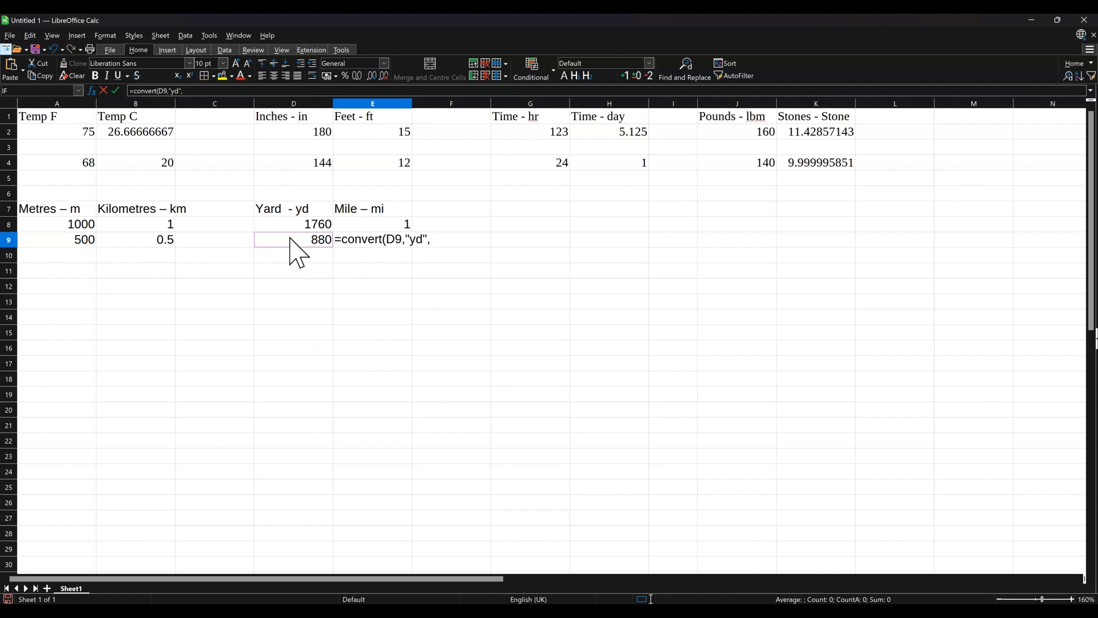
{"action": "type", "text": "\"mi"}
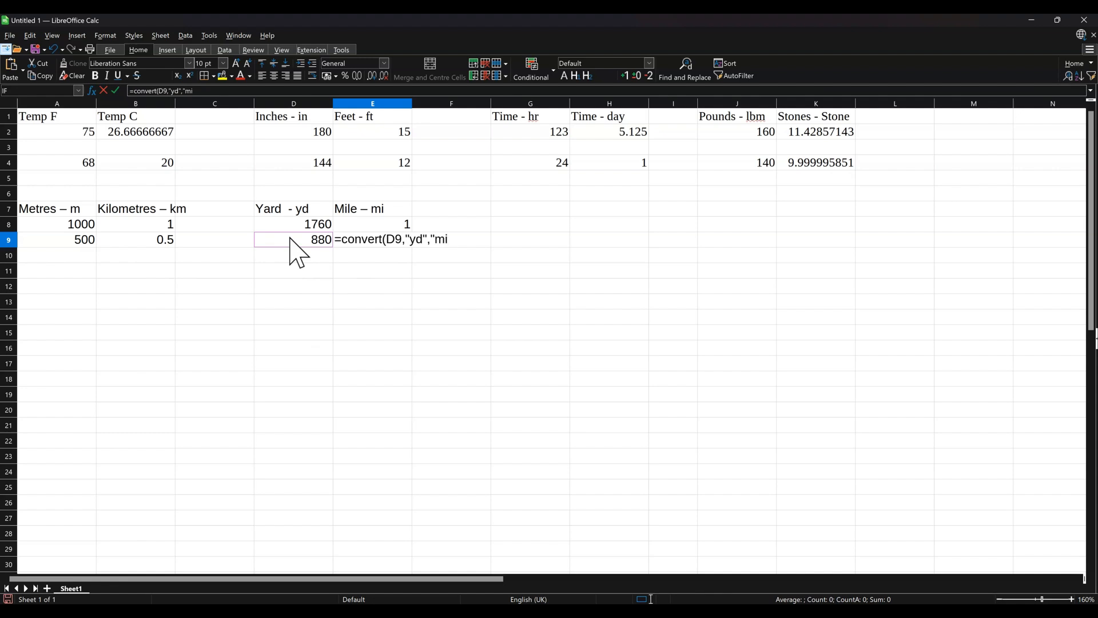
{"action": "type", "text": "\")"}
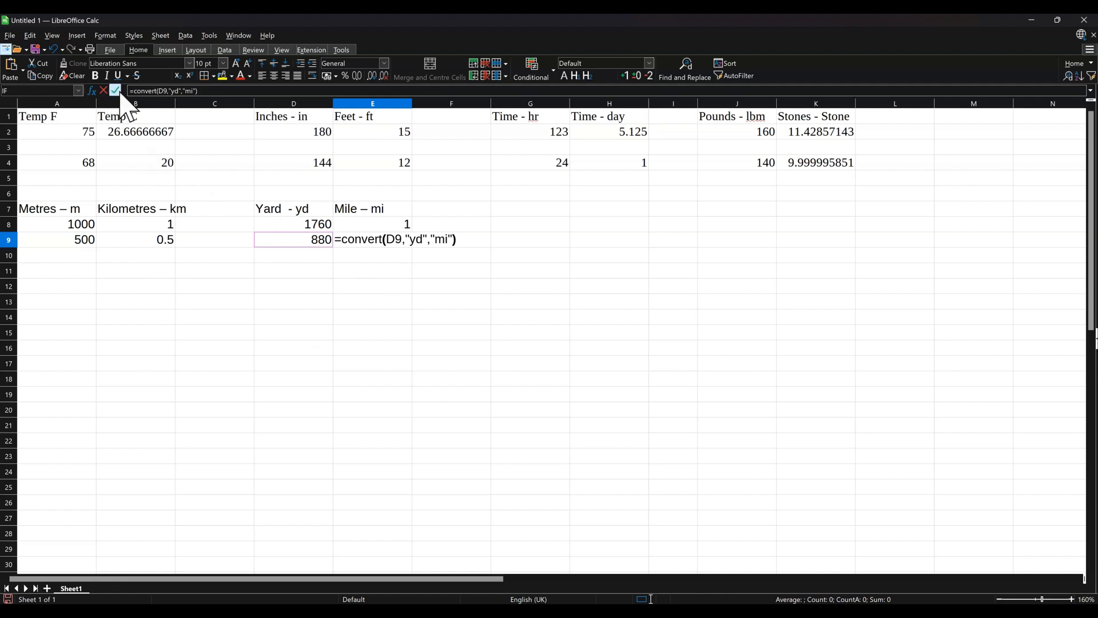
{"action": "key", "text": "Return"}
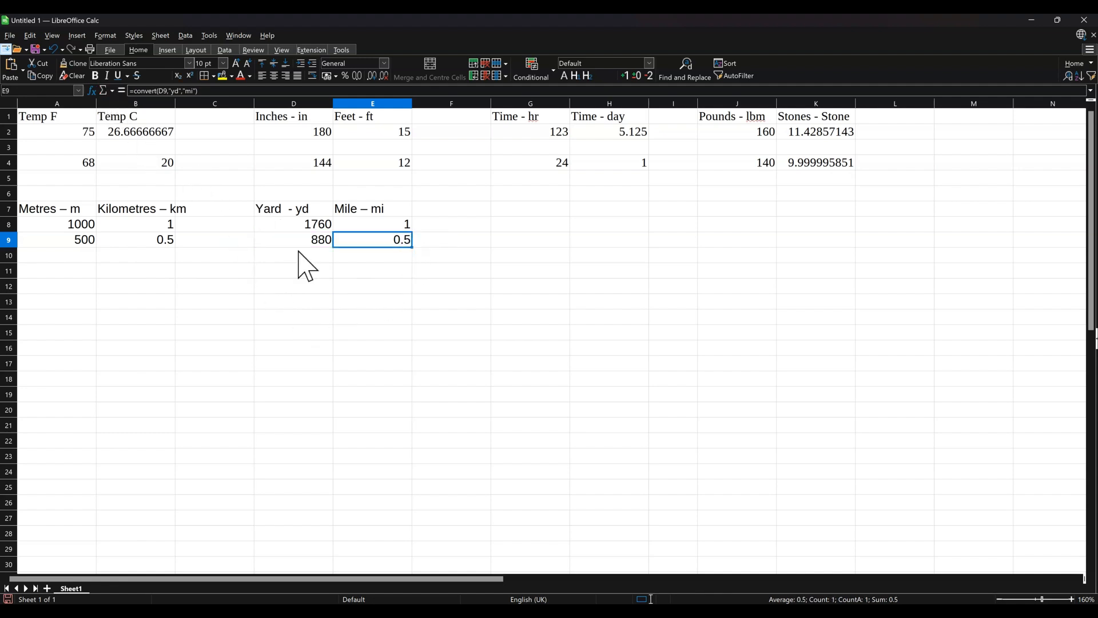
{"action": "mouse_move", "coordinate": [383, 274]}
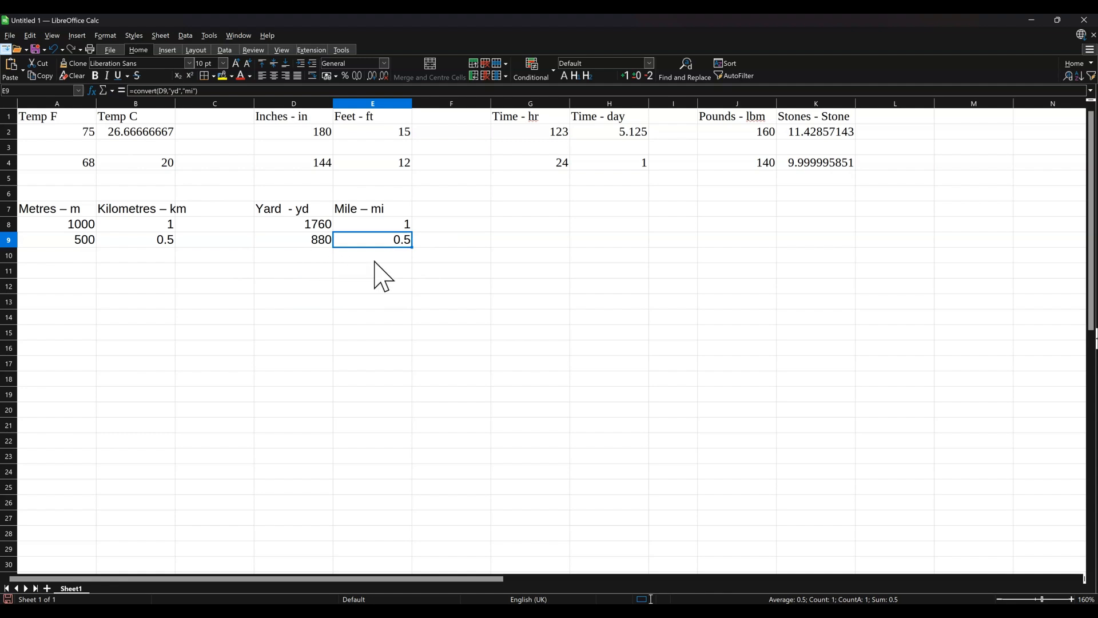
{"action": "mouse_move", "coordinate": [564, 273]}
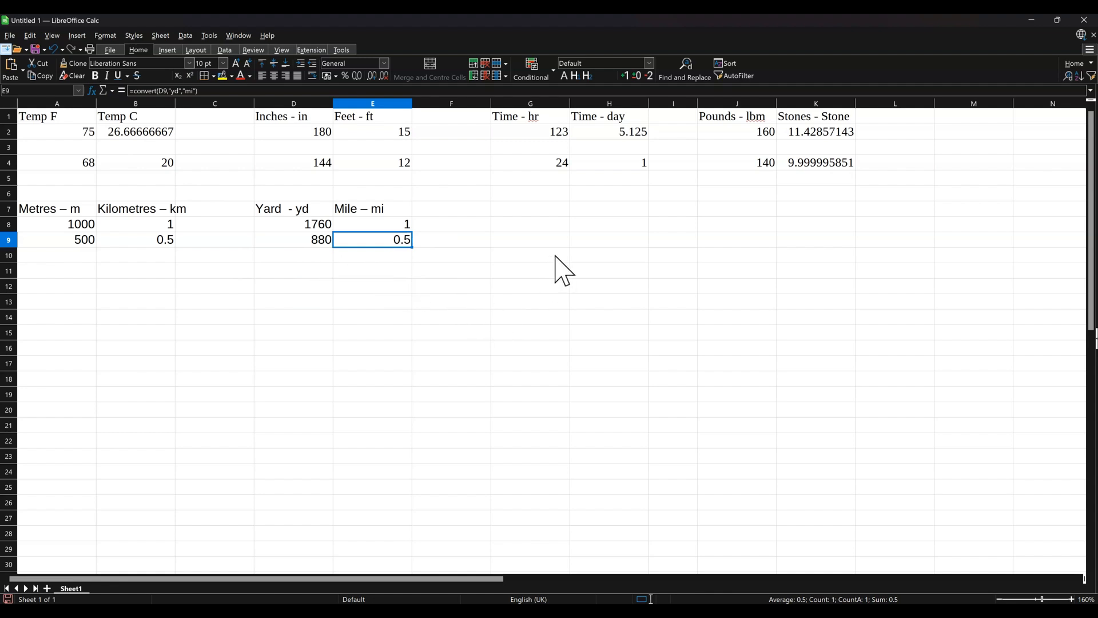